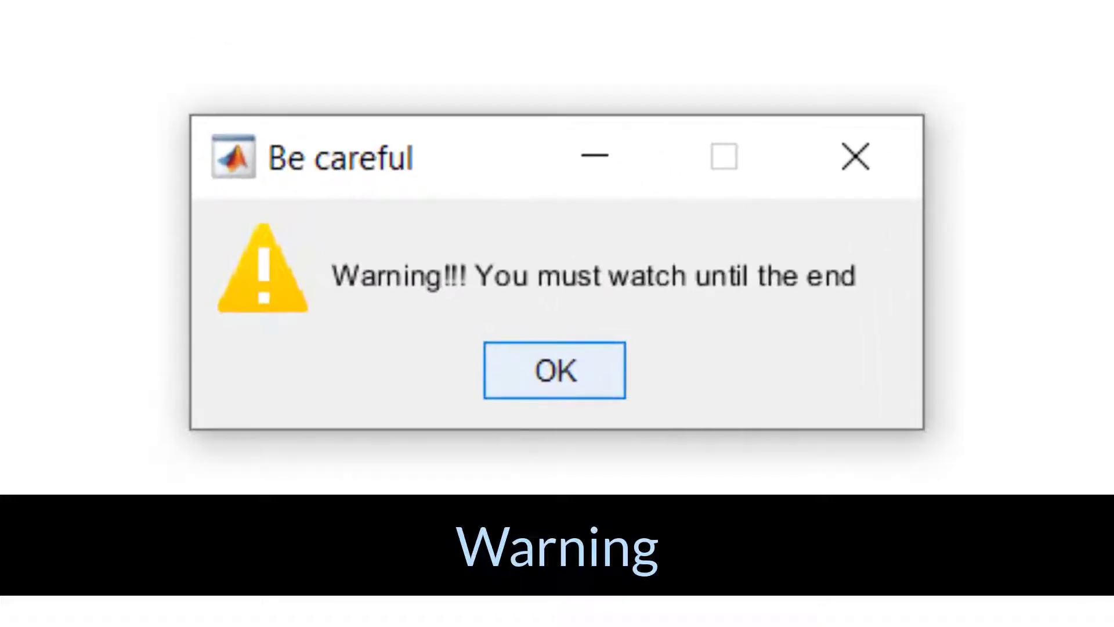
- Dismiss the warning message and confirm the input dialog, returning to the Command Window
click(554, 369)
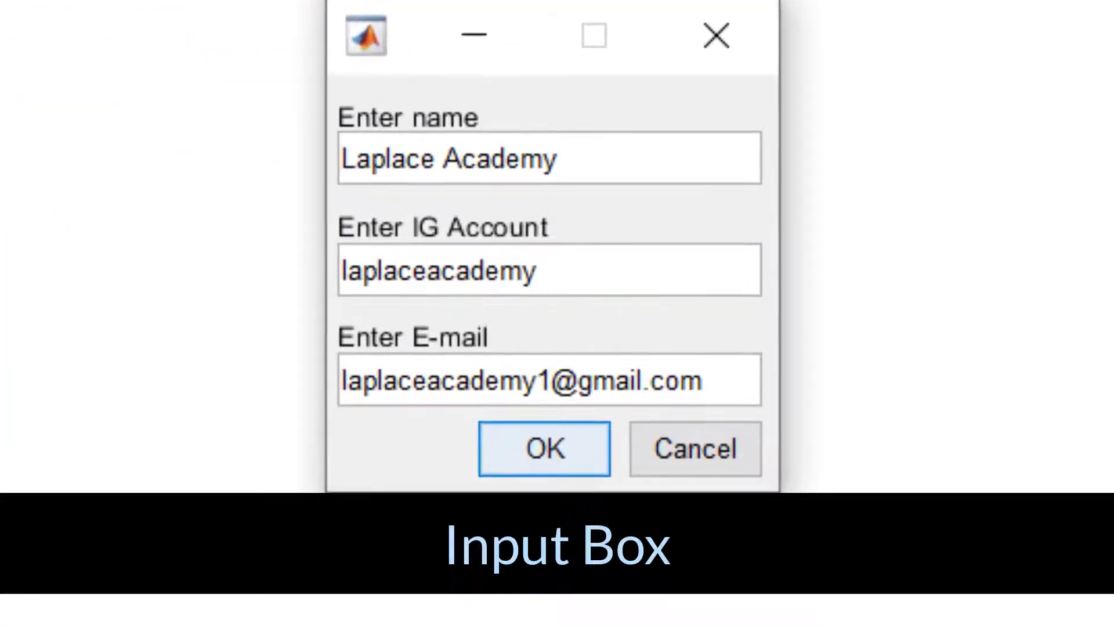
click(544, 449)
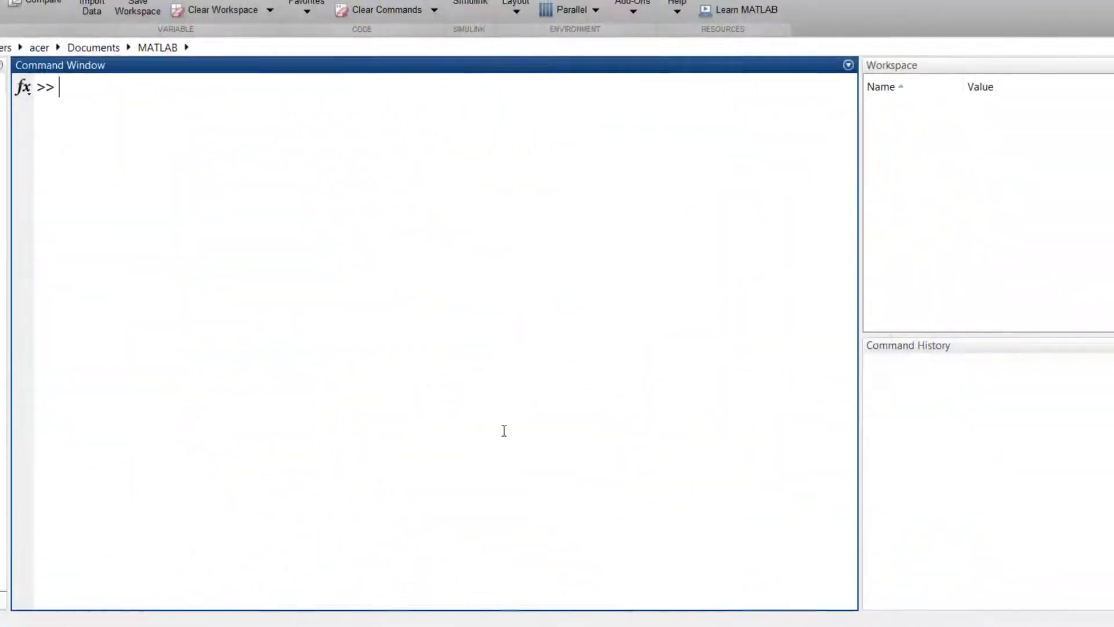
- Run msgbox('Thank you for your patience') and dismiss the resulting message box
text(msgbox)
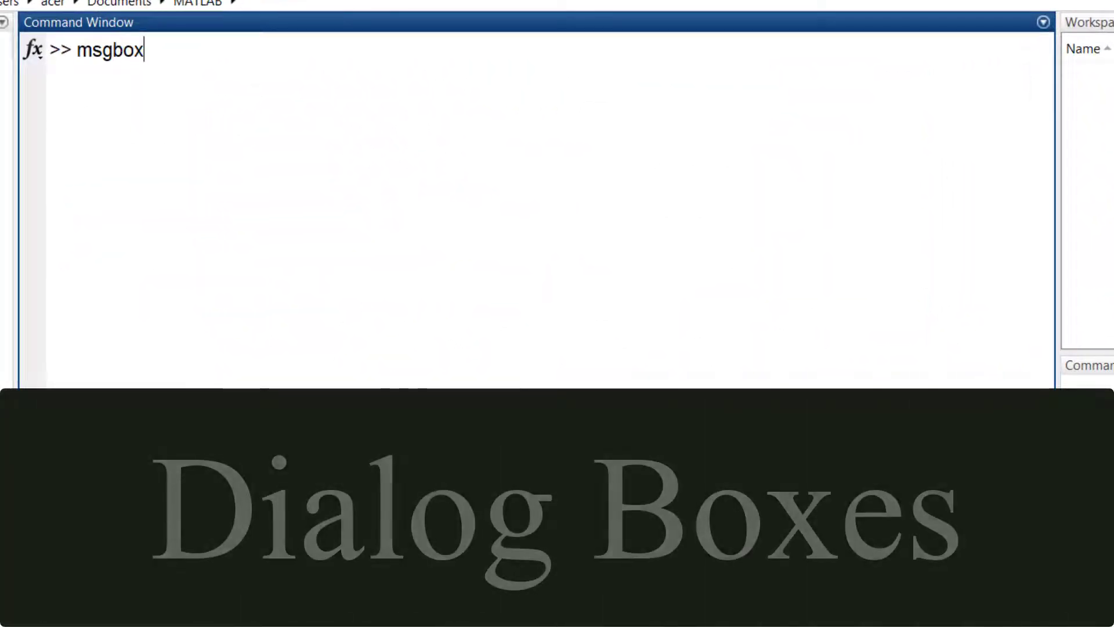
text(('Thank you)
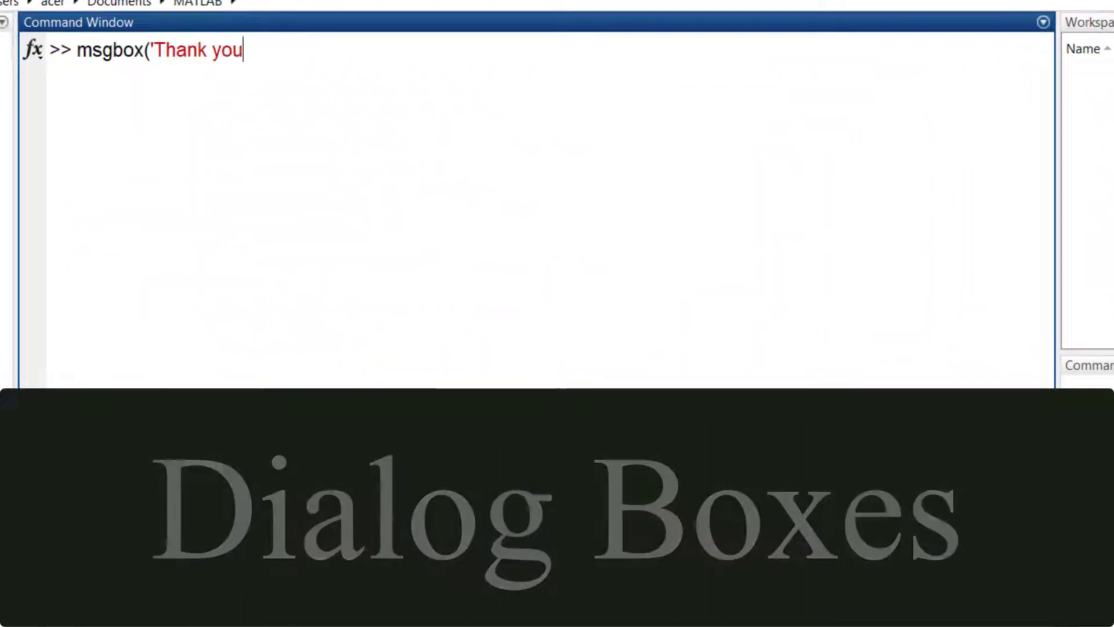
text(for your)
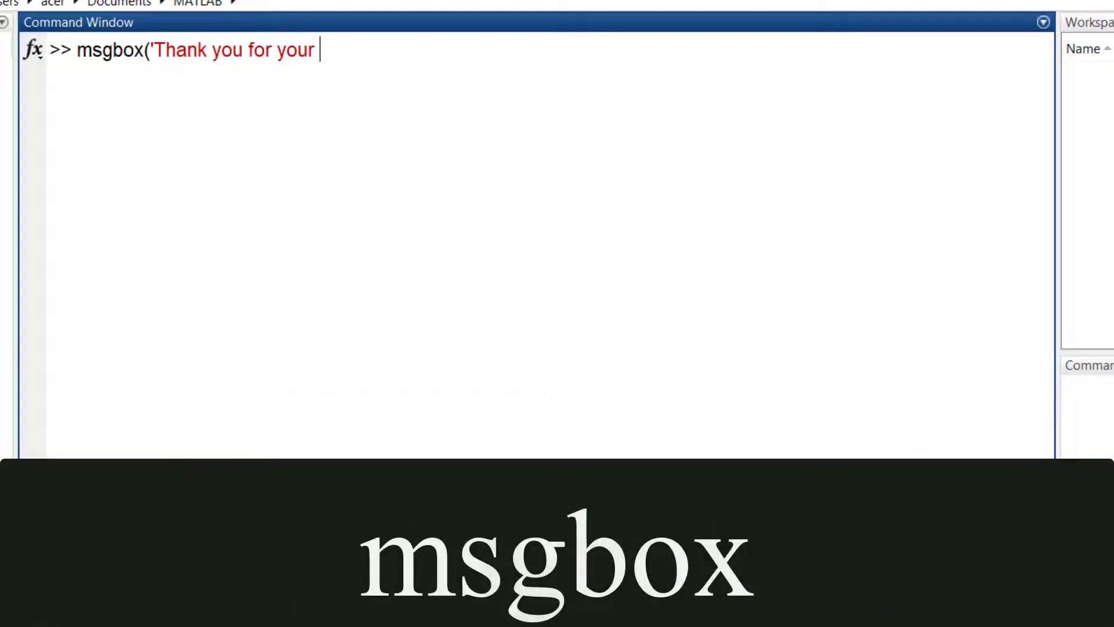
text(patience)
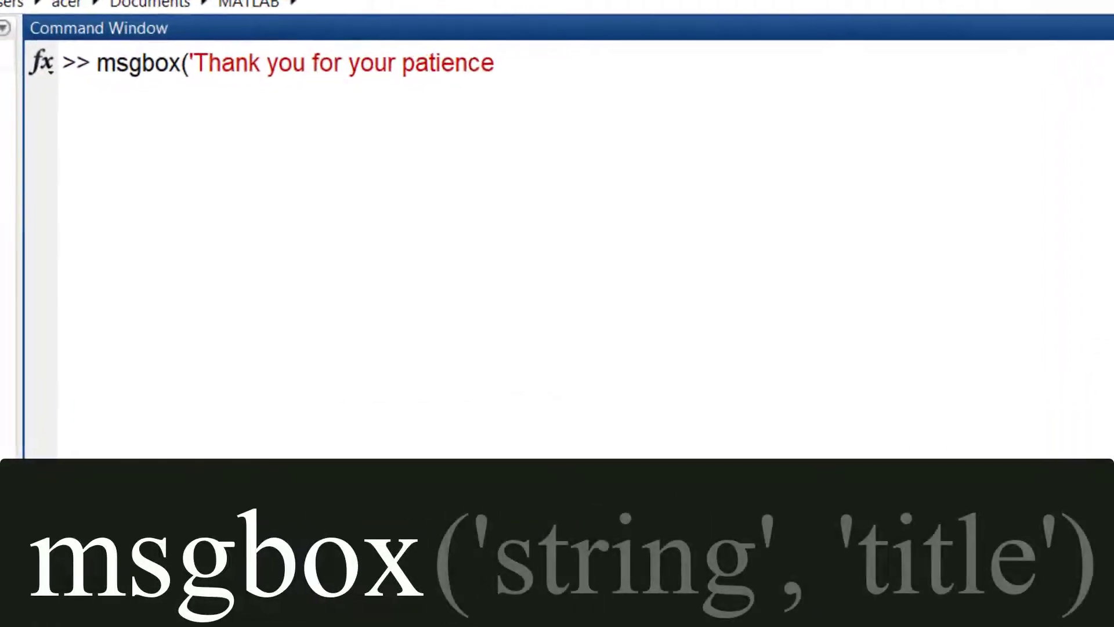
text('))
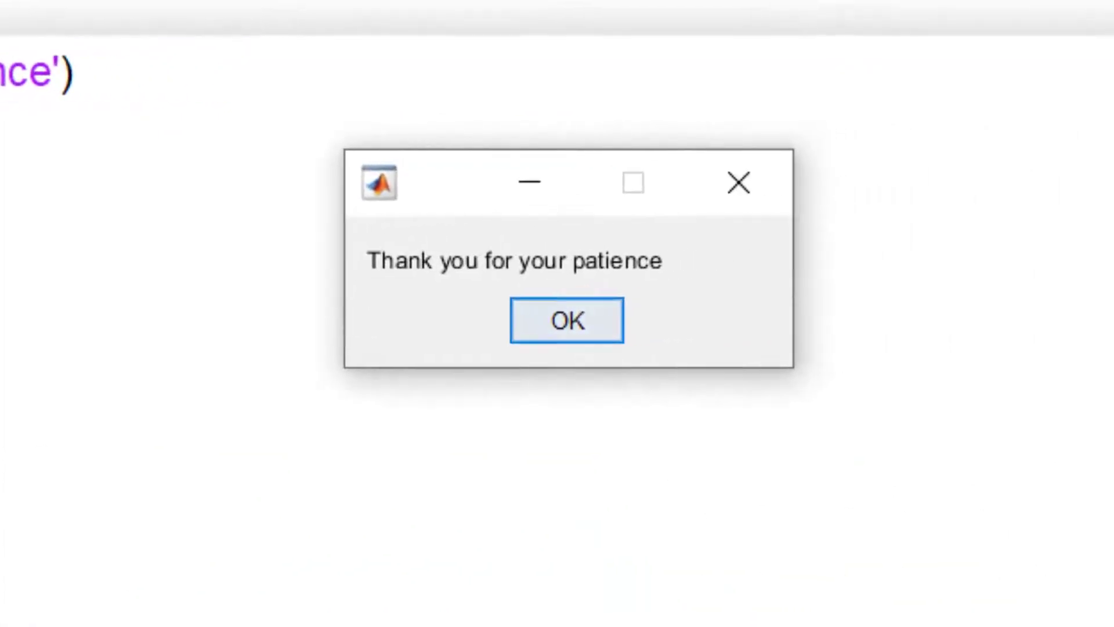
click(567, 320)
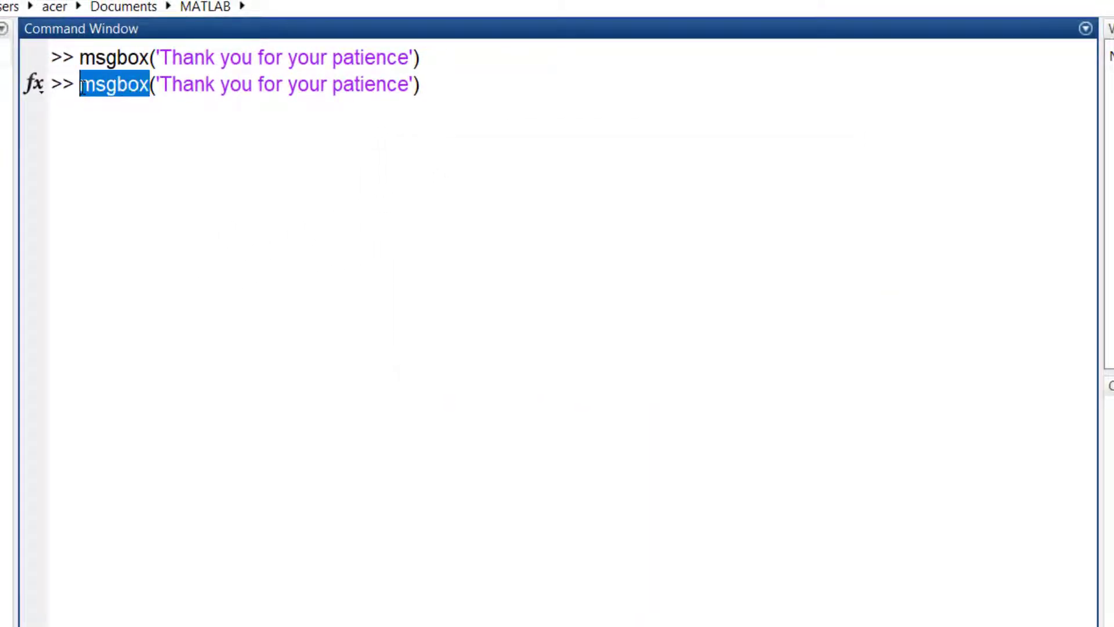
- Show helpdlg 'Thank you for your patience' titled 'Help Dialog Box', then close it
text(helpd)
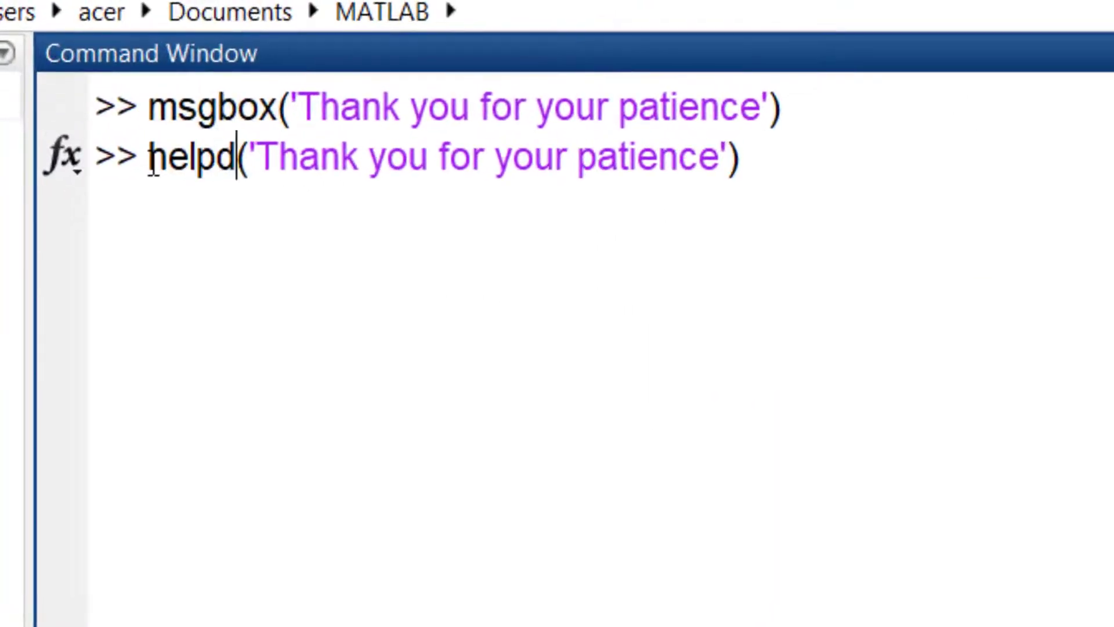
text(lg)
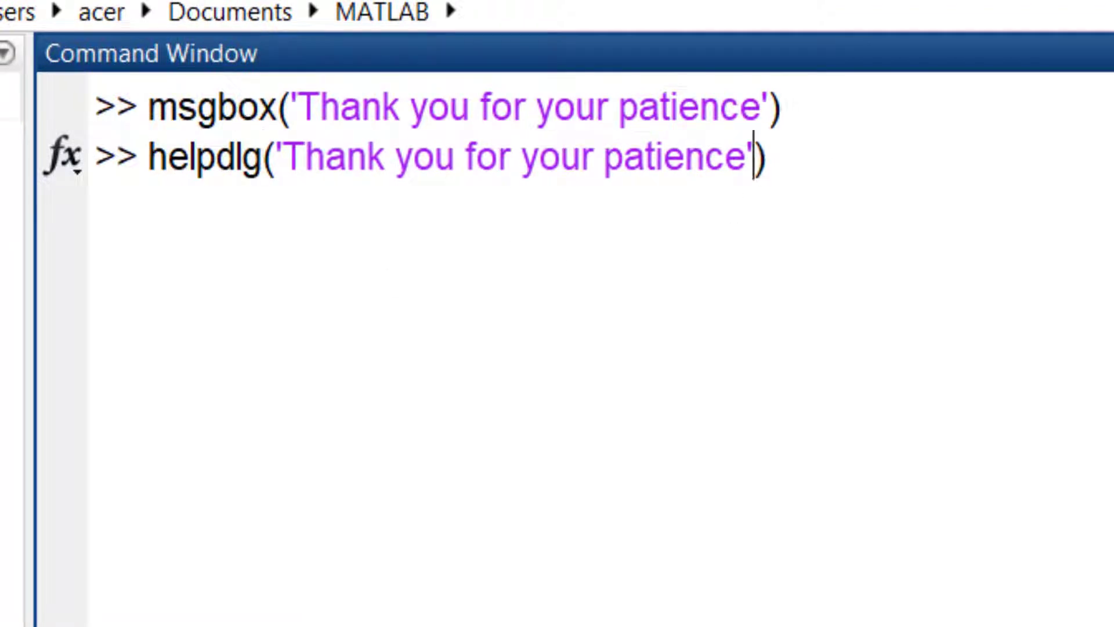
text(, 'Help Dialog Box'))
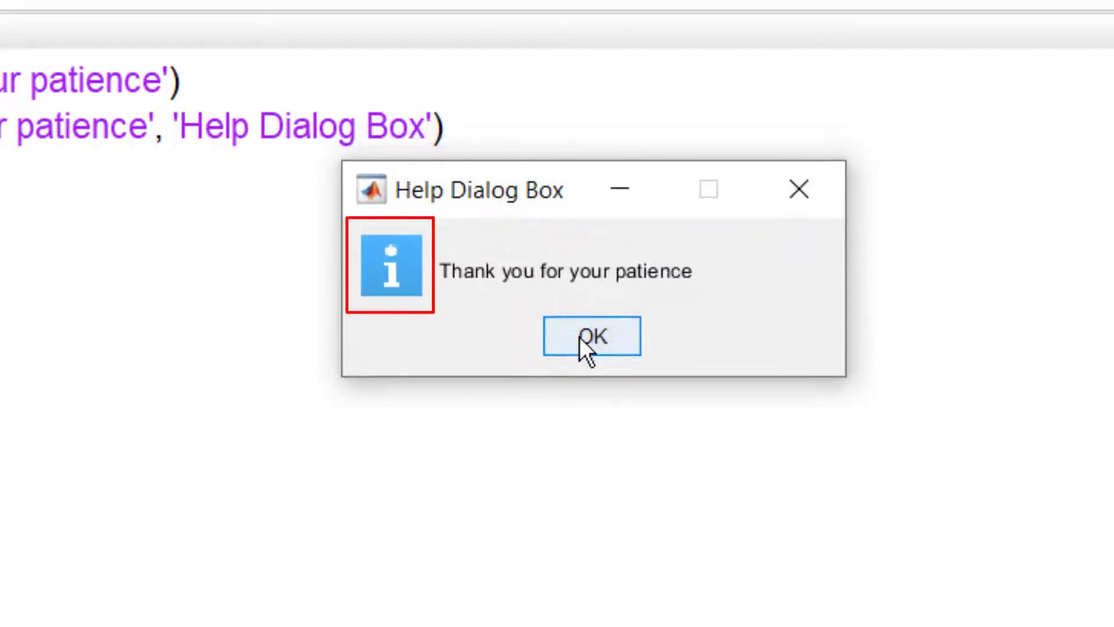
click(590, 335)
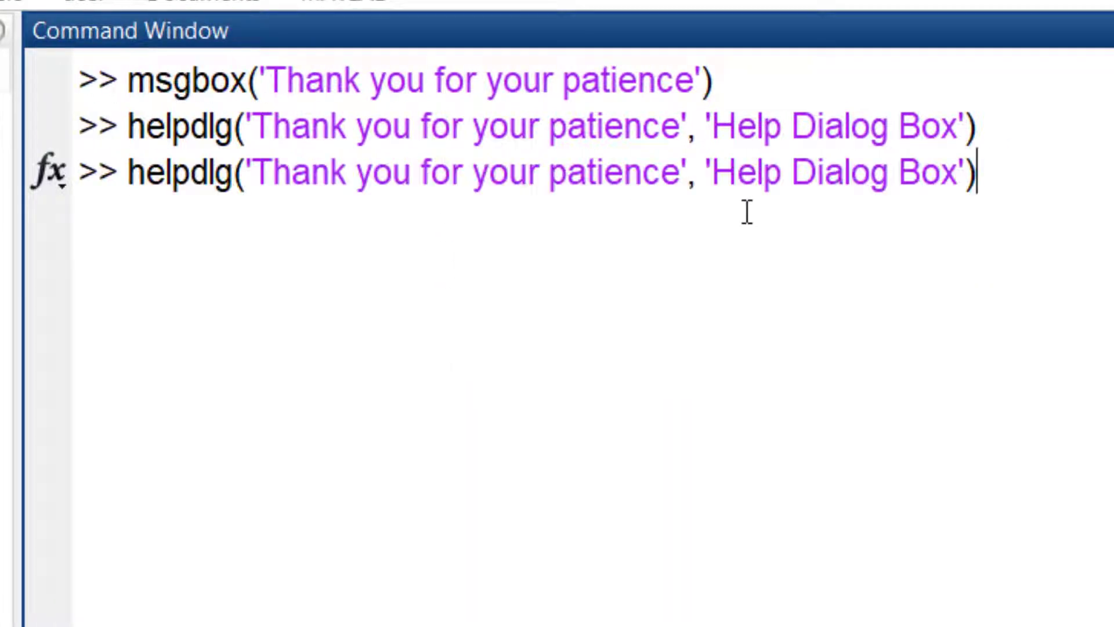
- Rerun the help dialog with a cell array adding 'Please Wait!', then close it
text({)
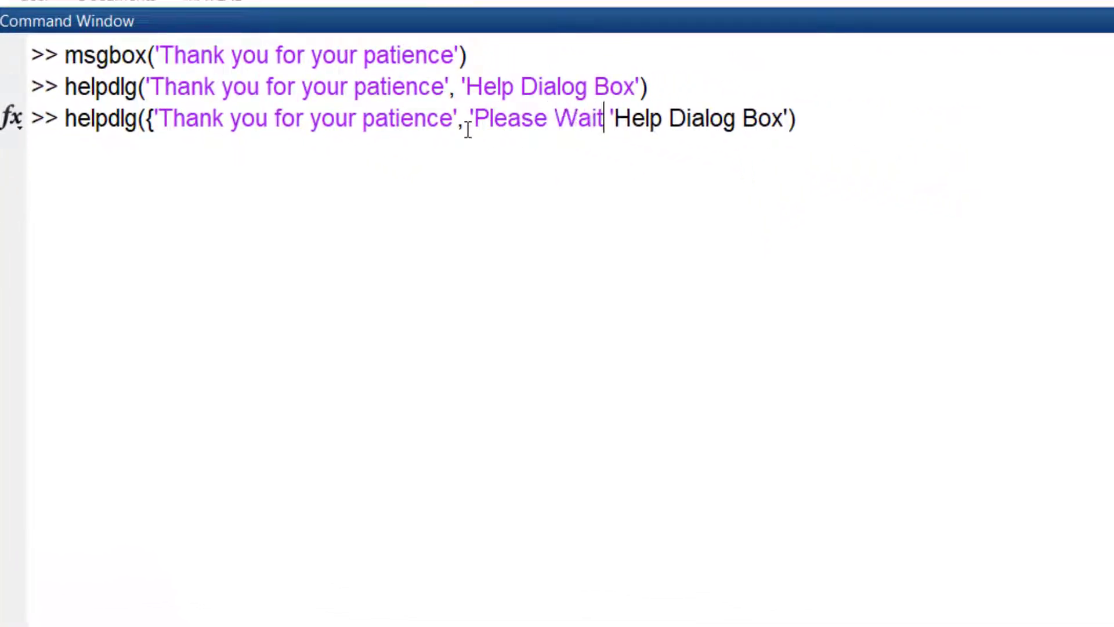
text(!},)
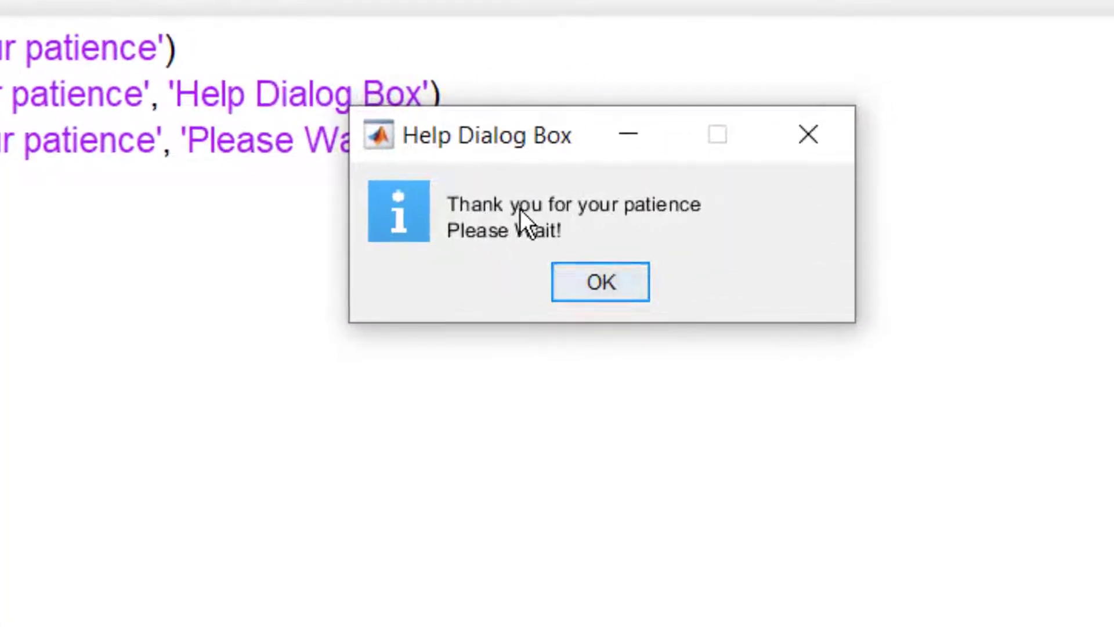
click(599, 281)
text(warndlg({'Thank you for your patience', 'Please Wait!'}, 'Warning'))
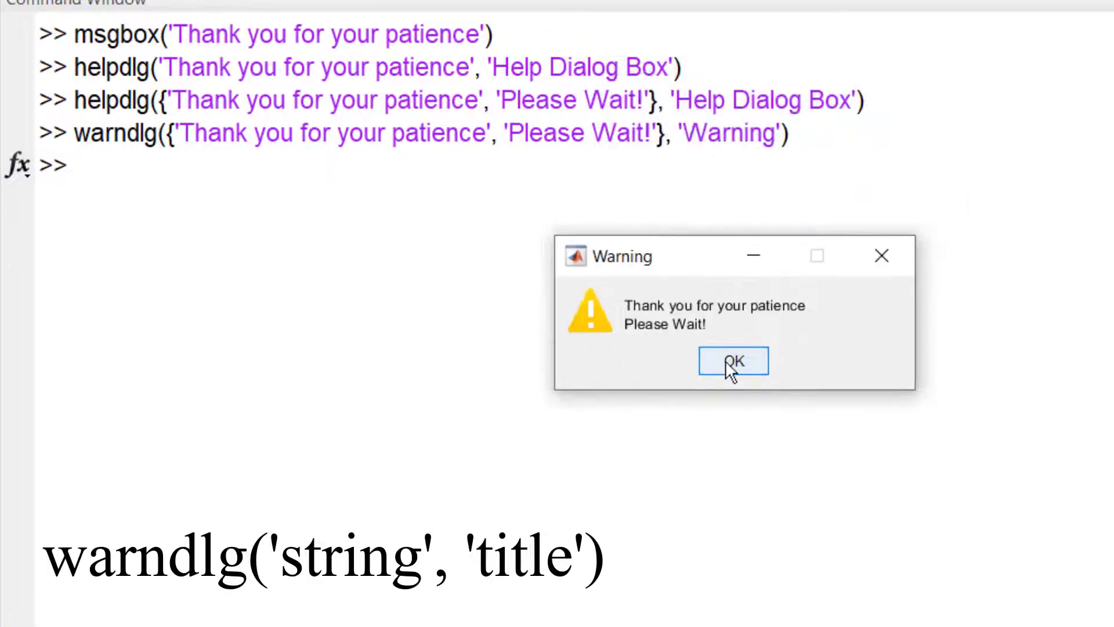
- Close the two-line Warning dialog showing the patience message
click(731, 361)
text(b=)
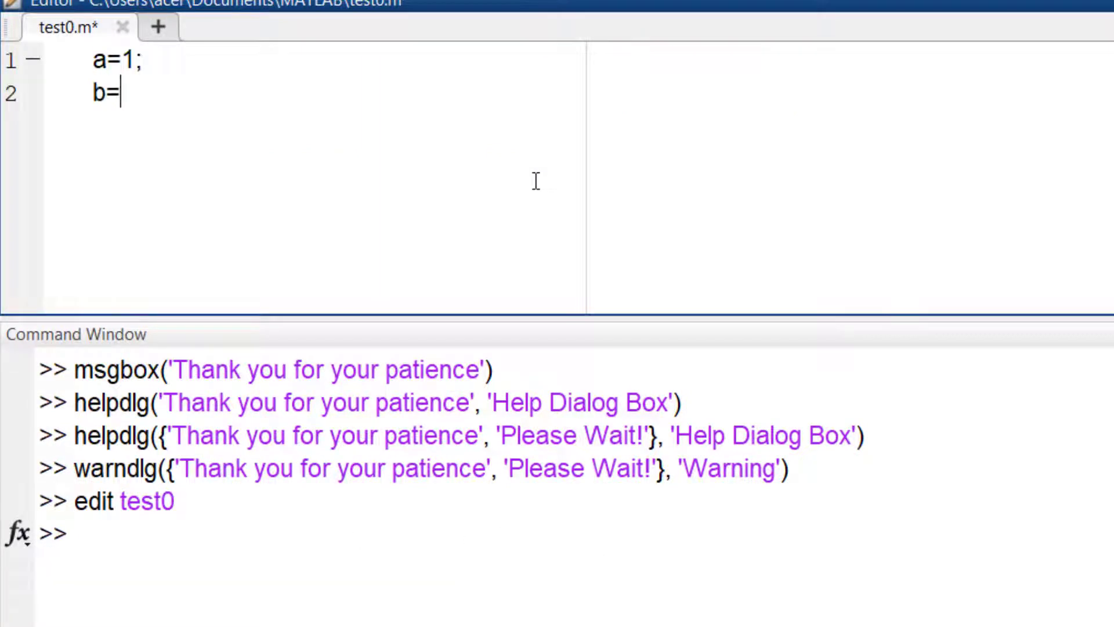
- Write b=3, errordlg('This is an error message') and f=10 into test0.m
text(3;)
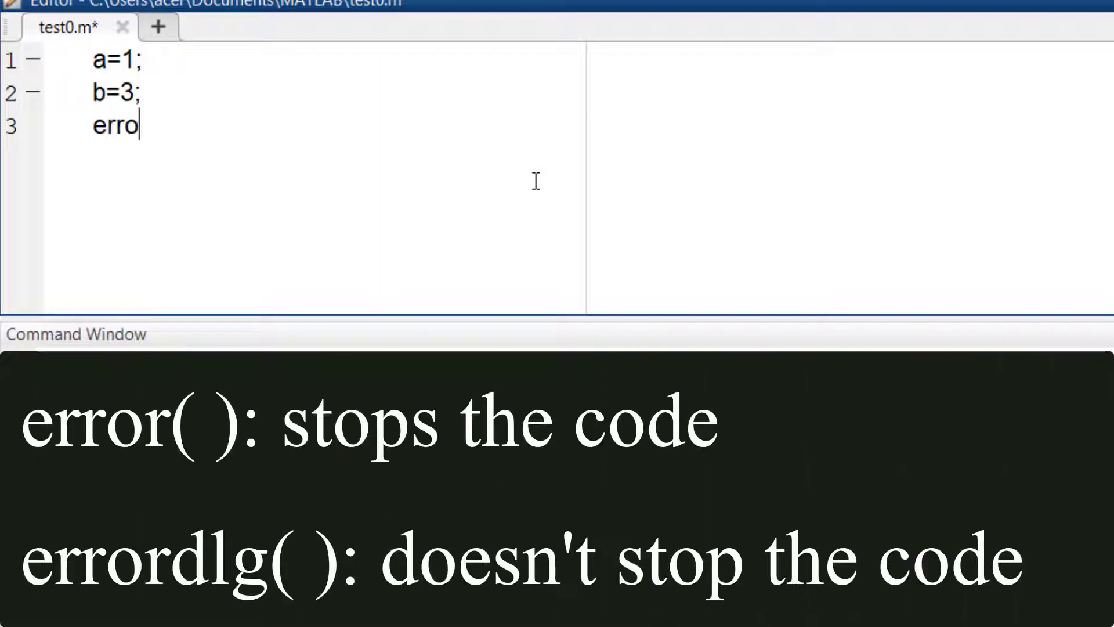
text(r('This)
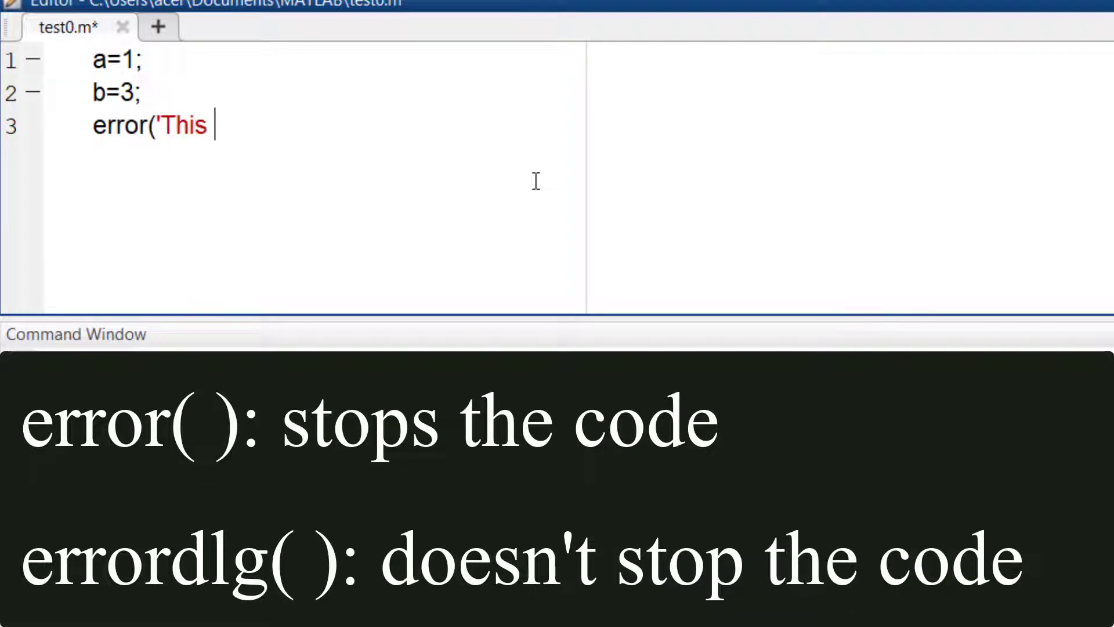
text(is an error message'))
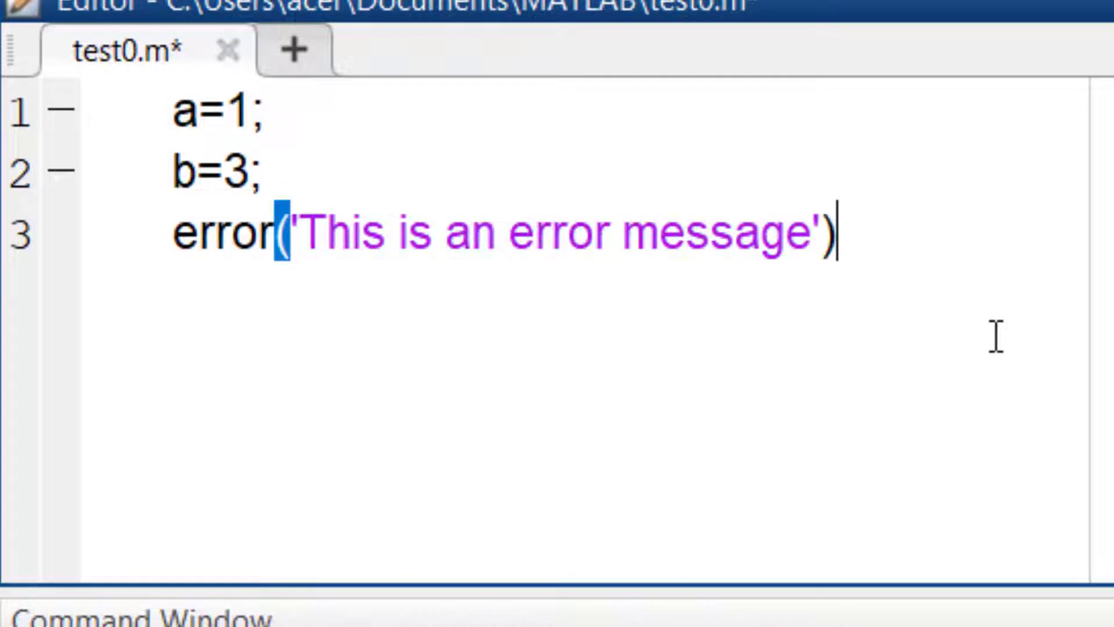
key(Enter)
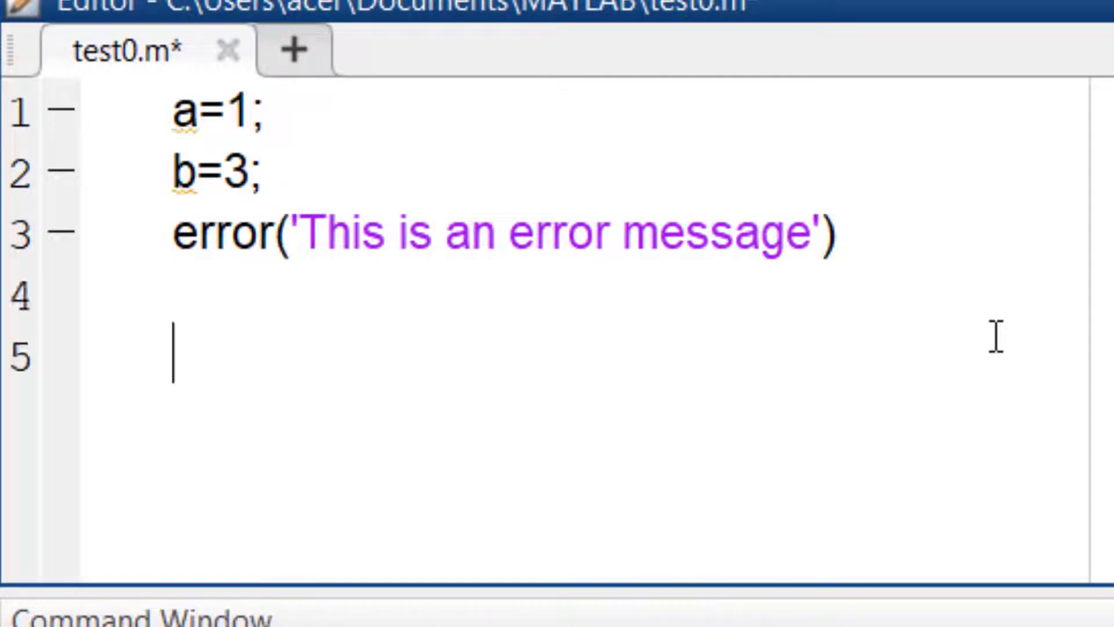
text(f=10)
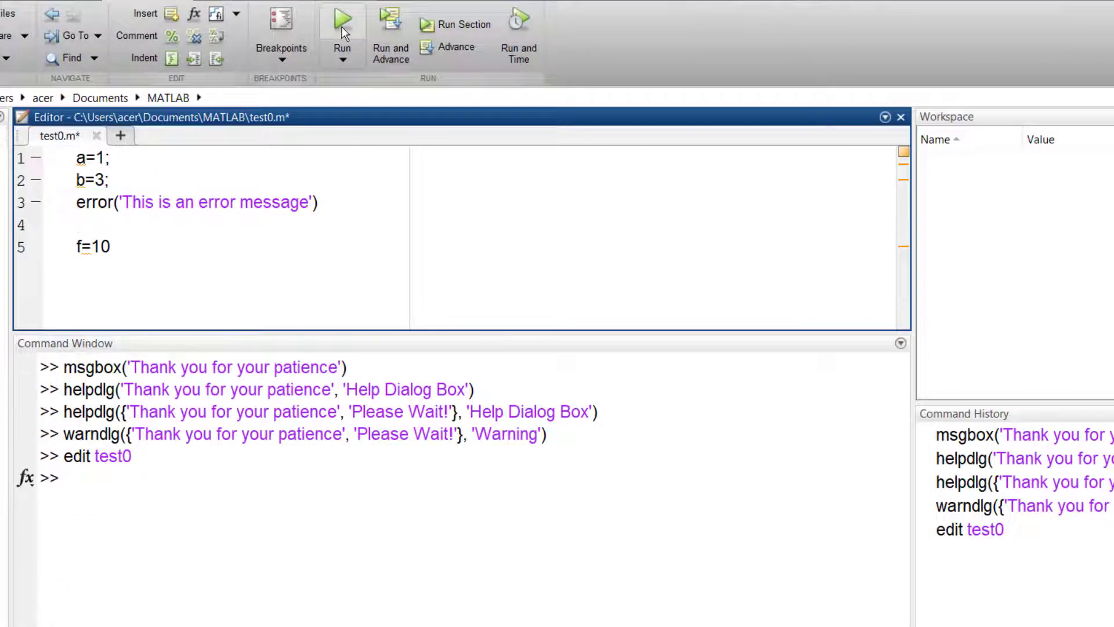
- Run test0, add return before f=10, and dismiss the error dialog
click(342, 20)
text(re)
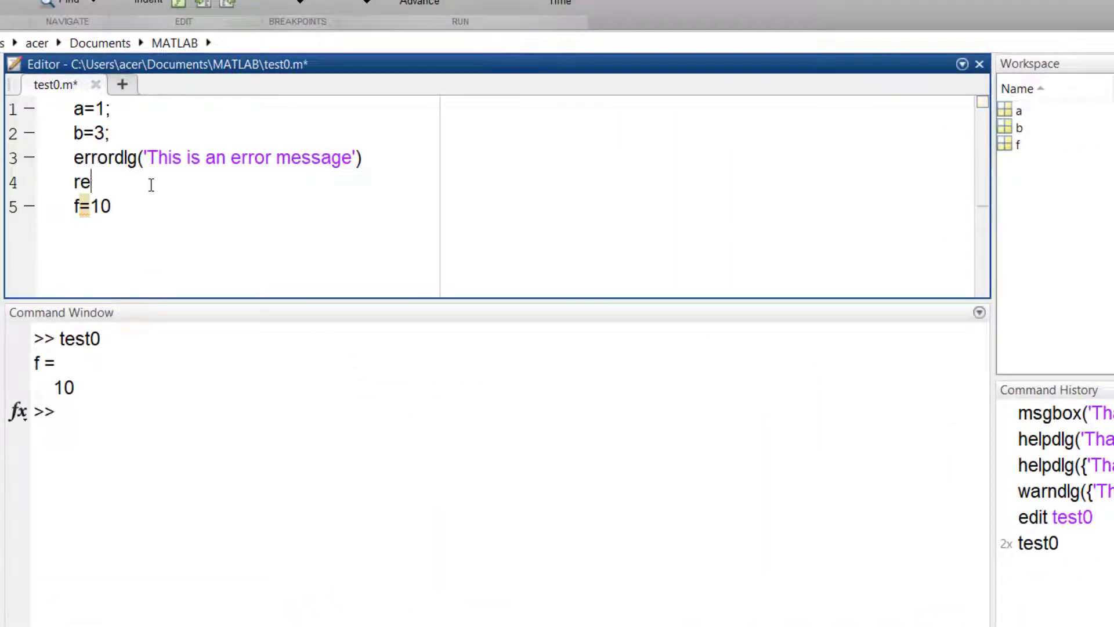
text(turn)
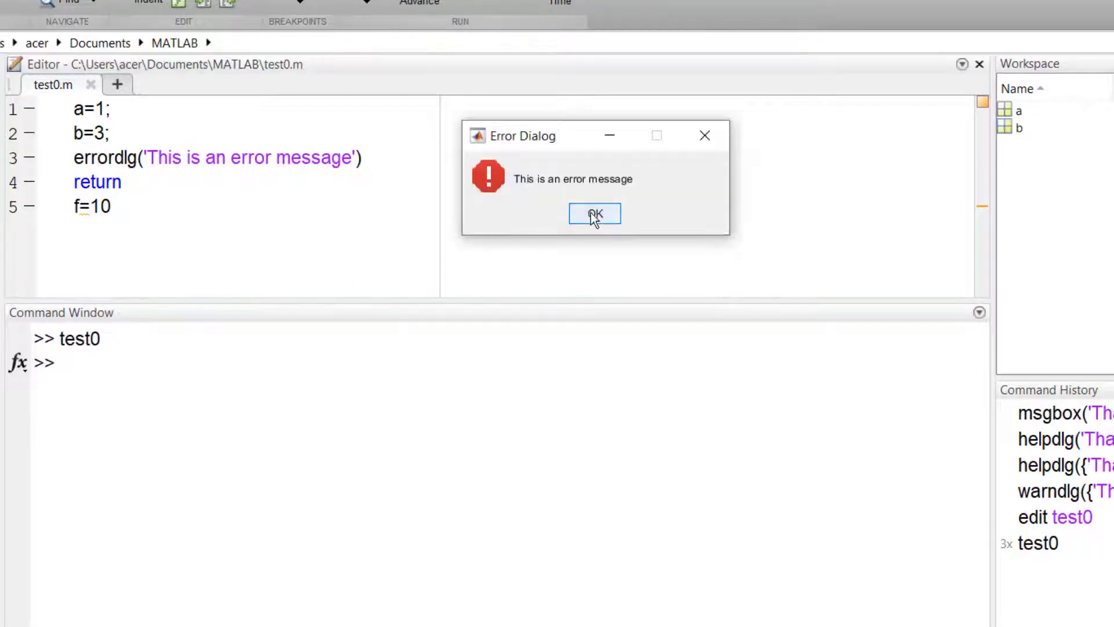
click(594, 214)
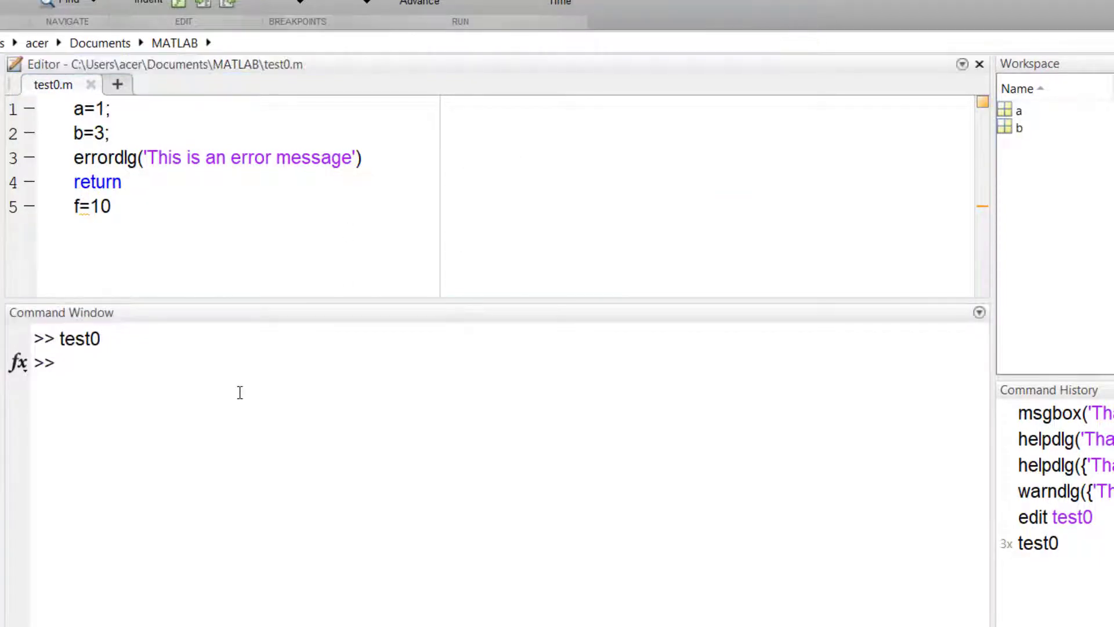
- Run questdlg('Do you want to continue?') and answer the question dialog twice
text(quest)
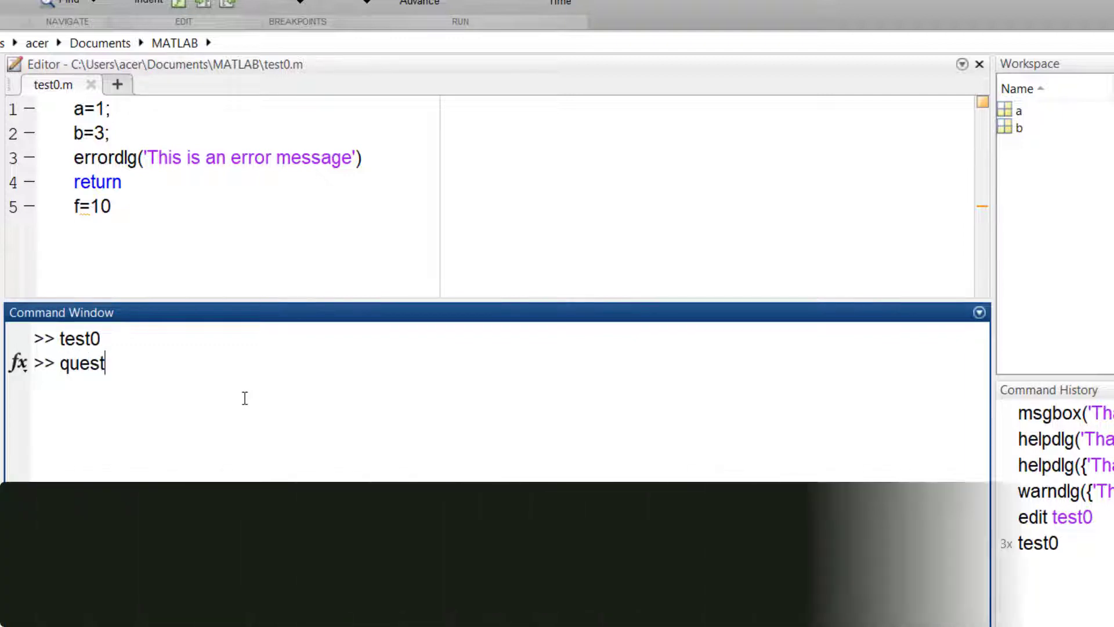
text(dlg()
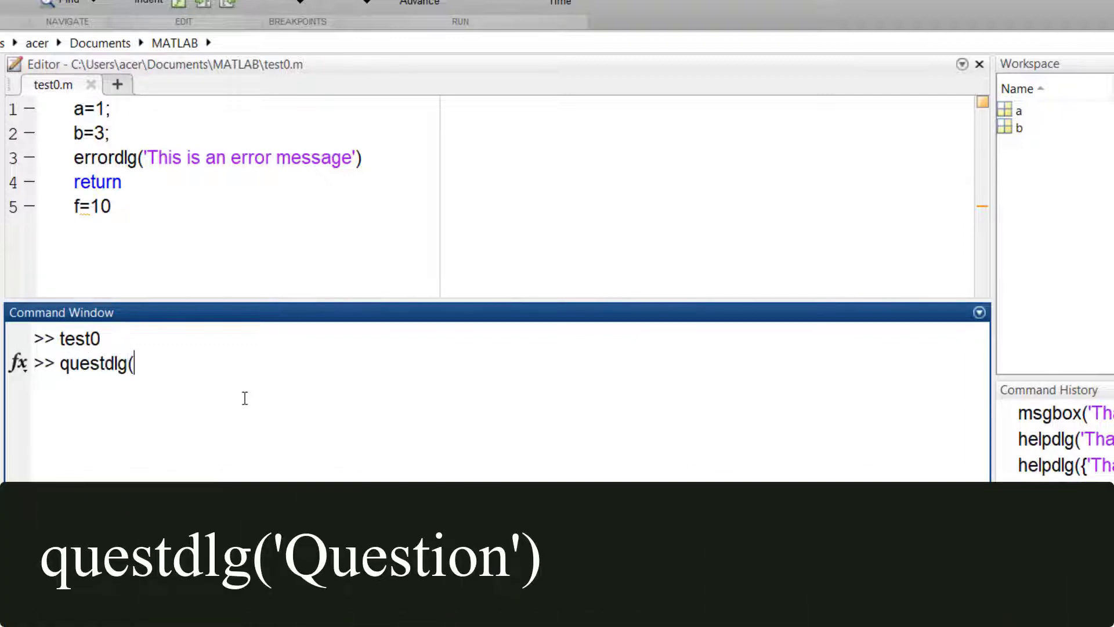
text('Do you want)
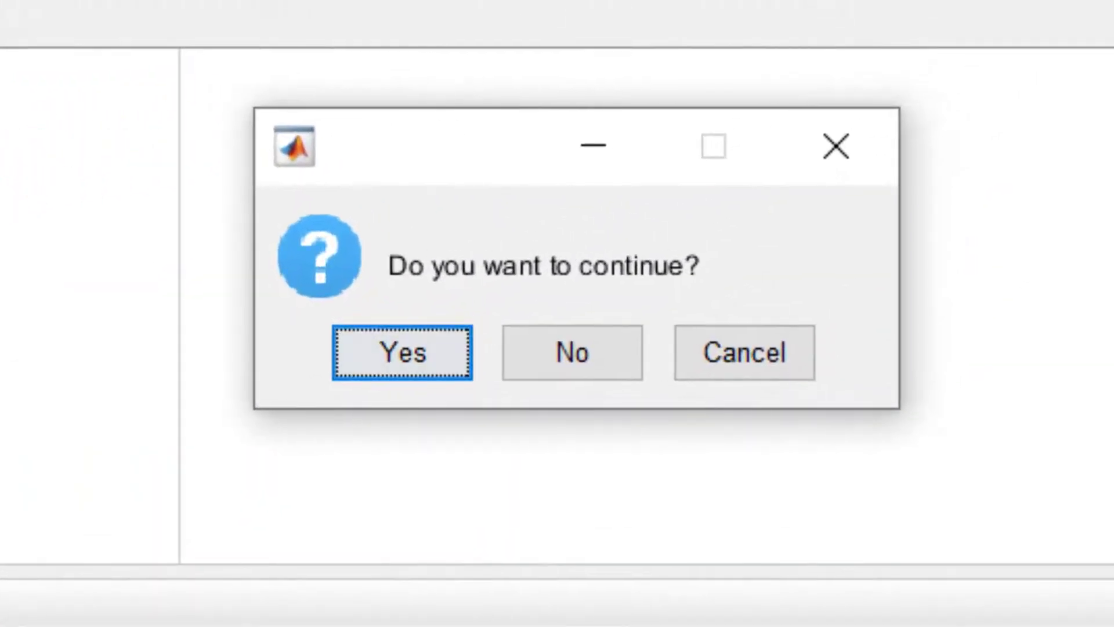
click(401, 352)
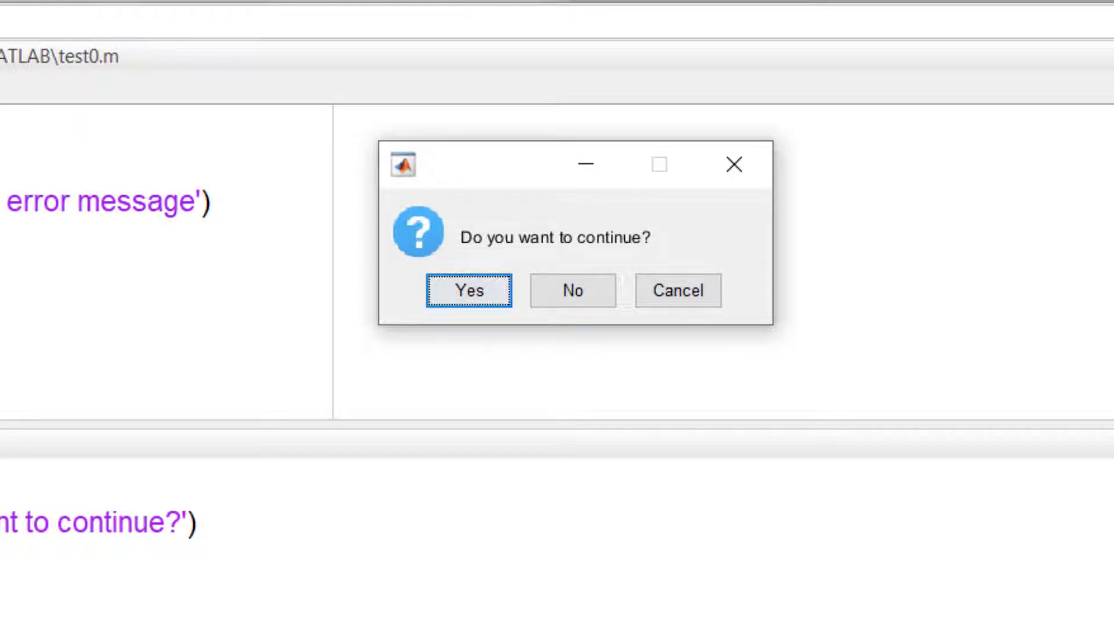
click(572, 290)
text(e)
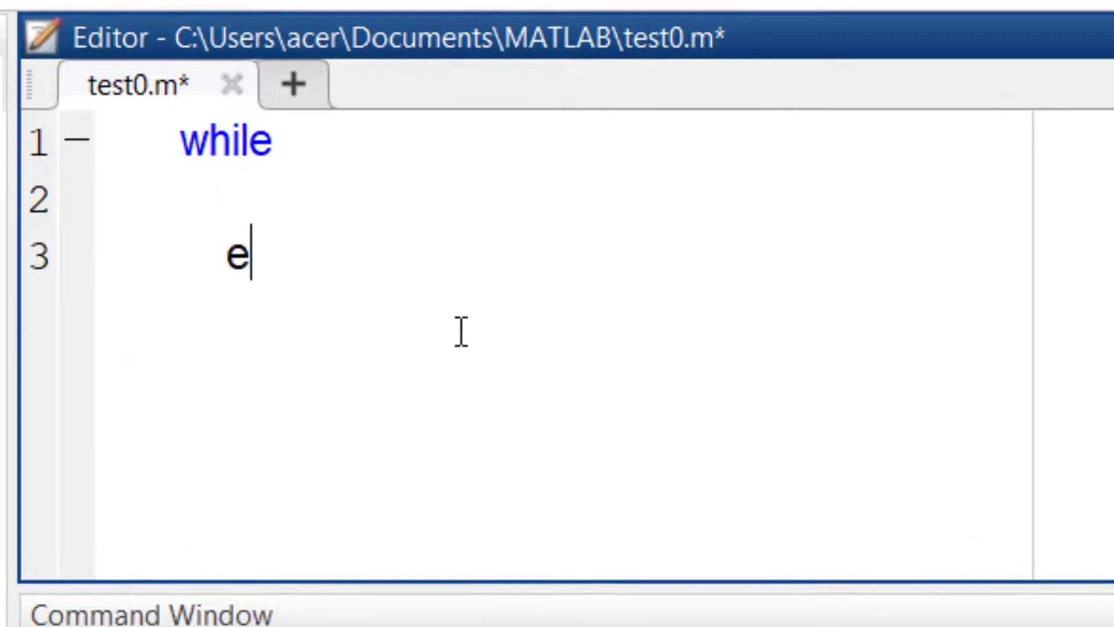
- Save test0.m and store questdlg's answer in s within while strcmp(s,'Yes')
text(nd)
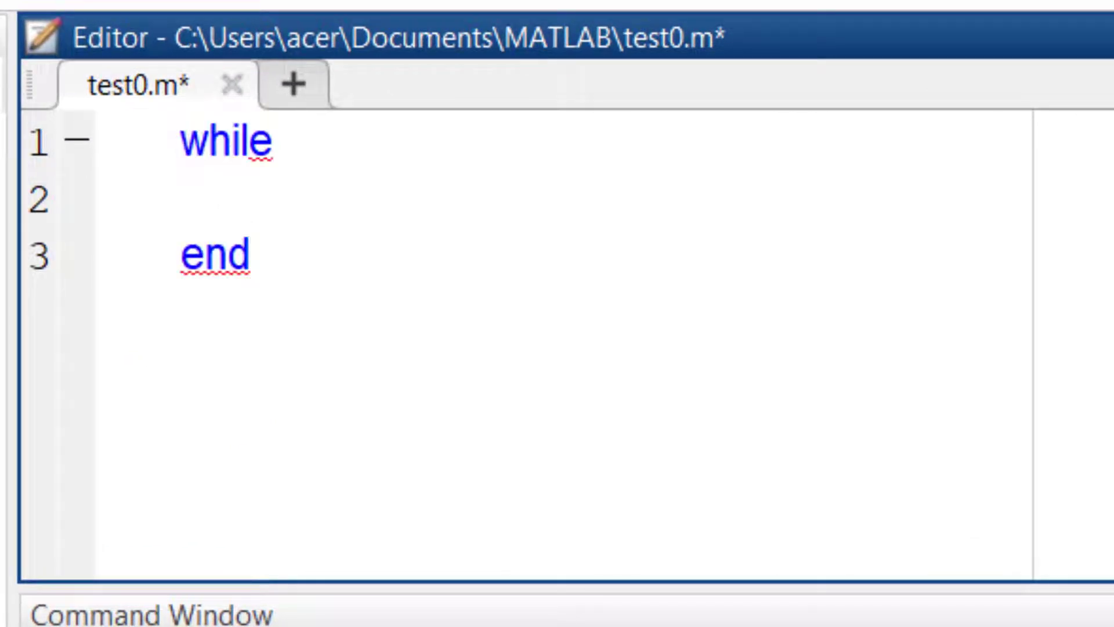
key(ctrl+s)
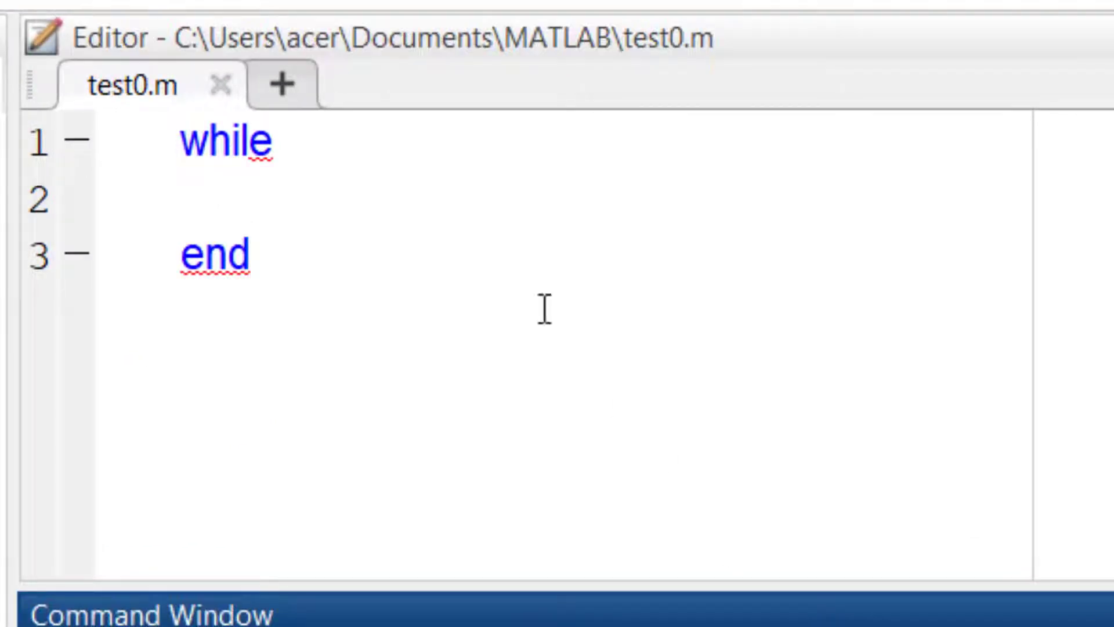
text(questdlg('Do you want to continue?'))
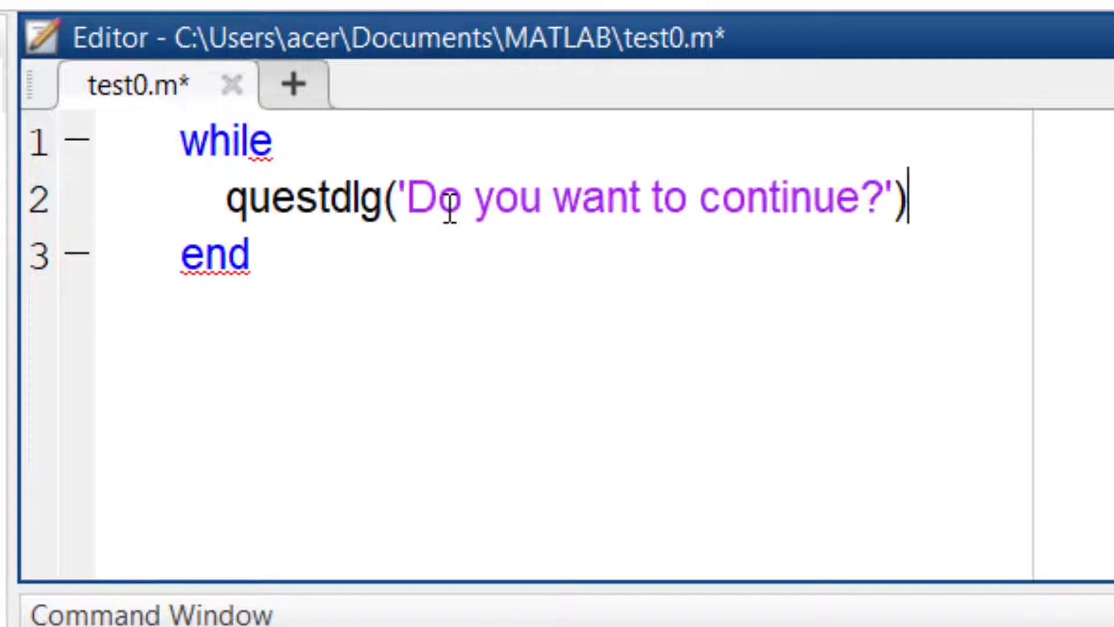
click(227, 197)
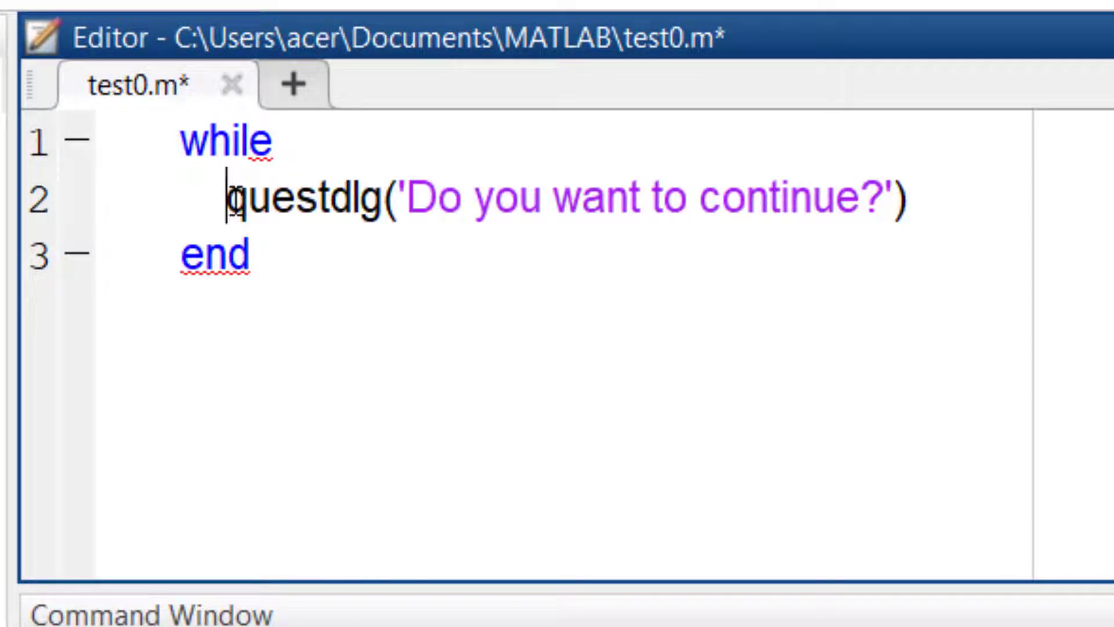
text($ =)
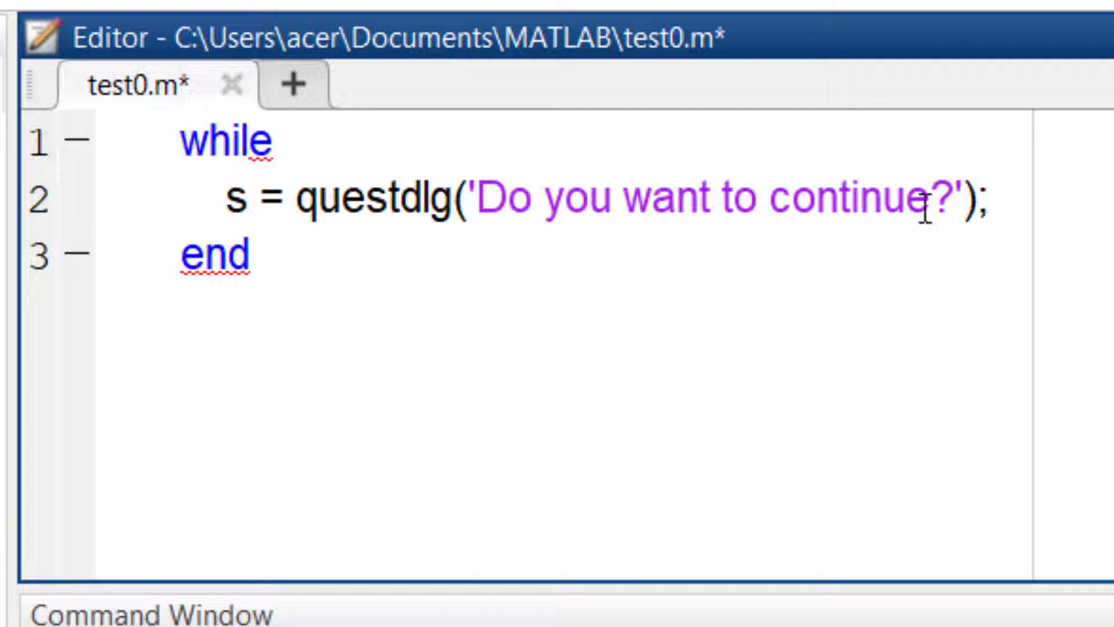
mouse_move(686, 145)
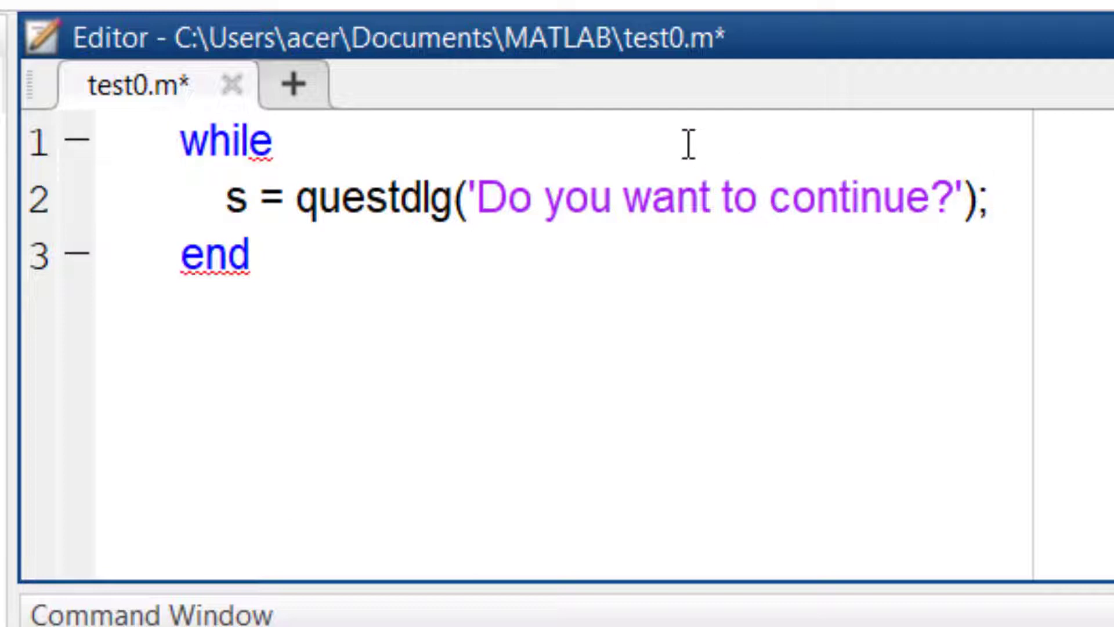
text(strcmp()
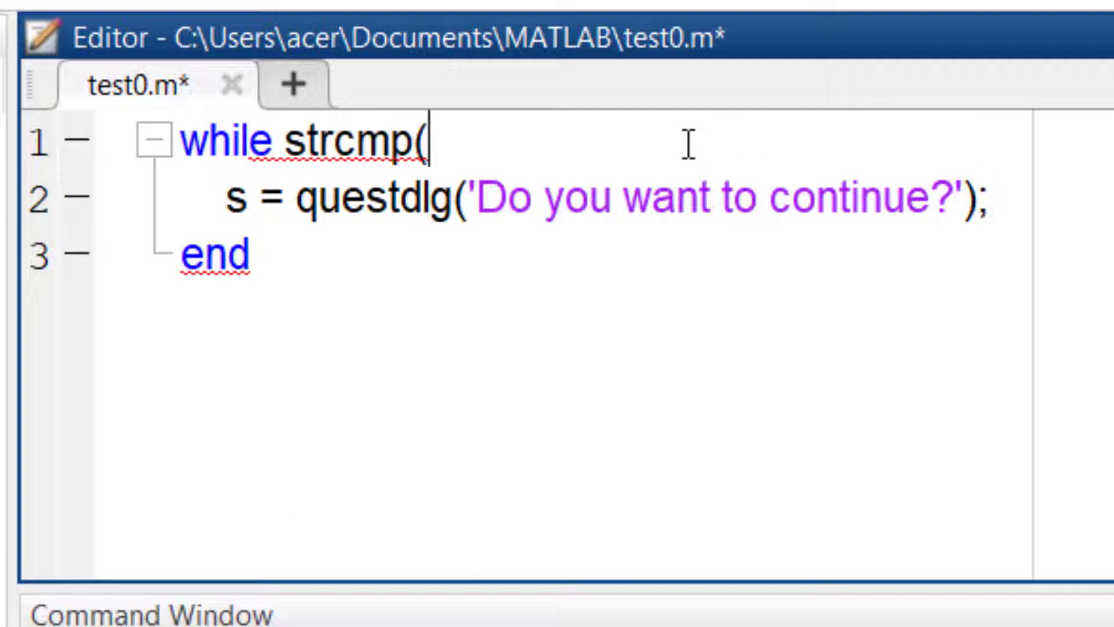
text(s, 'Yes')
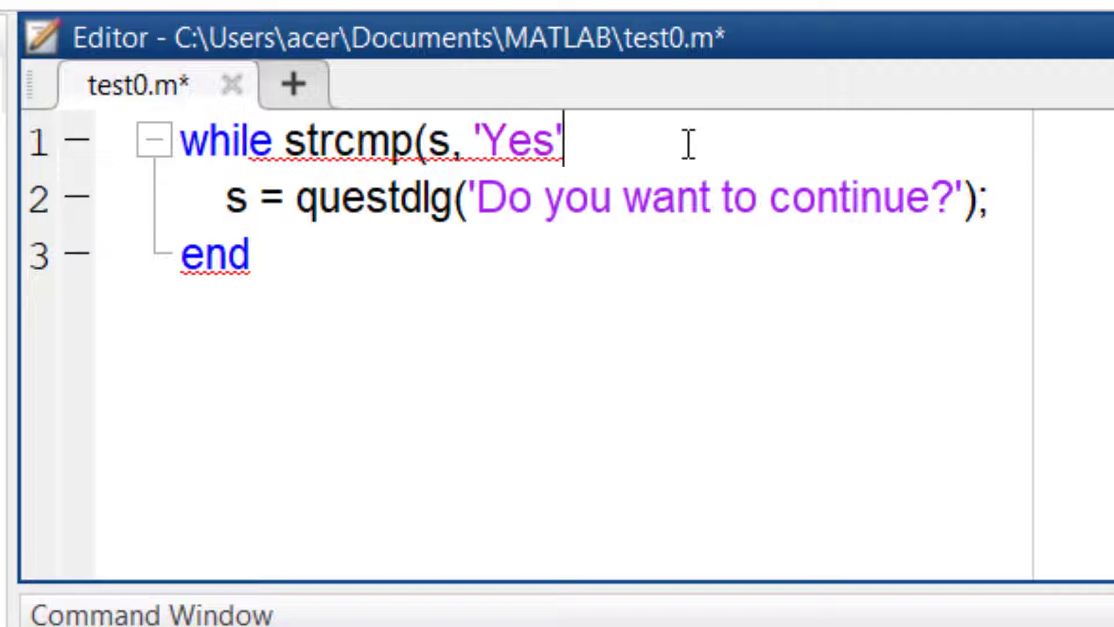
text())
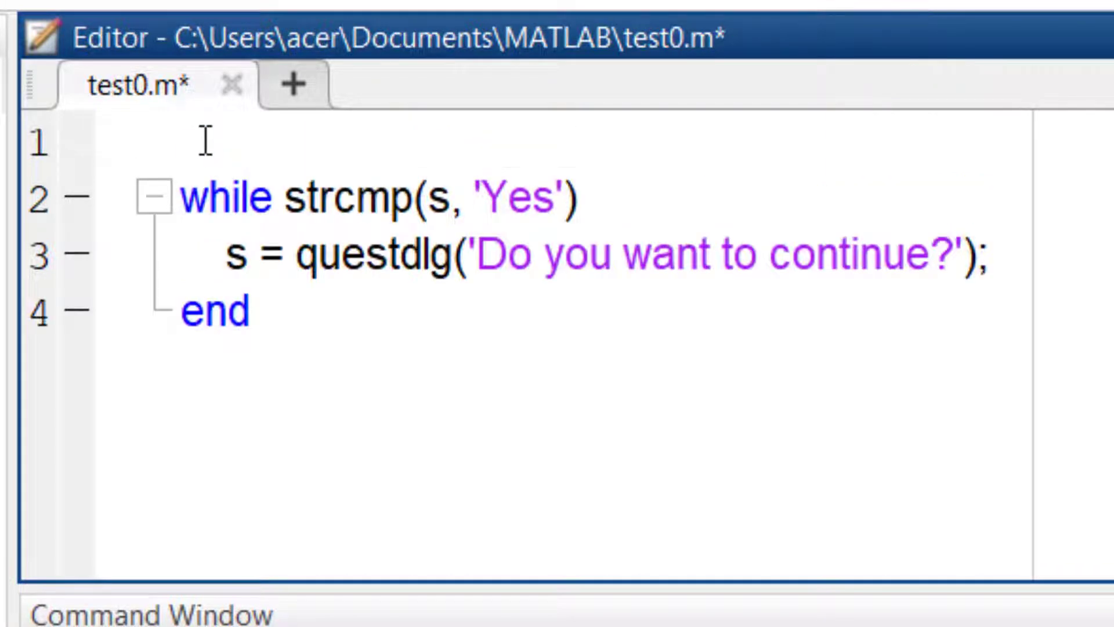
- Initialise s='Yes' and i=1, and add M=ones(i) and i=i+1 to the loop
text(s=)
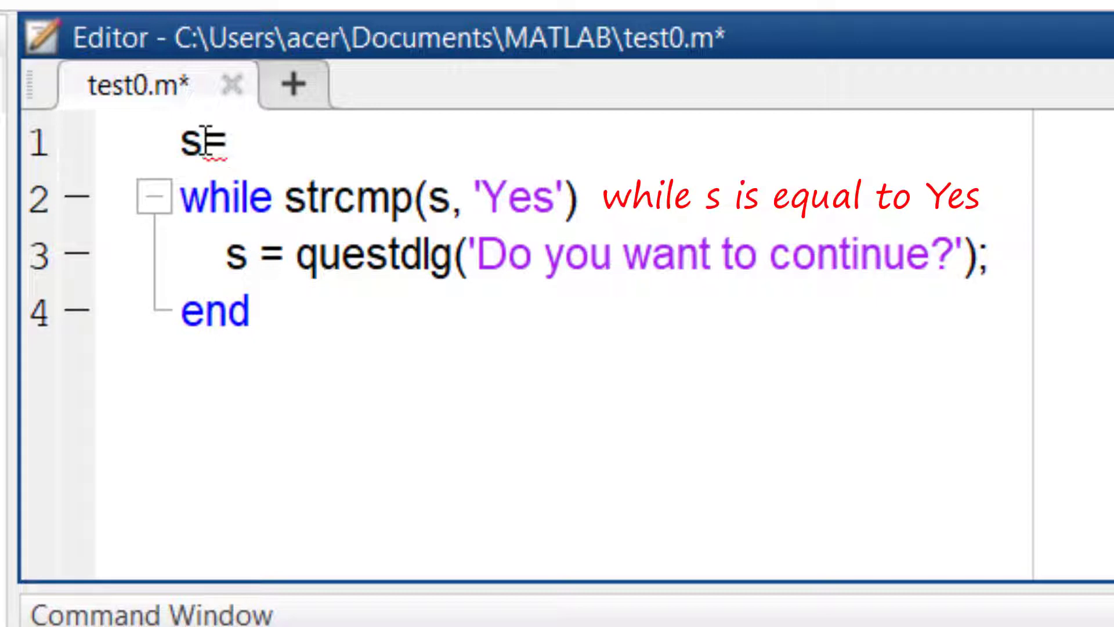
text(='yes';)
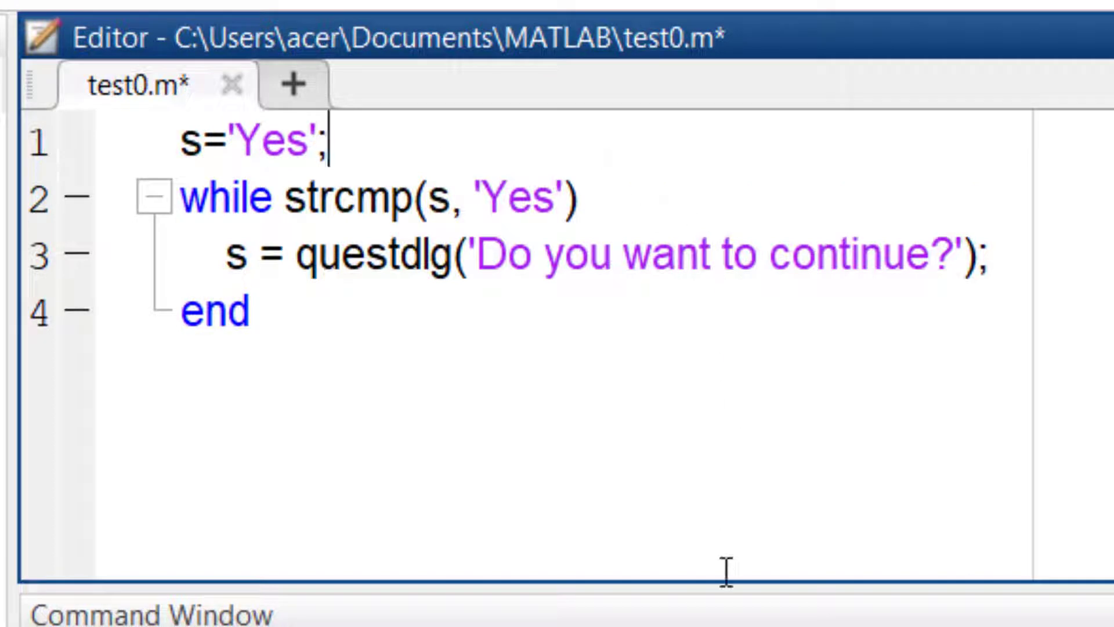
text(i=)
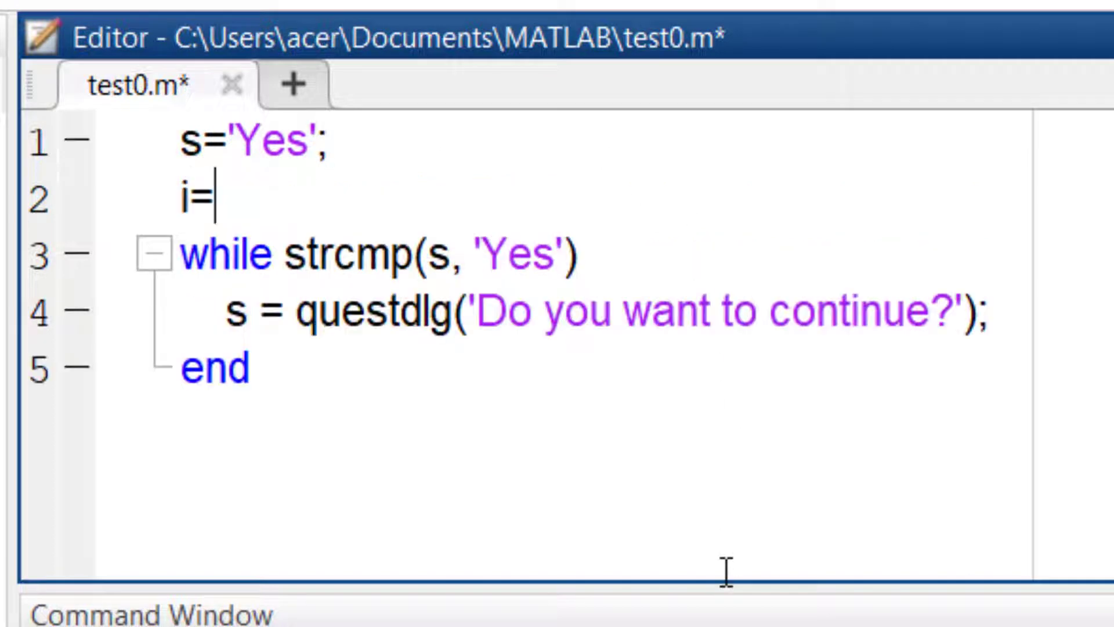
text(1;)
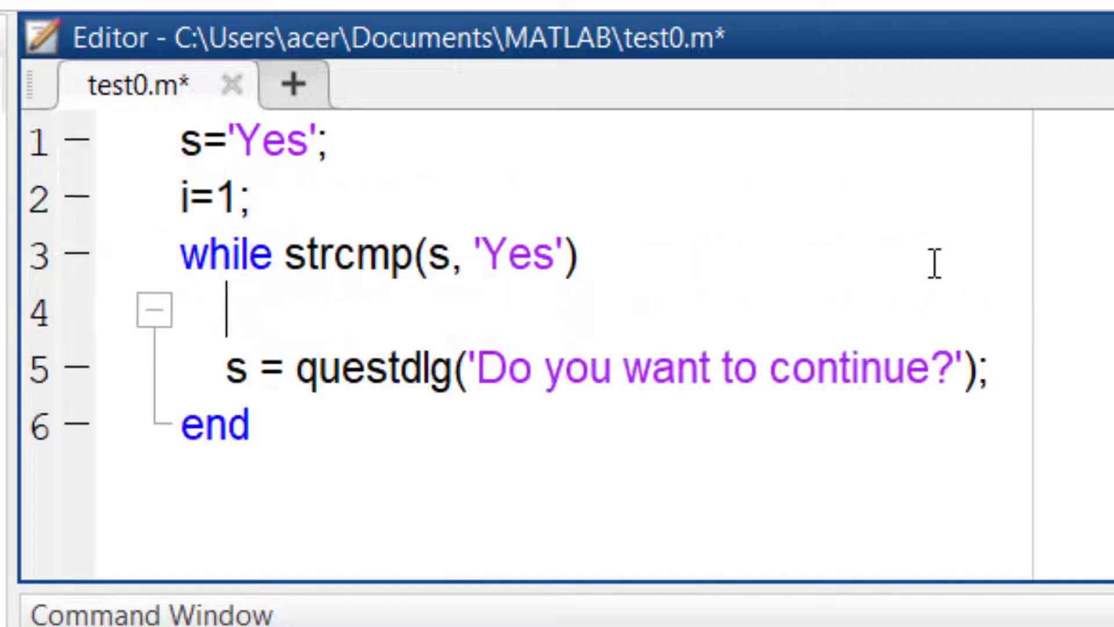
text(M=ones(i))
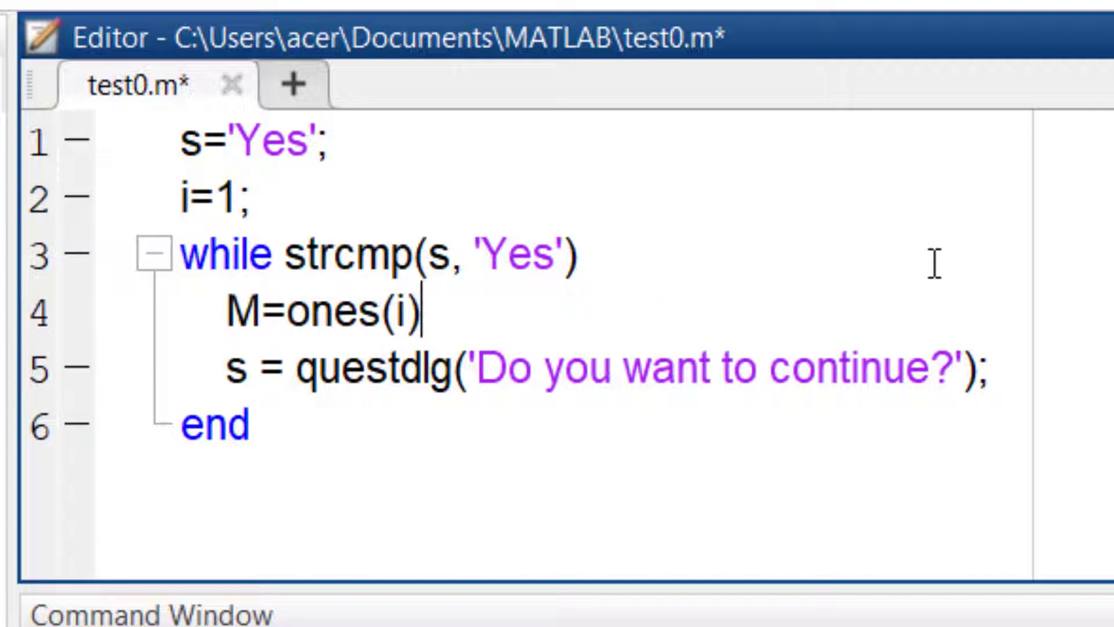
text(i=i+1;)
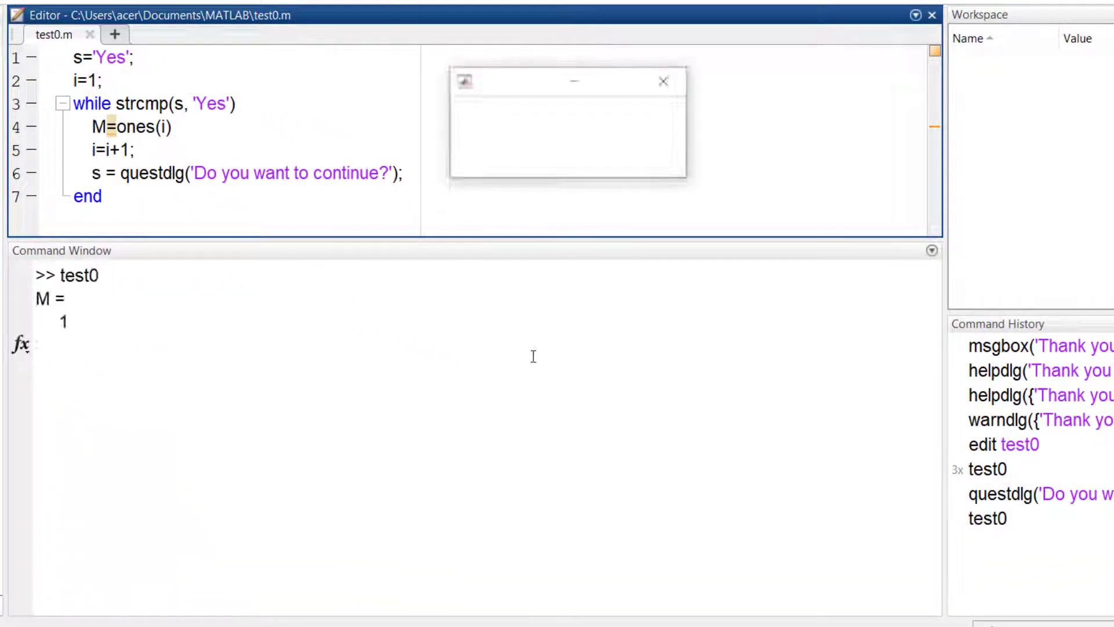
- Answer Yes three times so test0 prints successively larger all-ones matrices
click(502, 157)
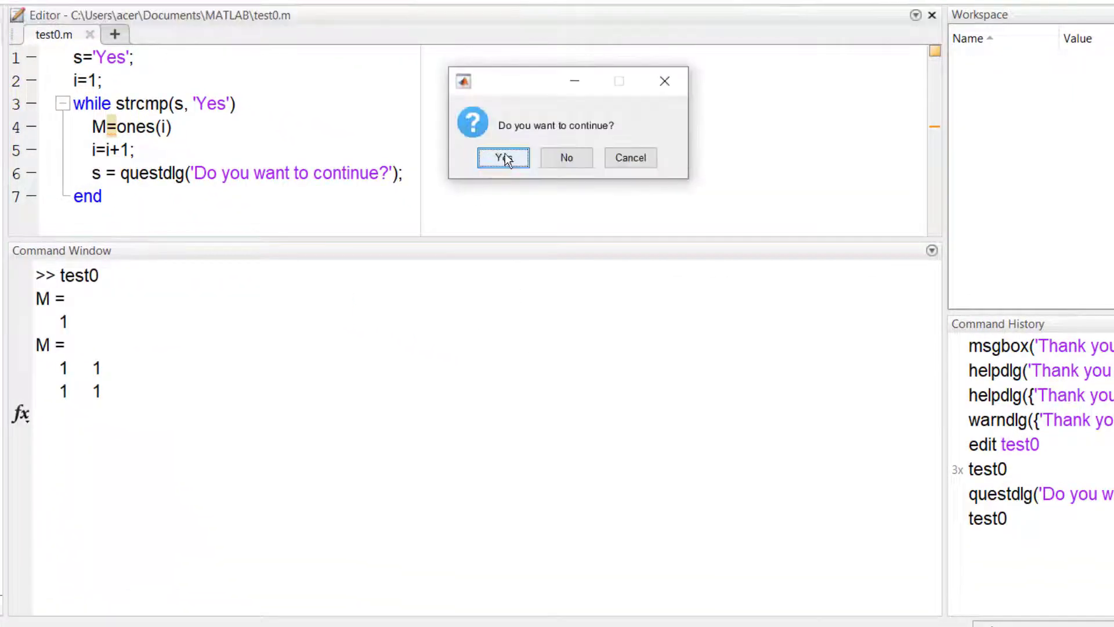
click(503, 157)
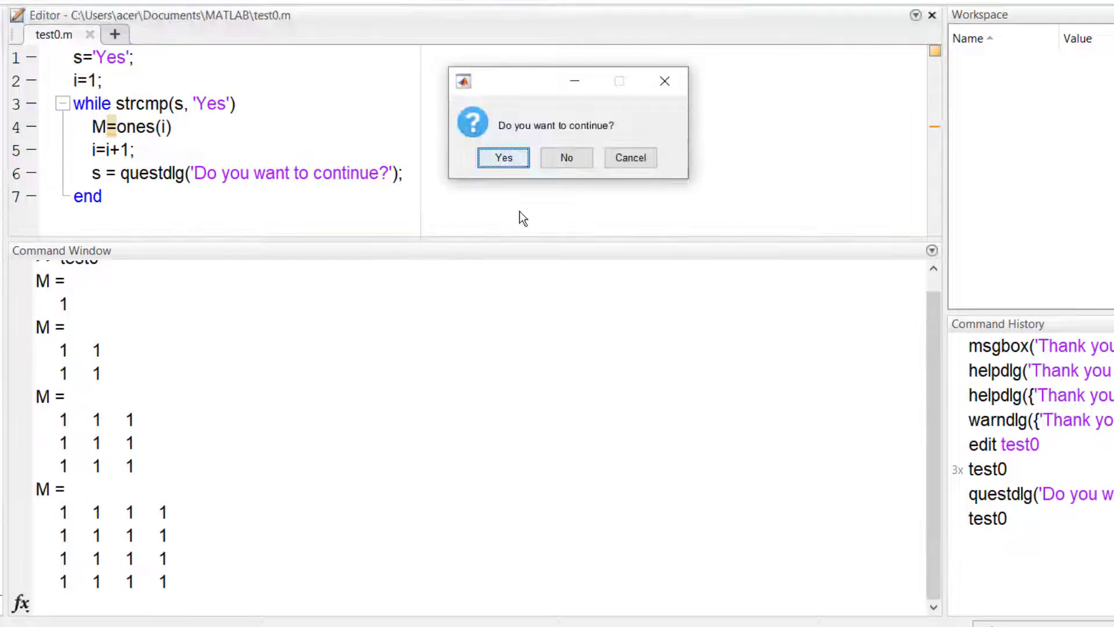
click(503, 157)
text(, )
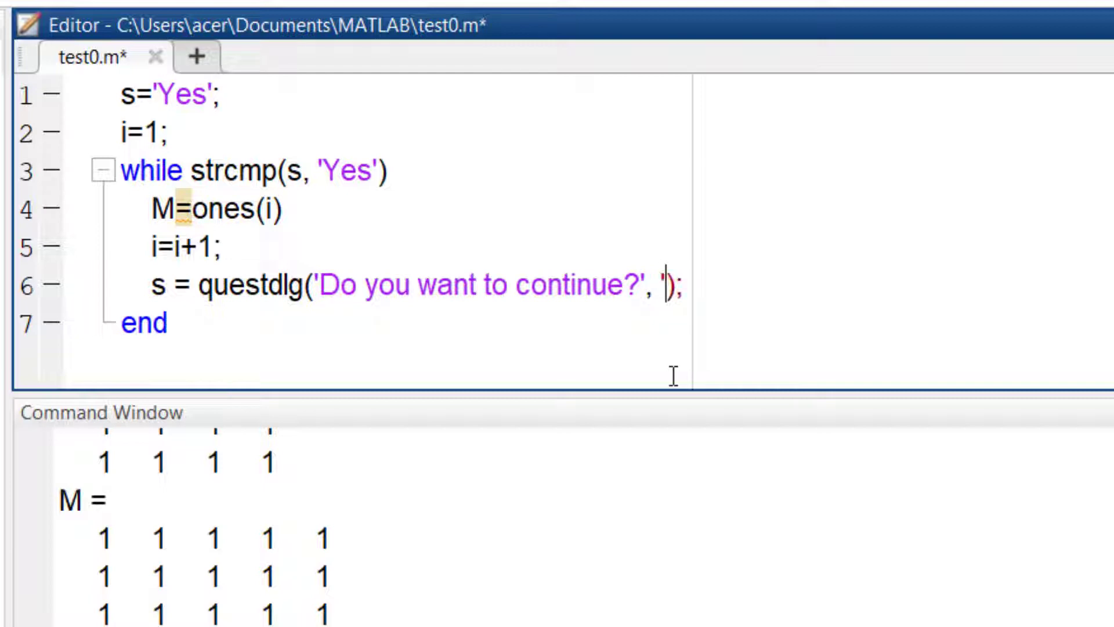
- Add the arguments 'Exit', 'Yes', 'No', 'Yes' to the questdlg call
text('Exit', 'Ue)
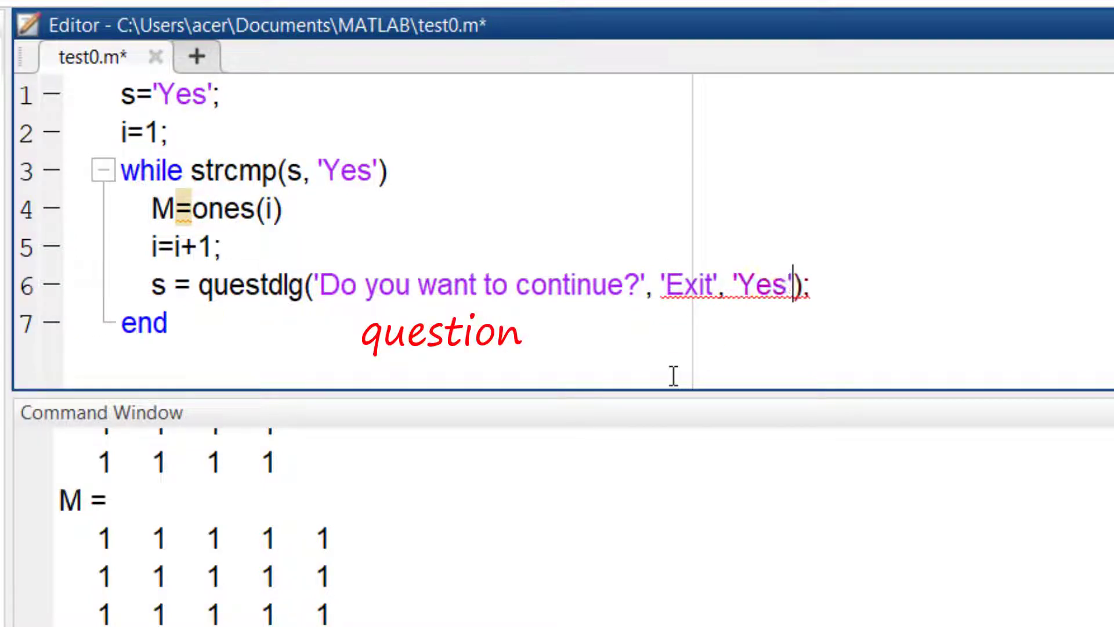
text(, 'No')
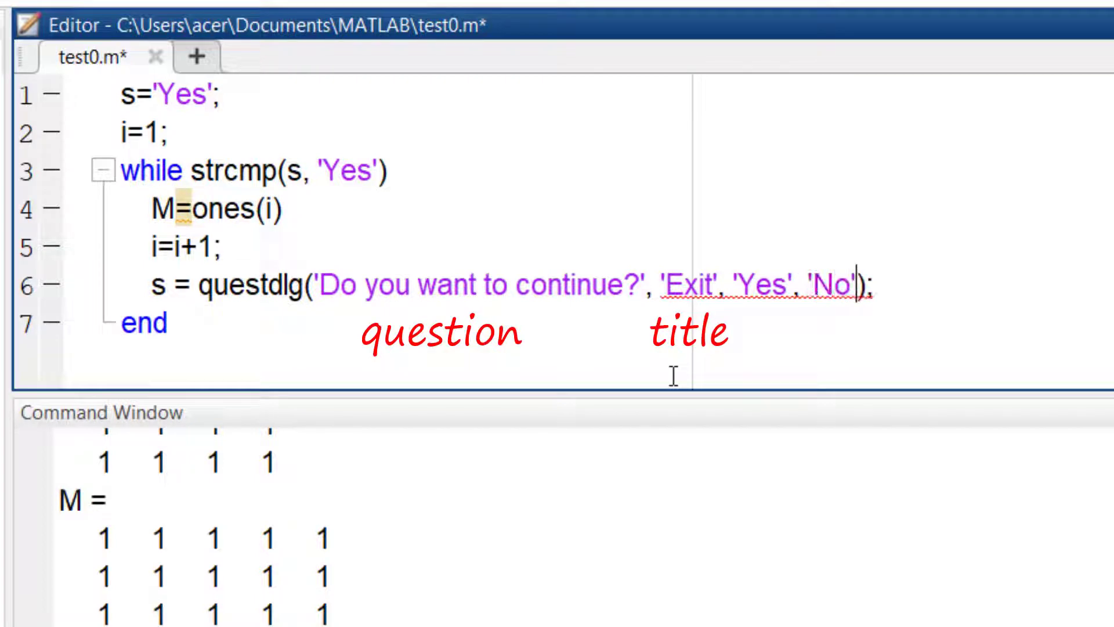
text(,)
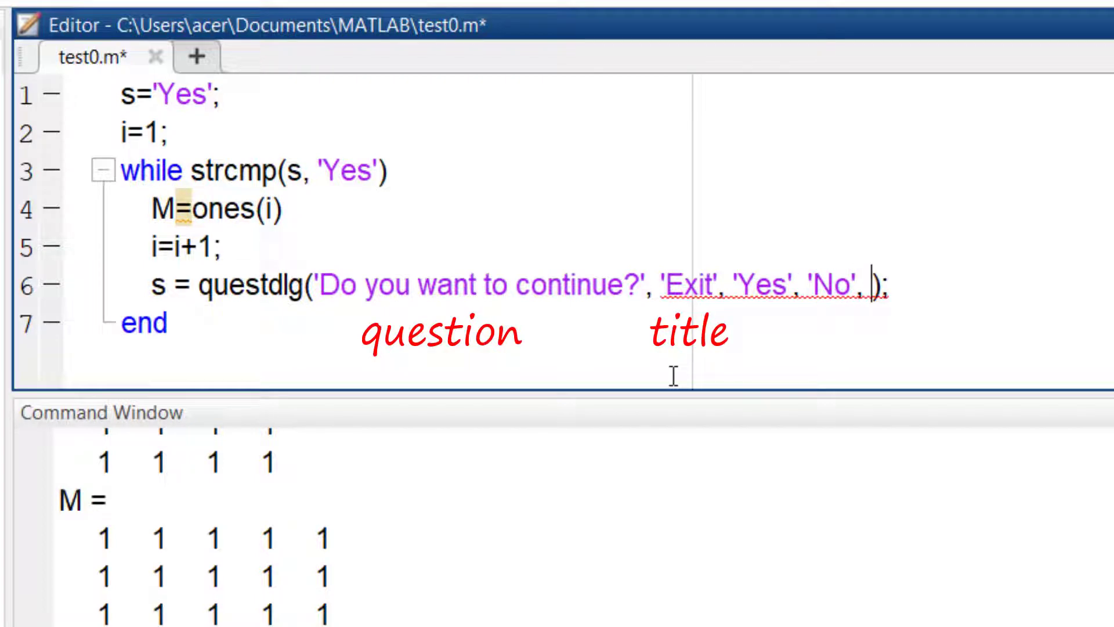
text('Yes')
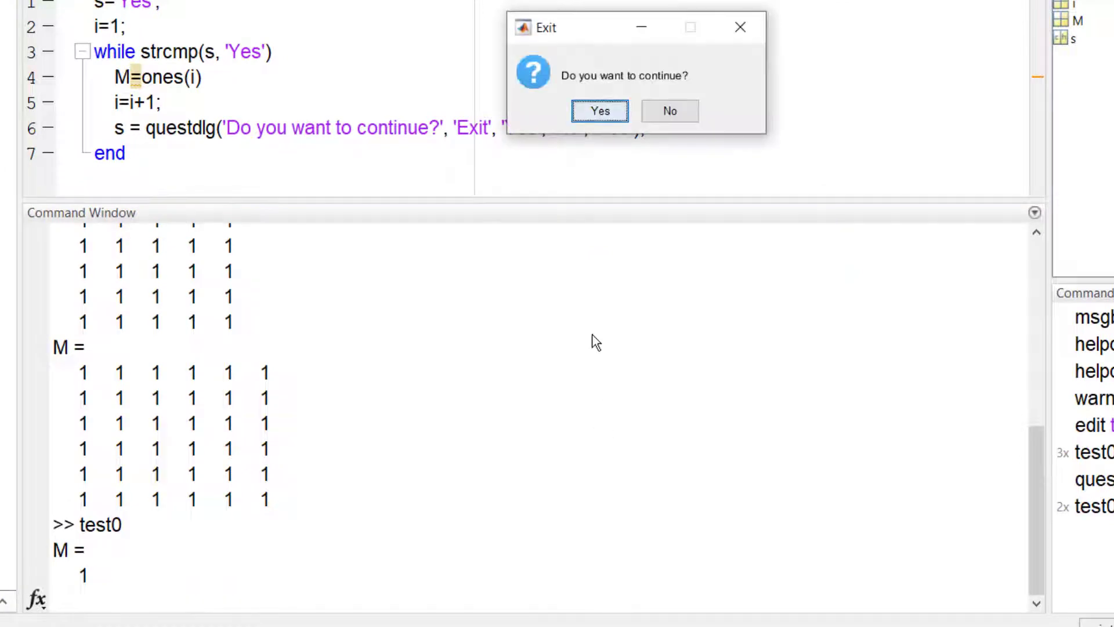
- Click Yes three times in the Exit dialog, growing M up to 3×3
click(599, 111)
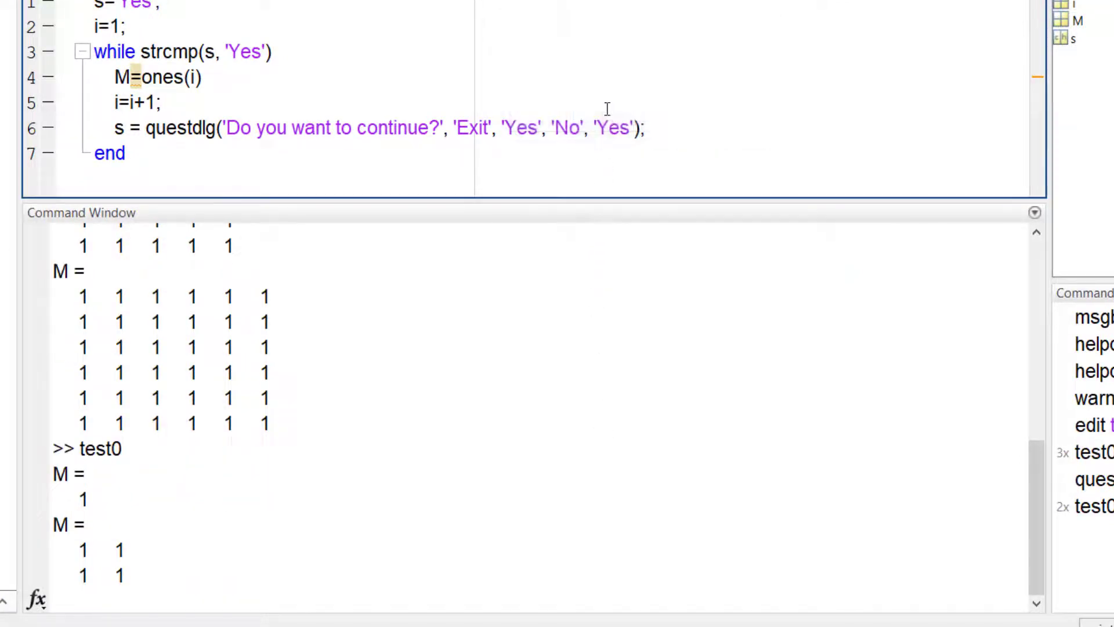
click(600, 111)
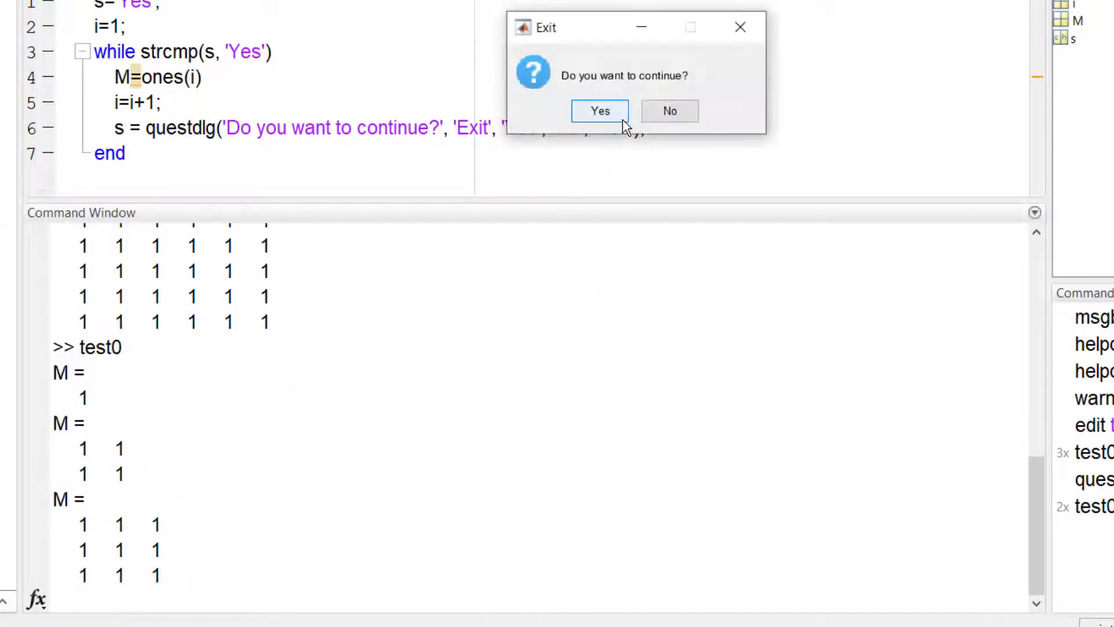
click(599, 110)
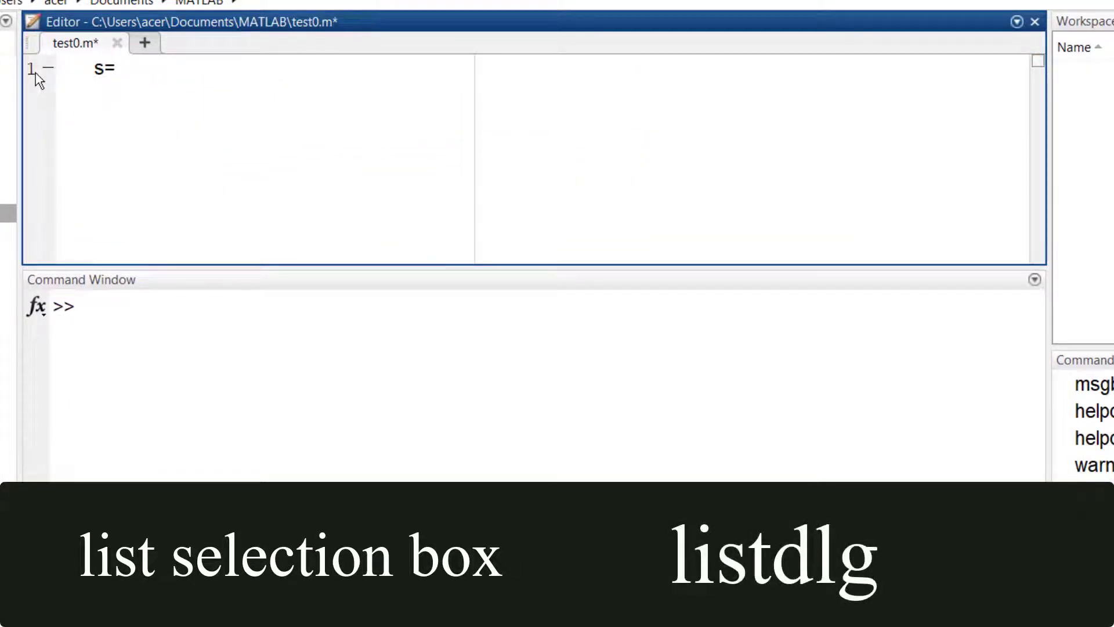
- Define s = {'black','white','blue','red','green'} and call listdlg('ListString', s) with it
click(121, 69)
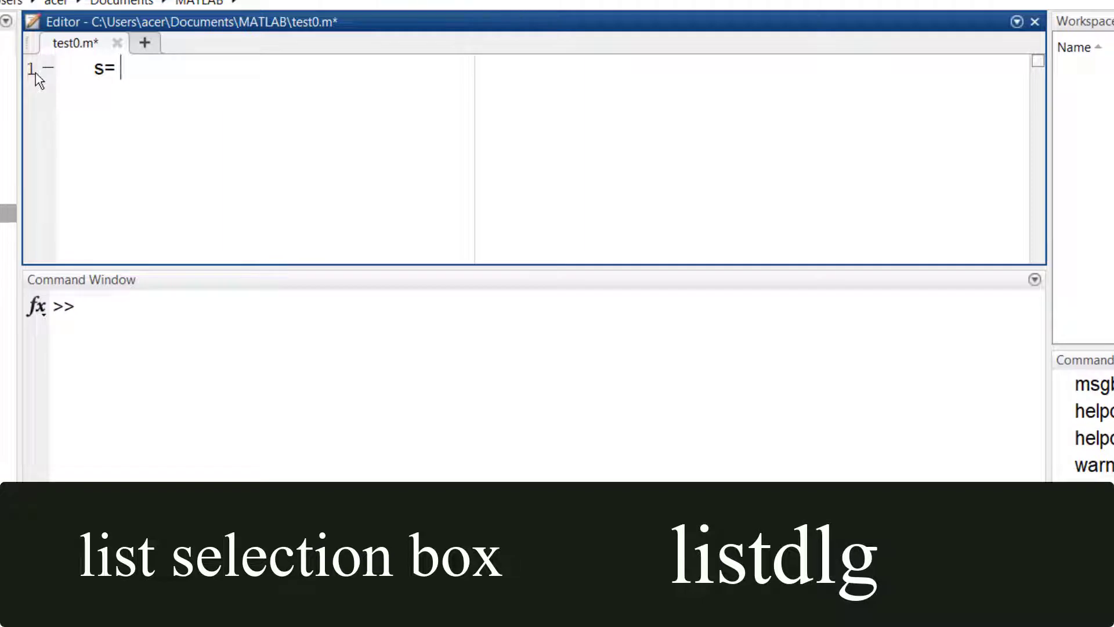
text({'b)
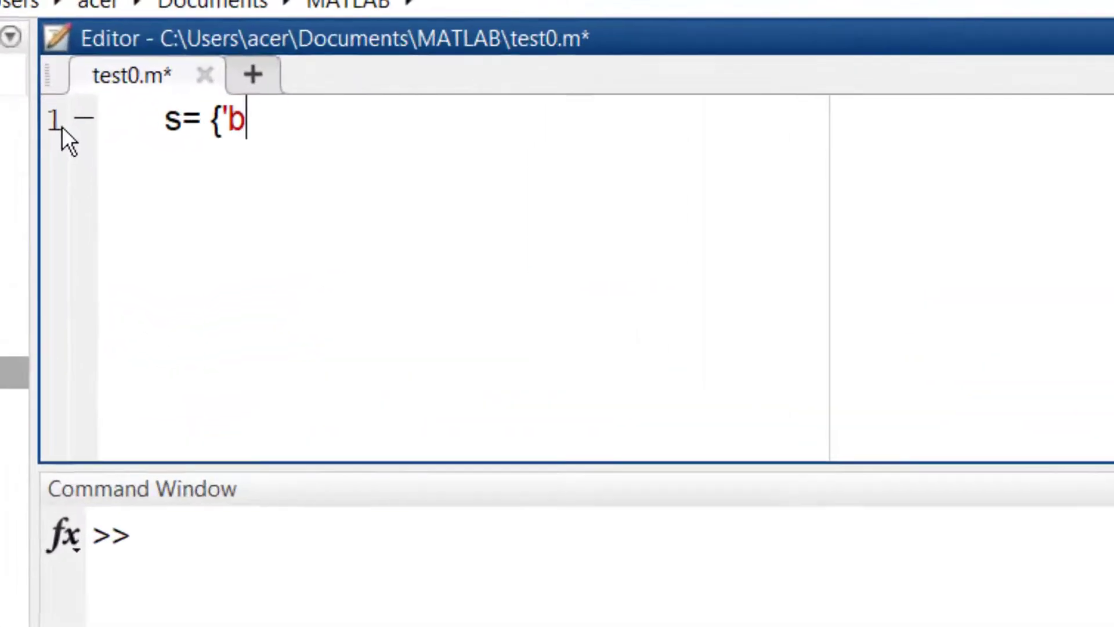
text(lack', 'white', ')
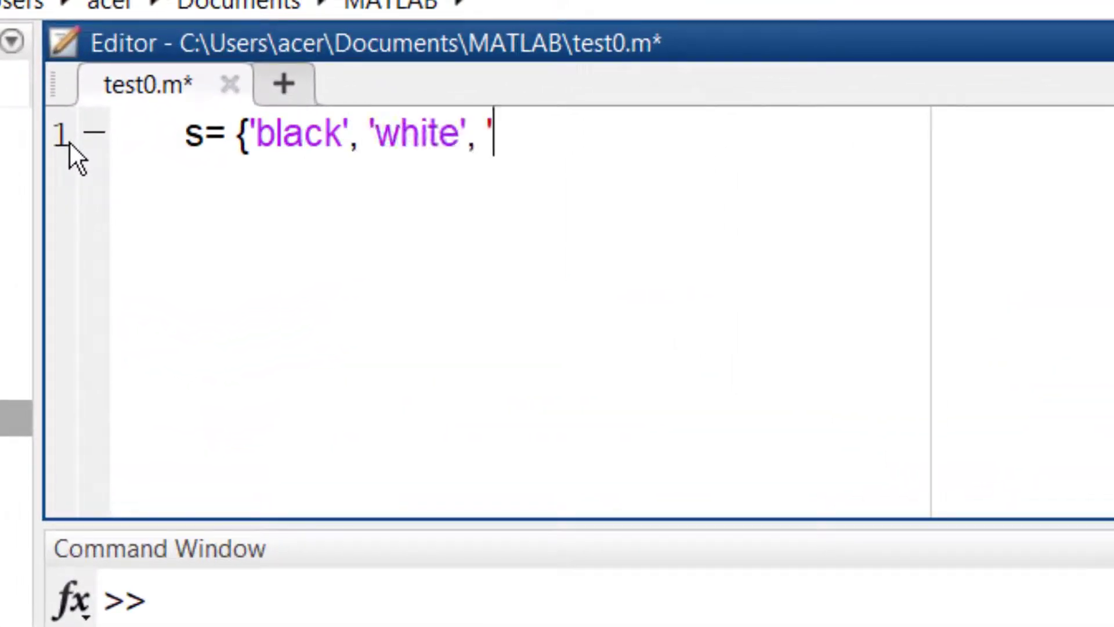
text('blue', 'red', 'green'};)
click(519, 179)
text(li)
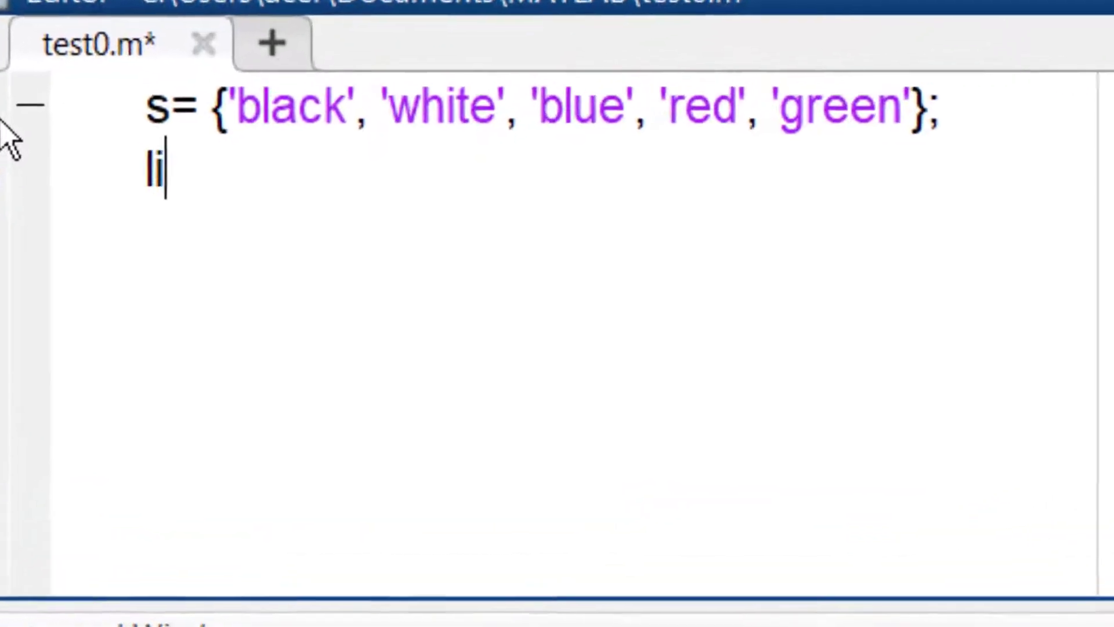
text(stdlg)
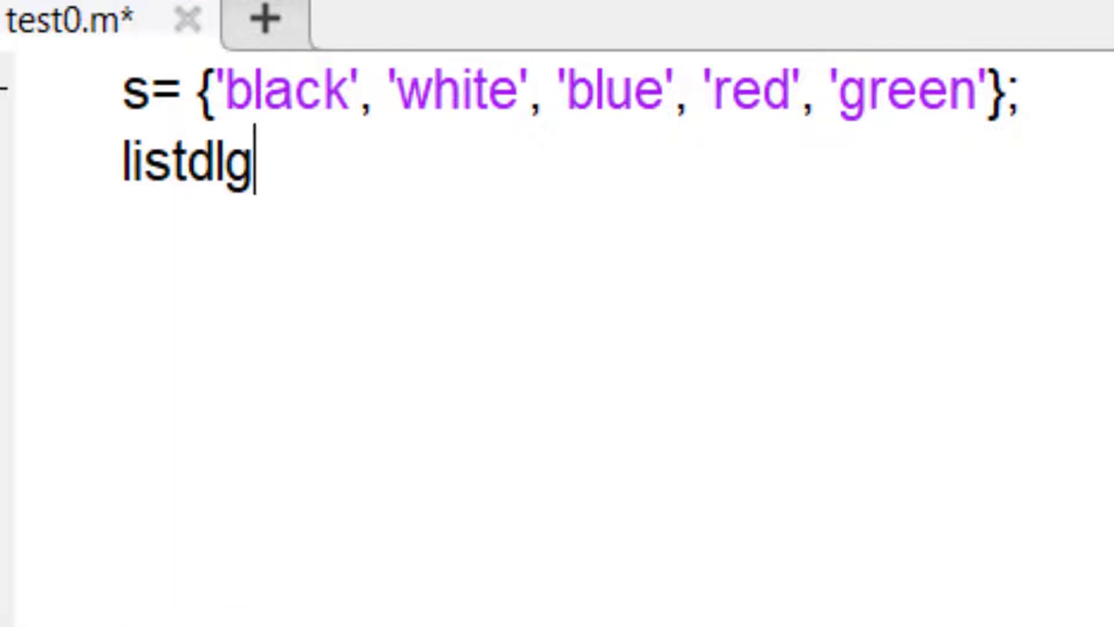
text((')
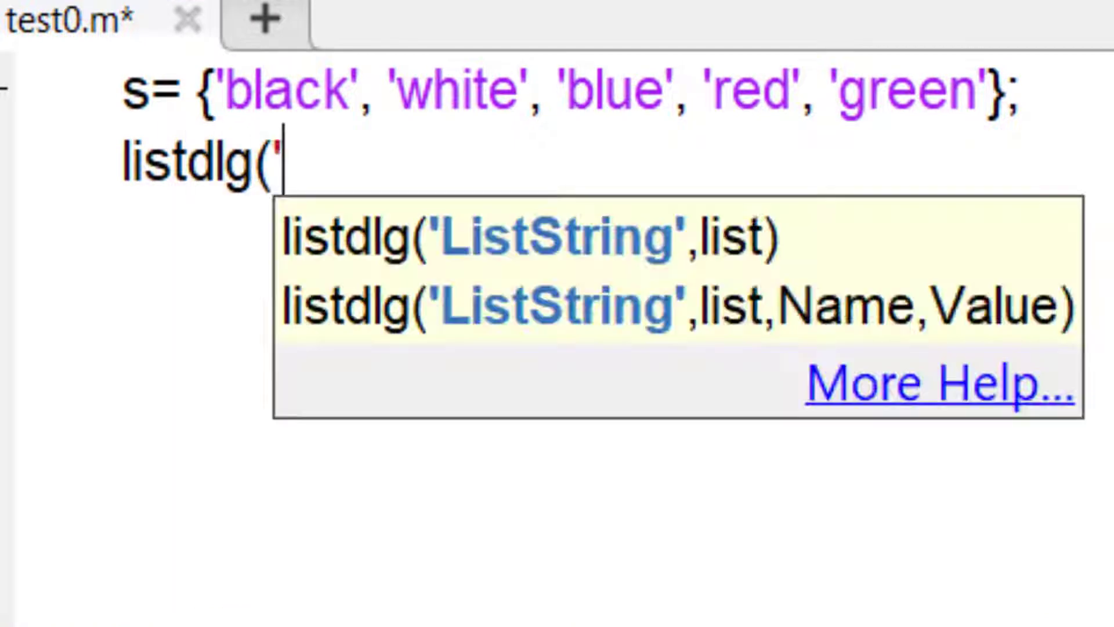
text(ListString', s)
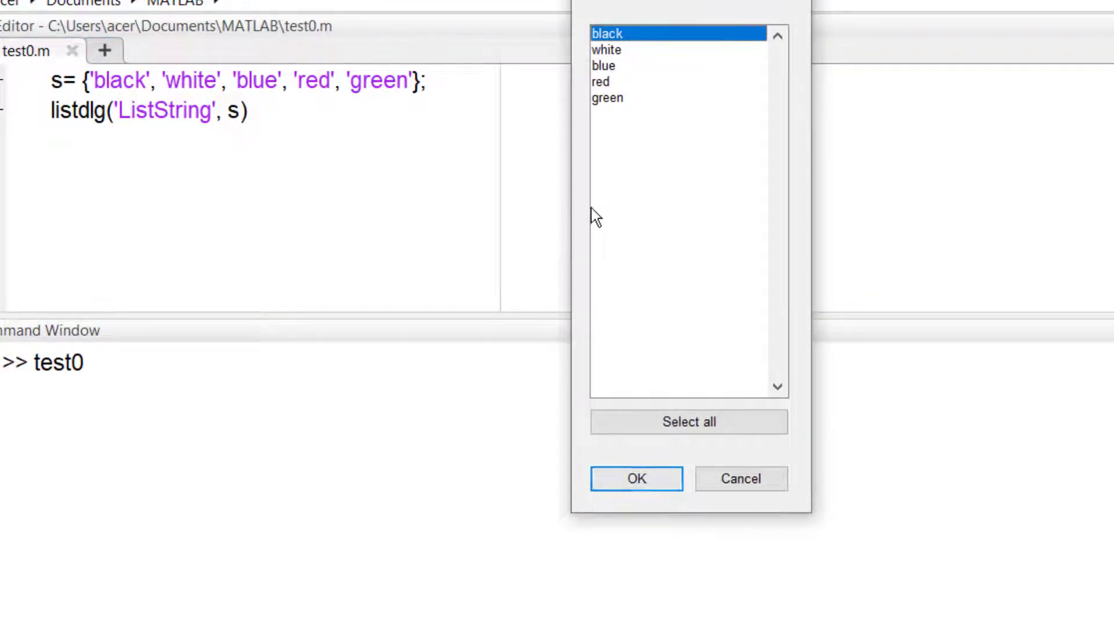
- Pick blue, then red, from the five-colour list dialog
click(603, 65)
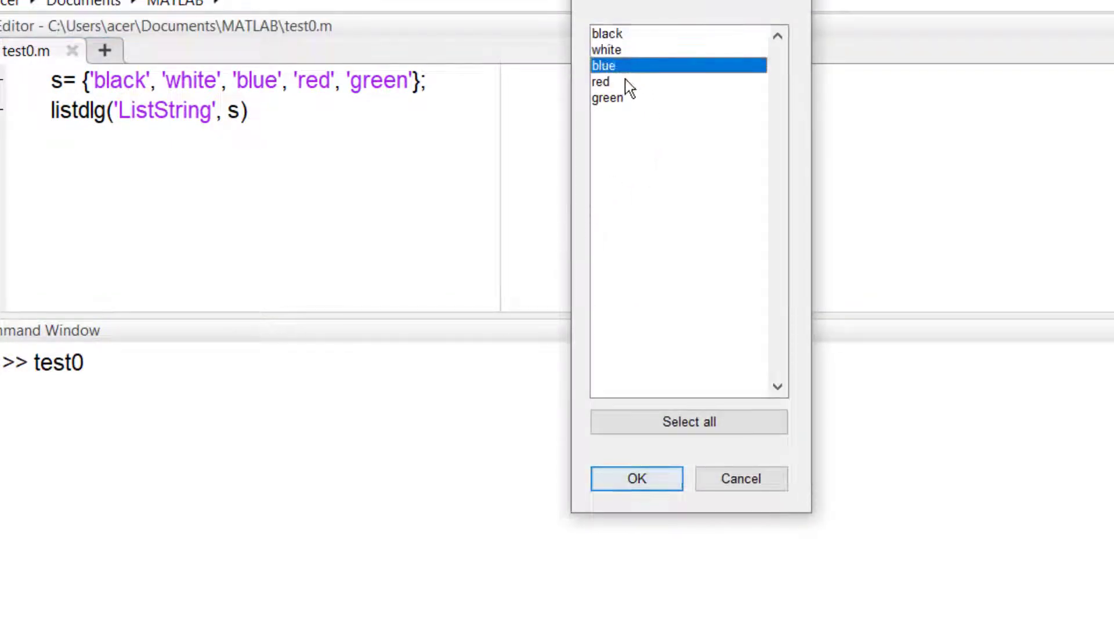
click(607, 98)
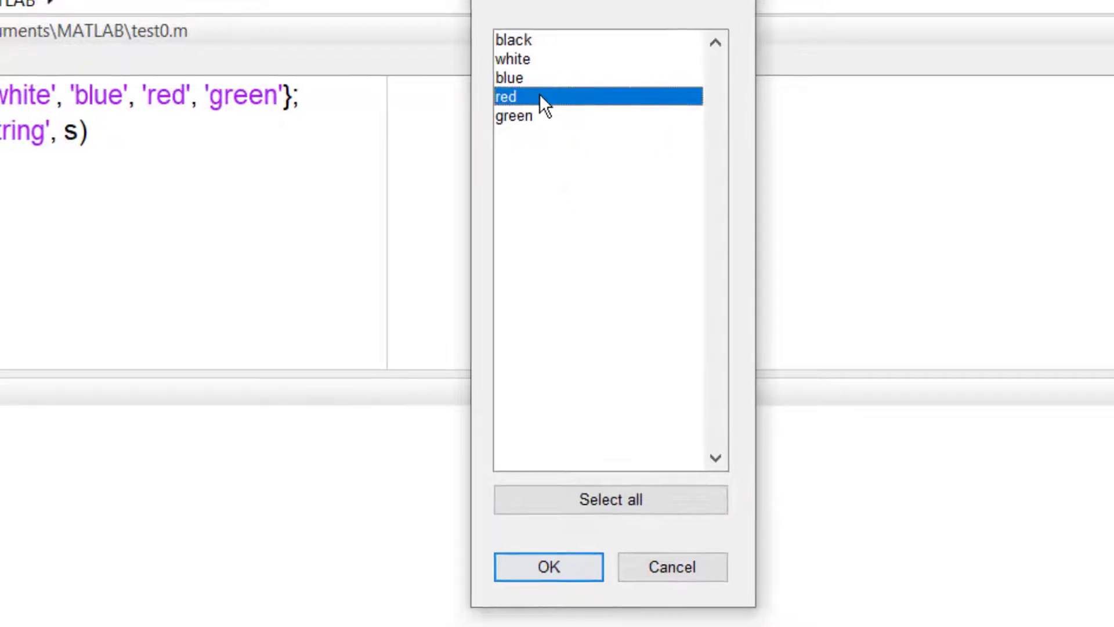
click(548, 567)
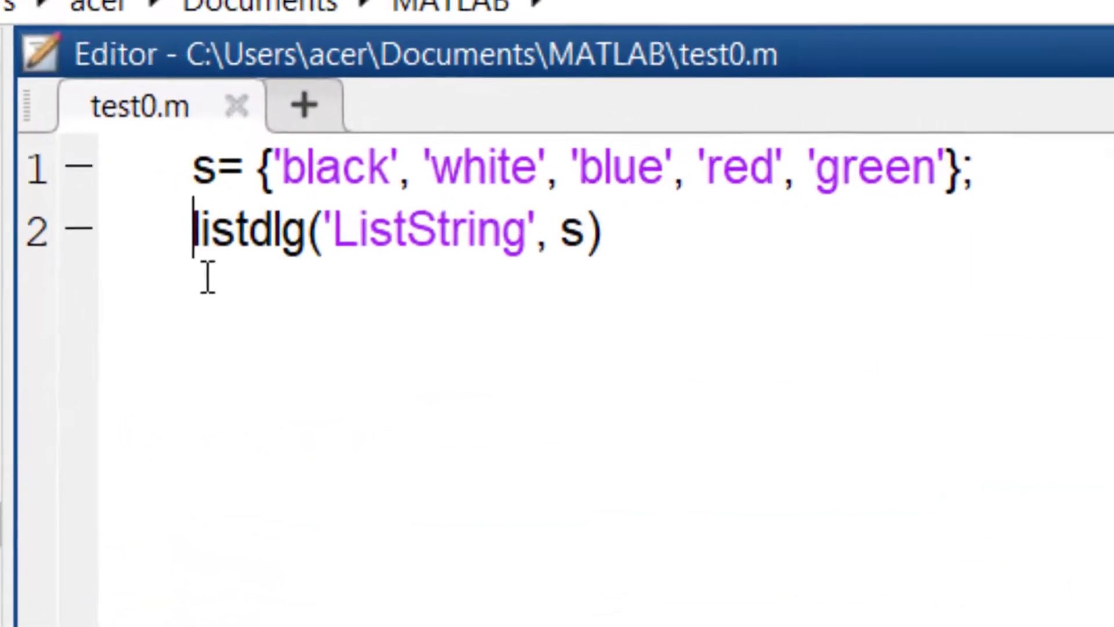
- Store the choice in index, add y = [10 2 5 3 4 6] and bar(y,'facecolor',s{index})
text(index =)
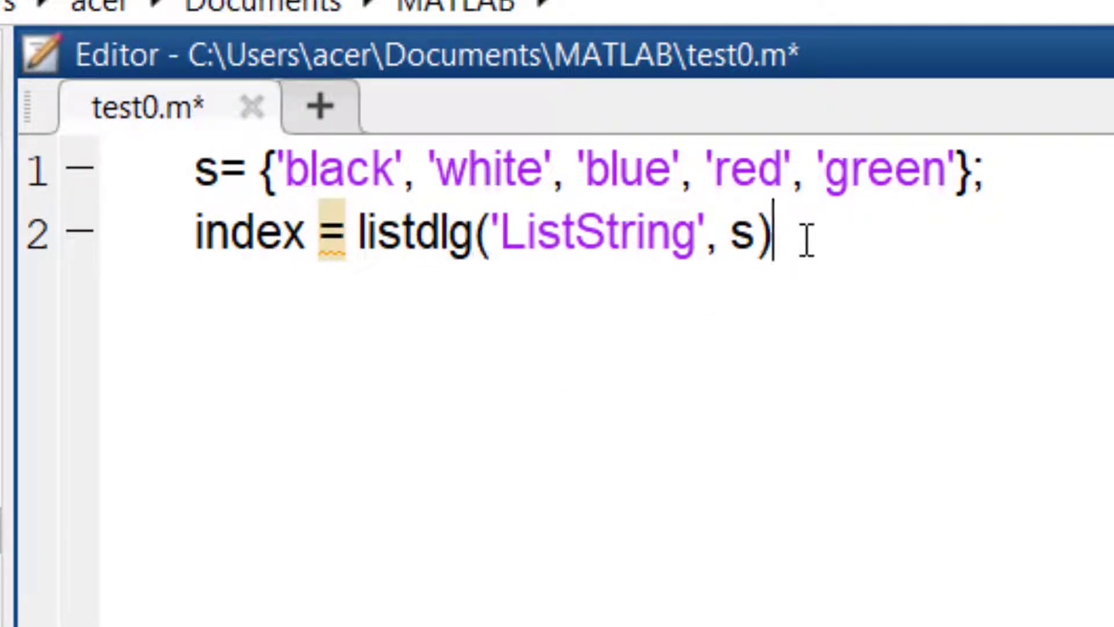
key(enter)
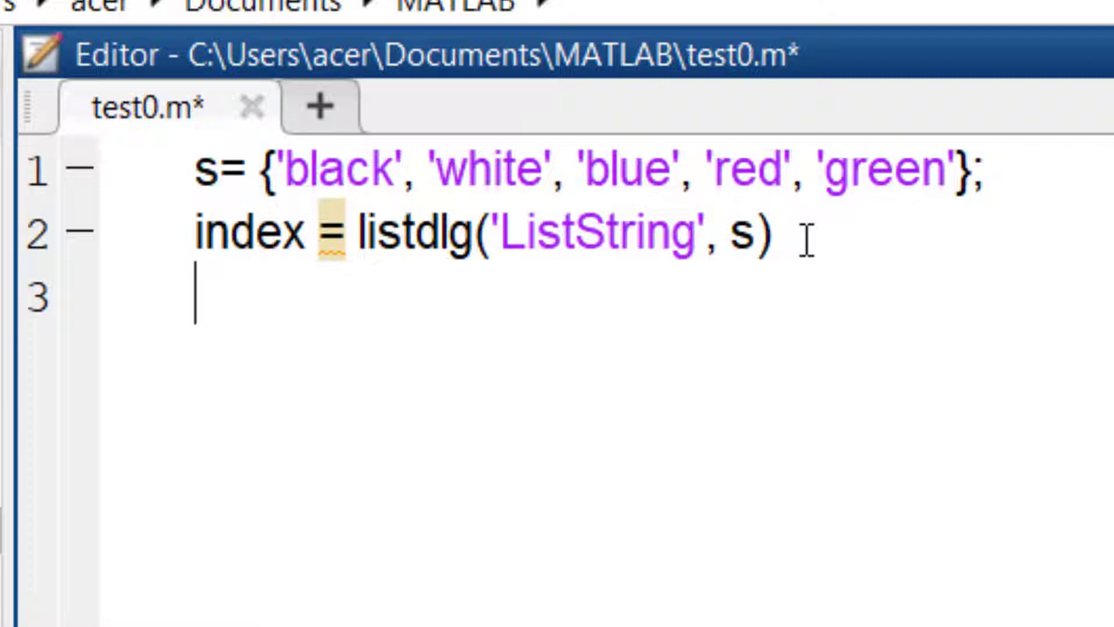
text(y = [10 2 5 3 4 6];)
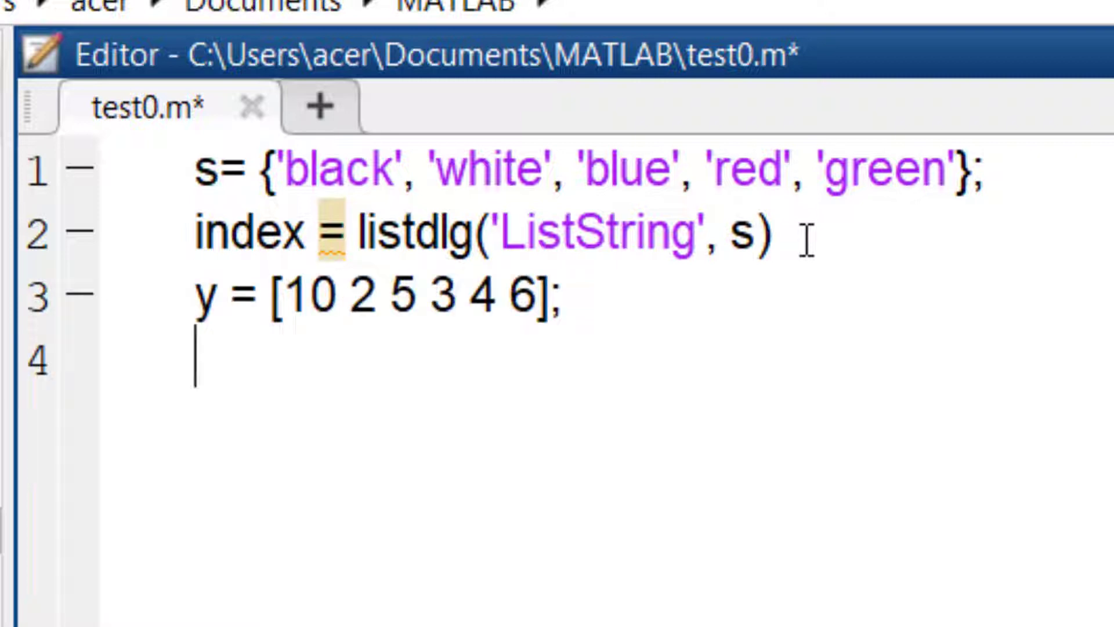
text(bar(y, ')
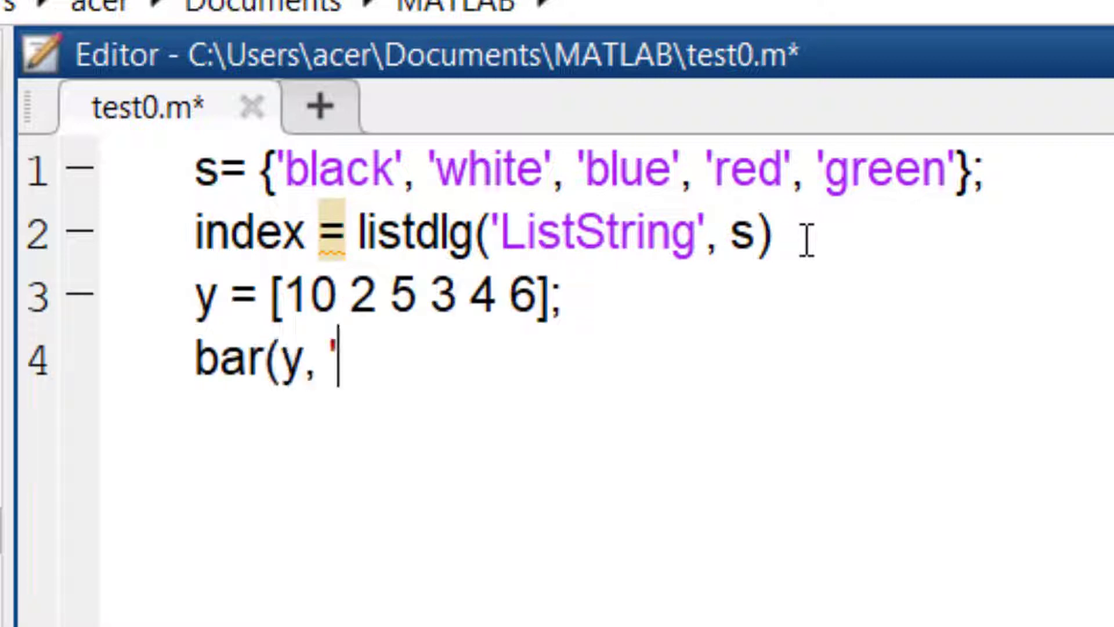
text(facec)
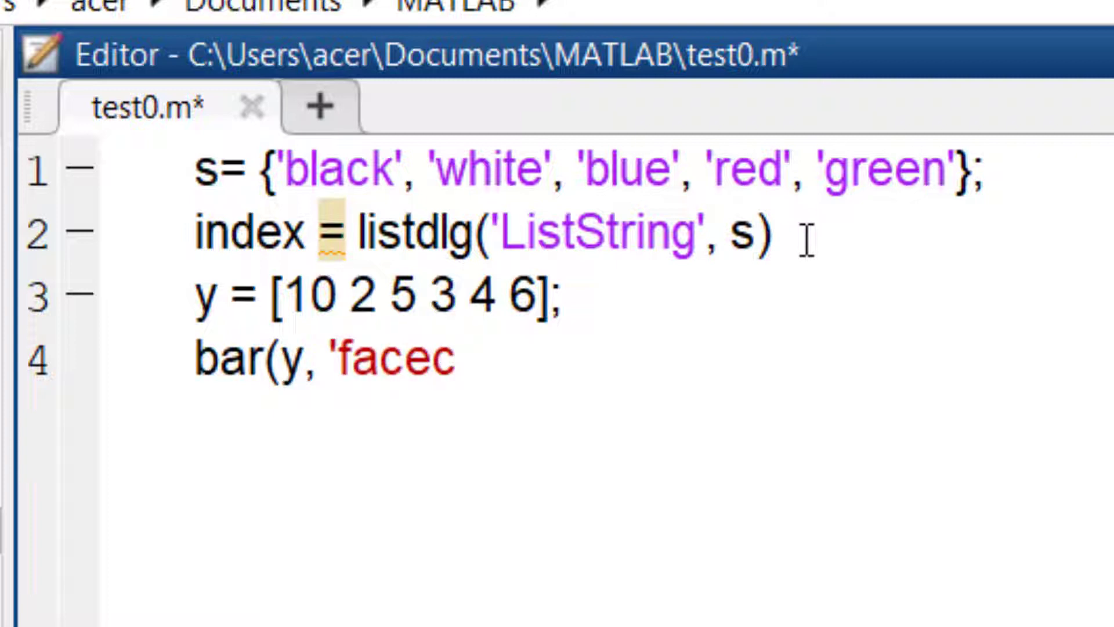
text(olor')
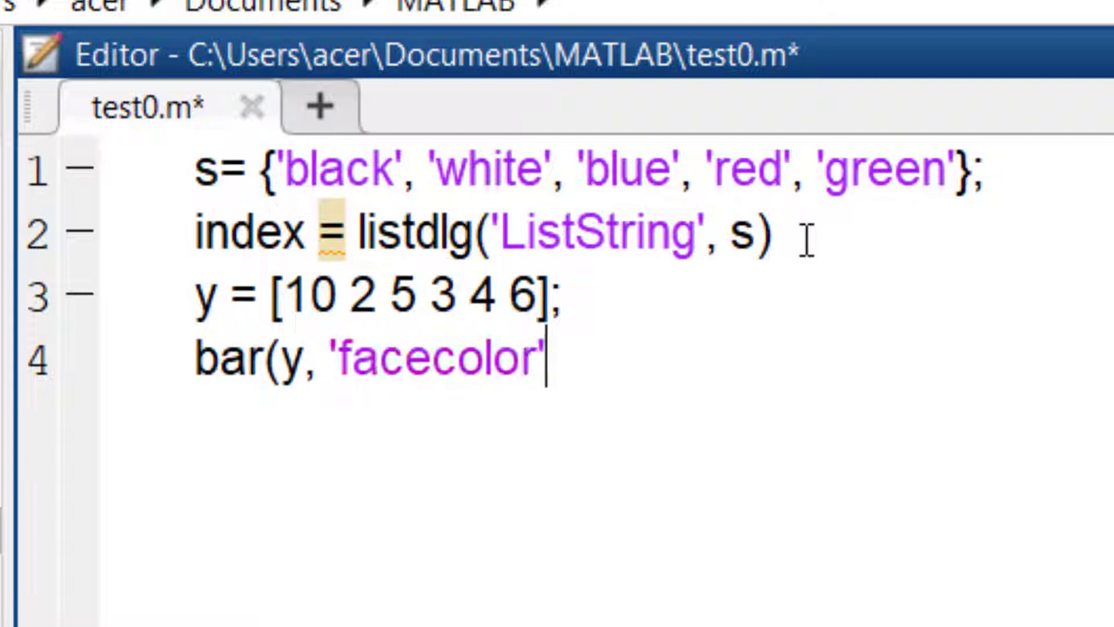
text(, s{index)
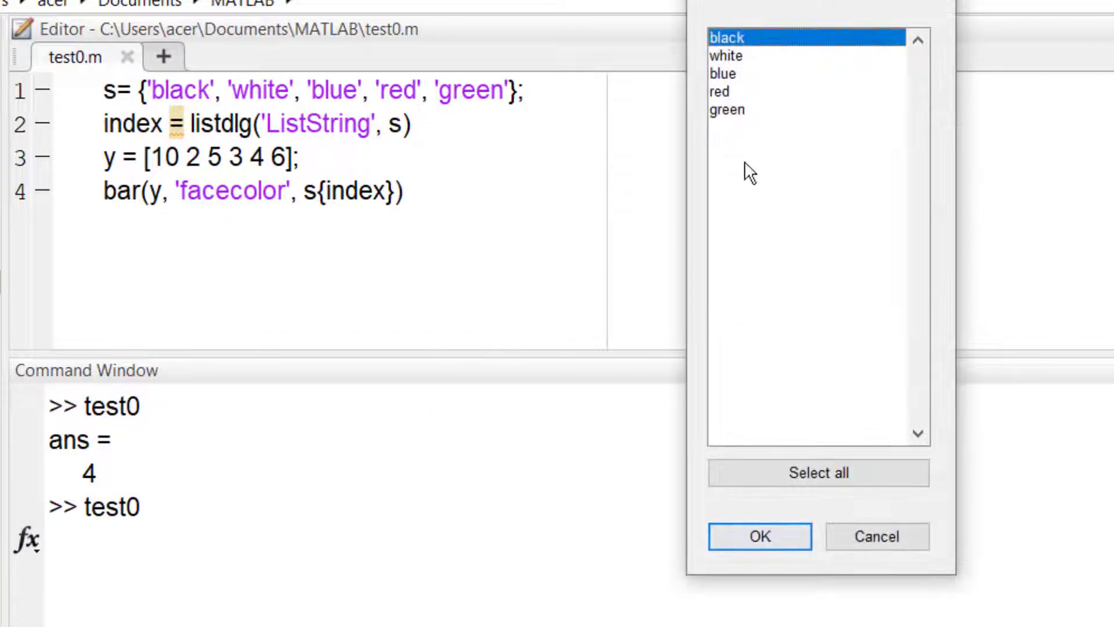
- Run test0 choosing a colour (index 4), then rerun and cancel, causing the facecolor error
click(758, 536)
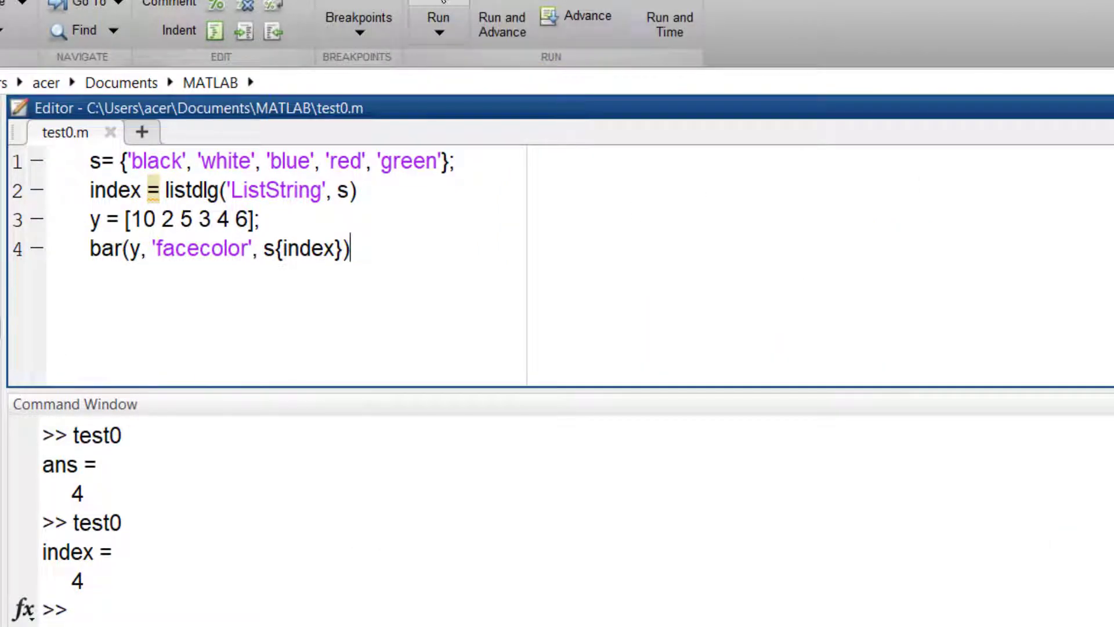
click(437, 17)
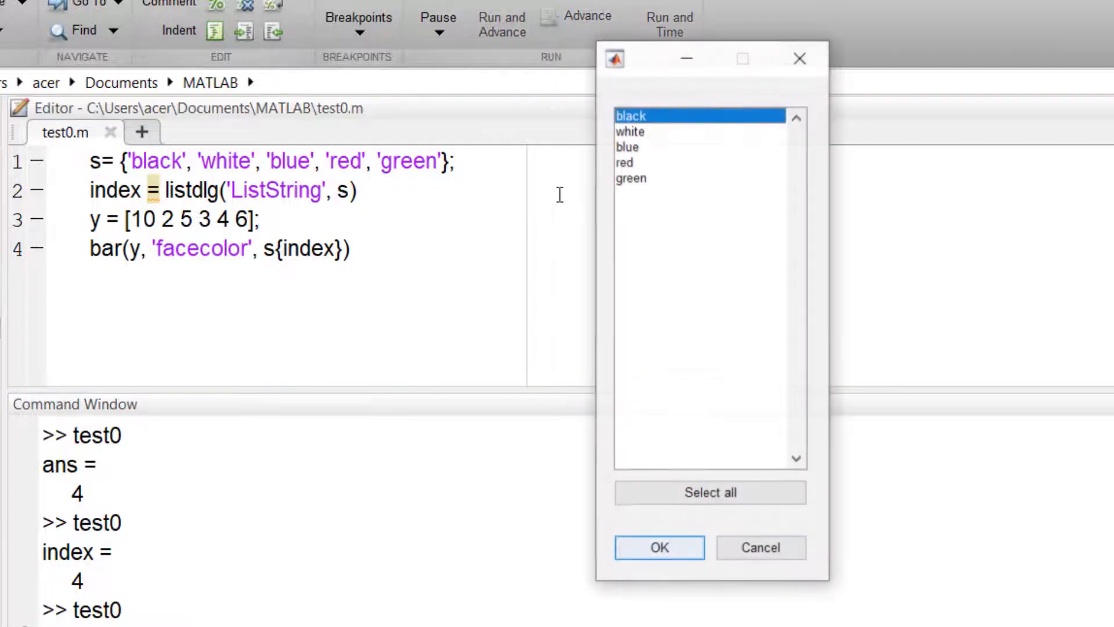
click(657, 547)
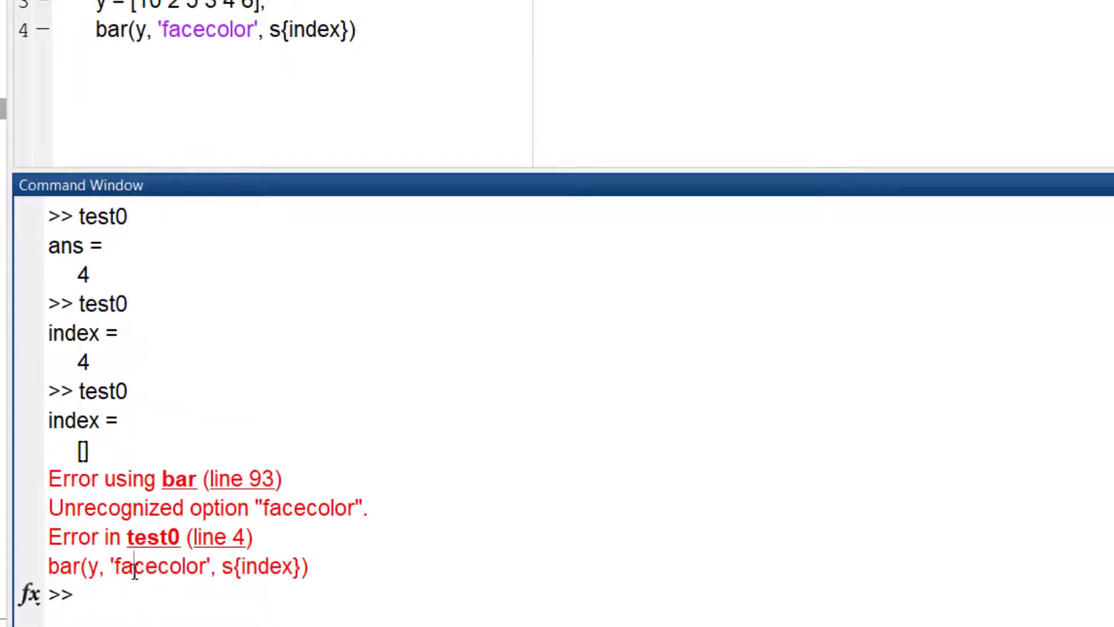
drag(47, 419, 92, 455)
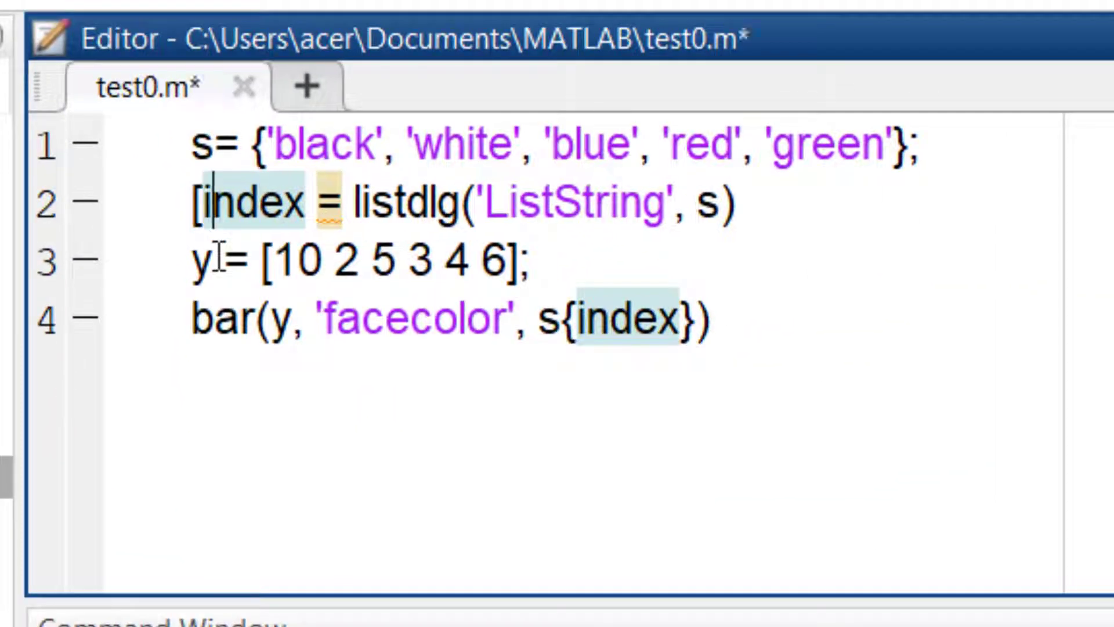
- Return [index, d], colour the bars only if d == 1 else bar(y), and pick red
text(, d])
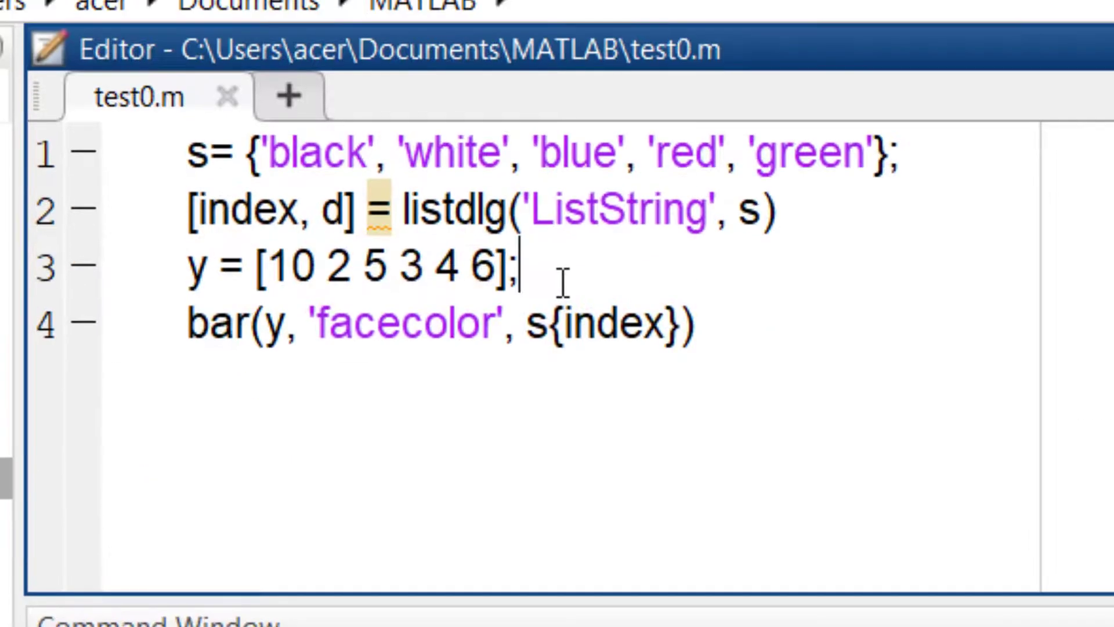
text(if)
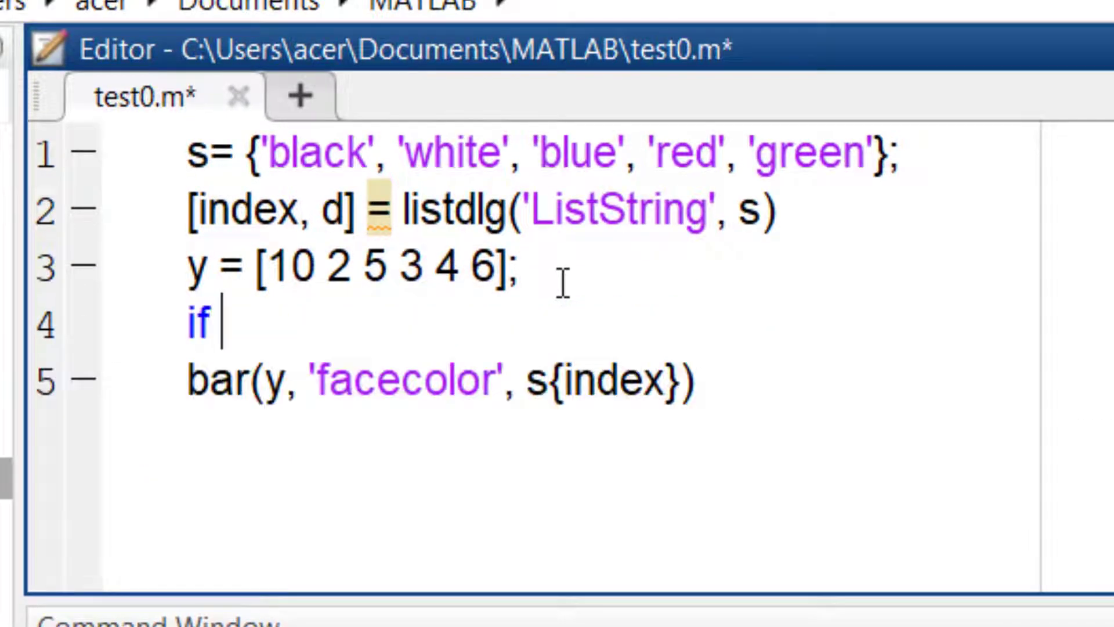
text(d == 1)
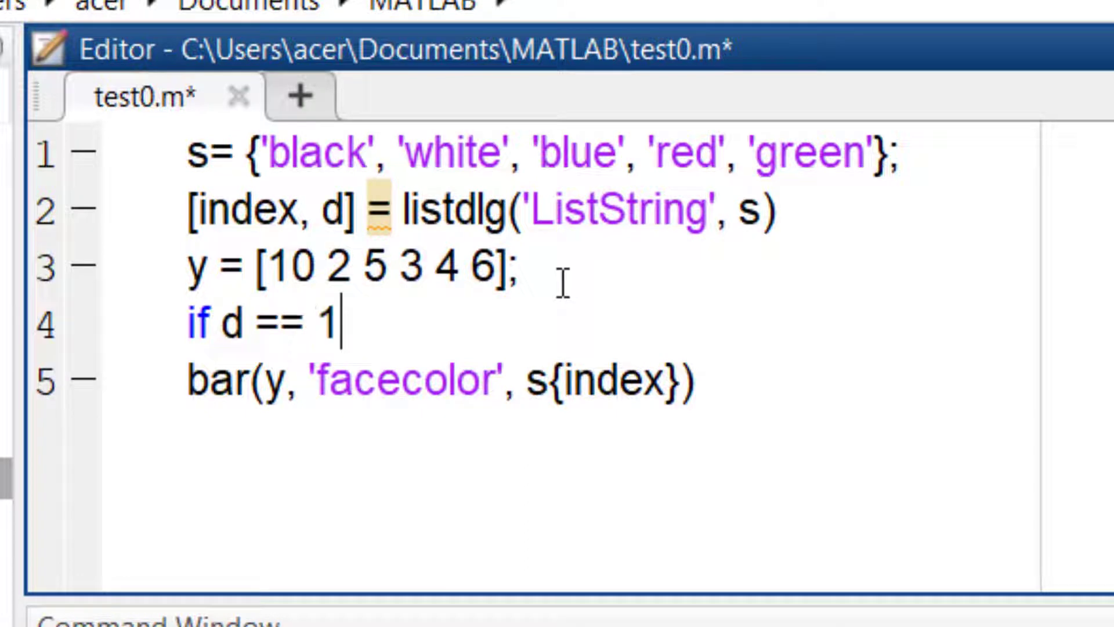
click(323, 378)
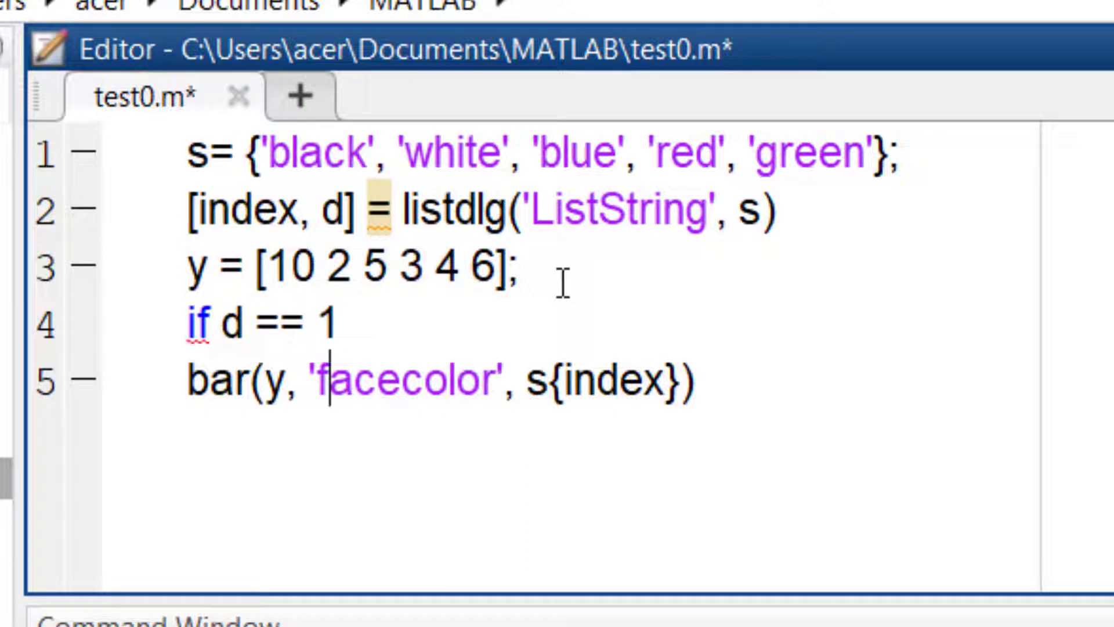
text(e)
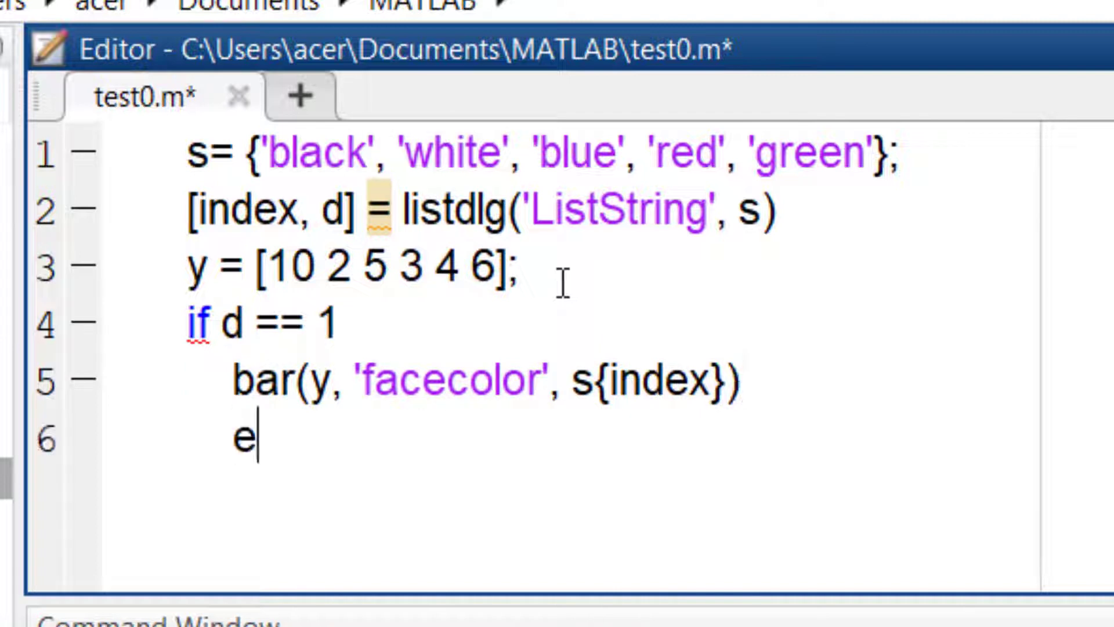
text(lse)
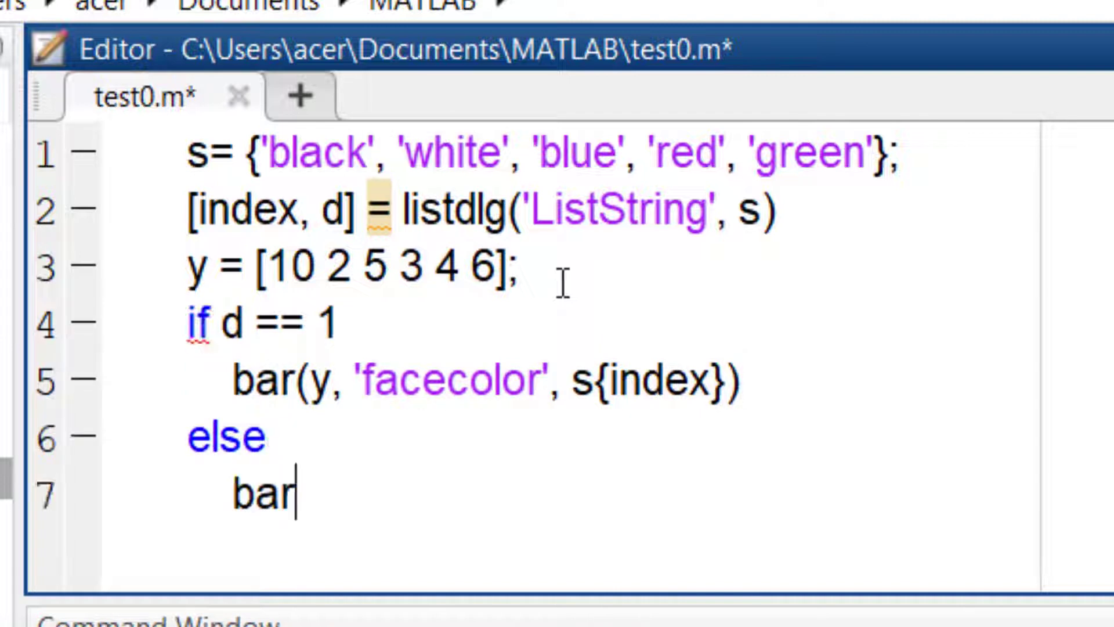
text((y))
text(end)
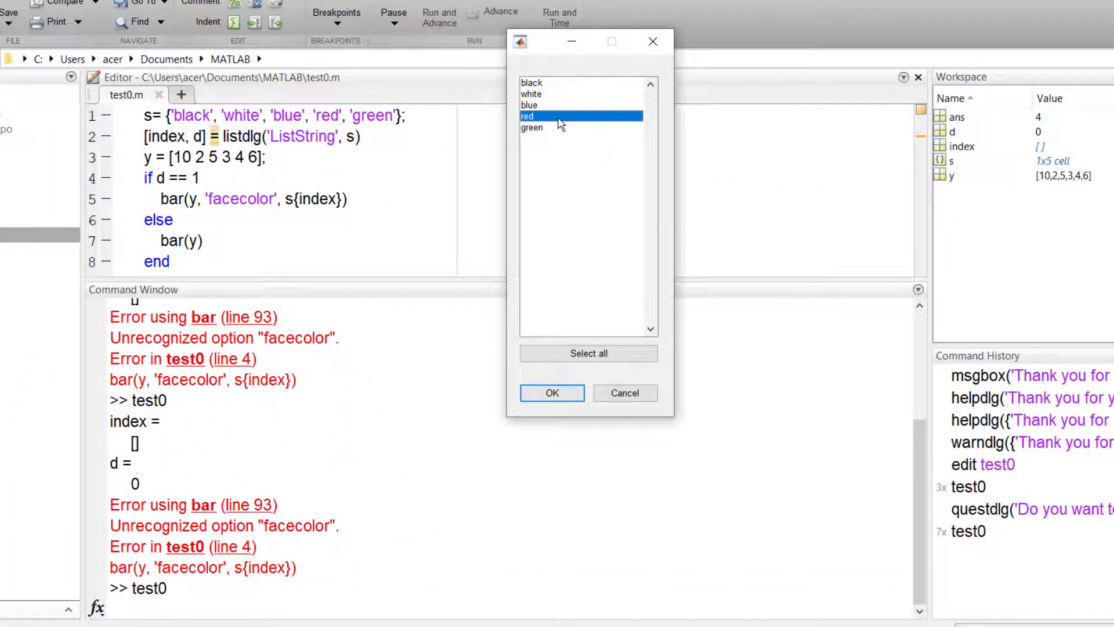
click(552, 393)
text(, 'prompts)
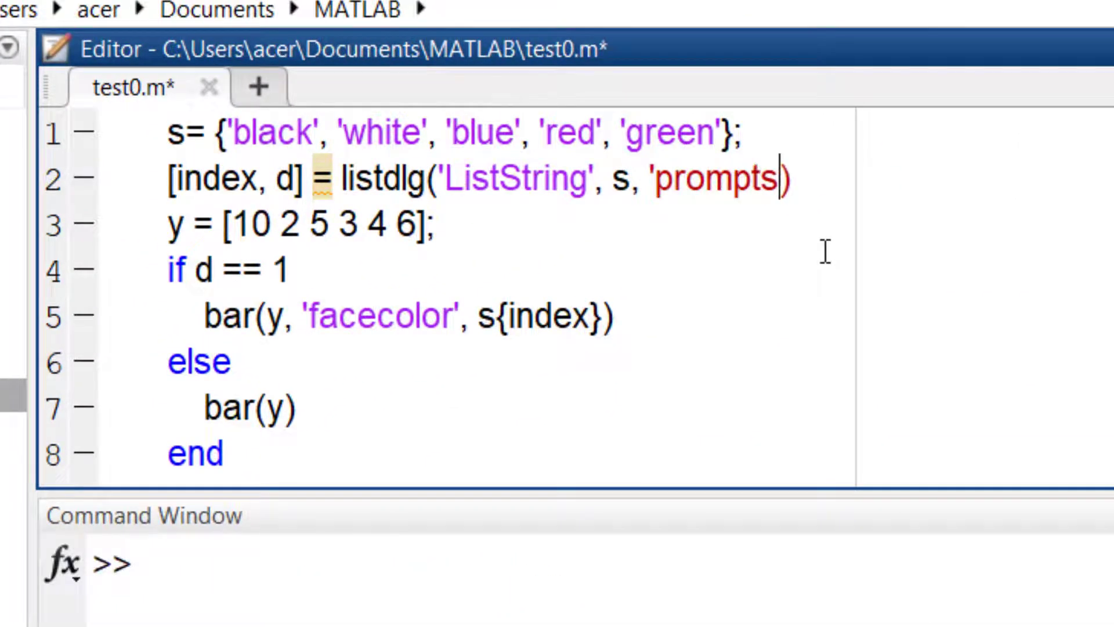
- Add PromptString 'Select a face color:' and single SelectionMode, pick green, then run help listdlg
text(tring',)
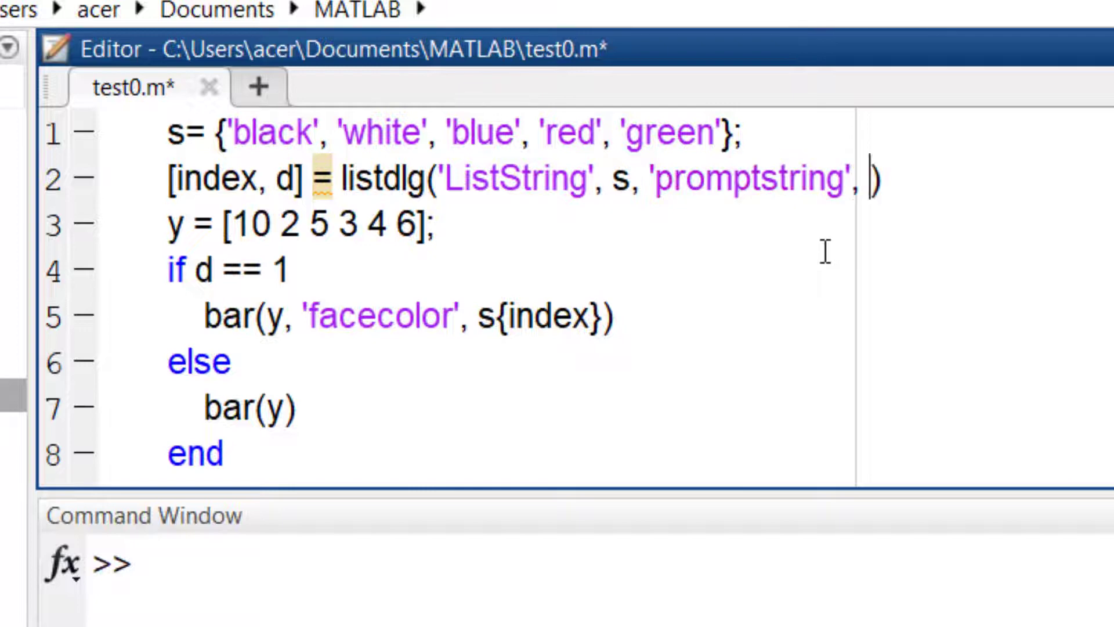
text('select)
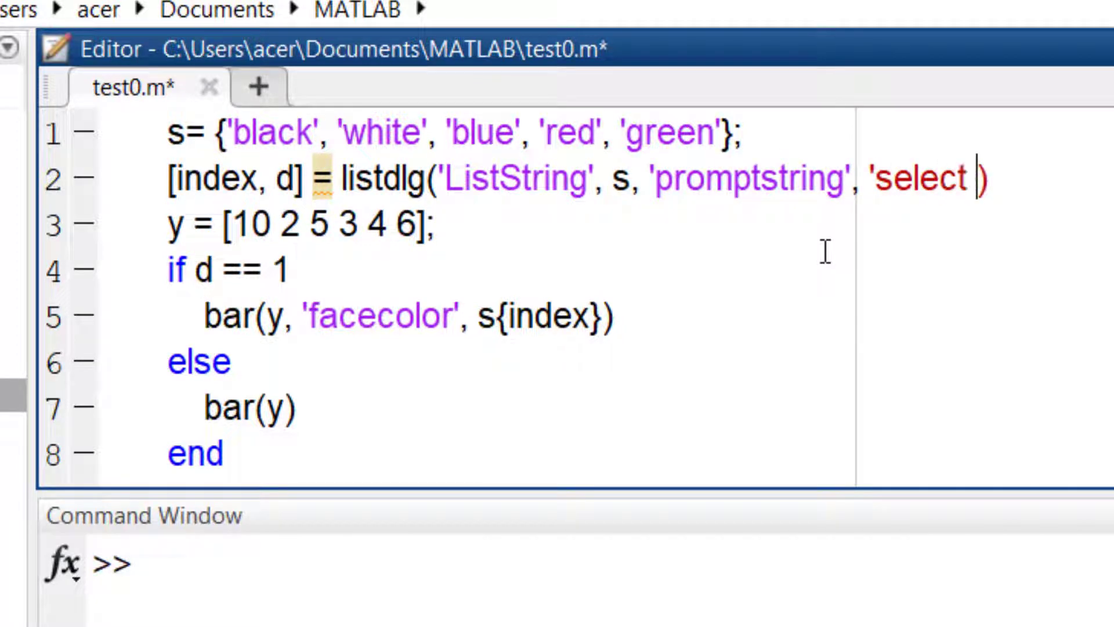
text(a face folor)
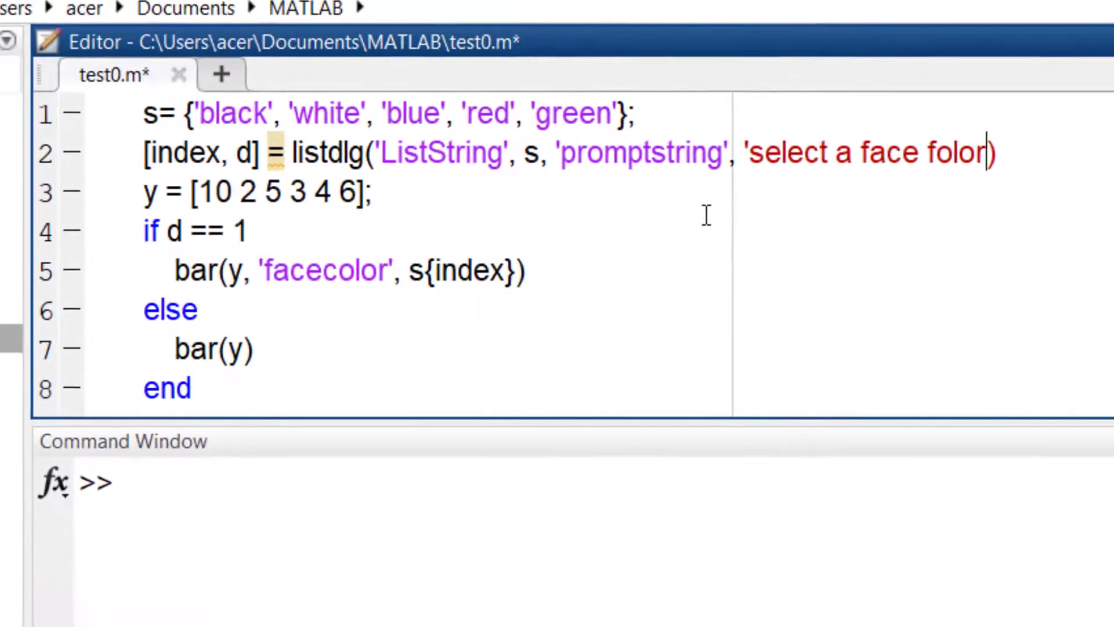
text(, 'sl)
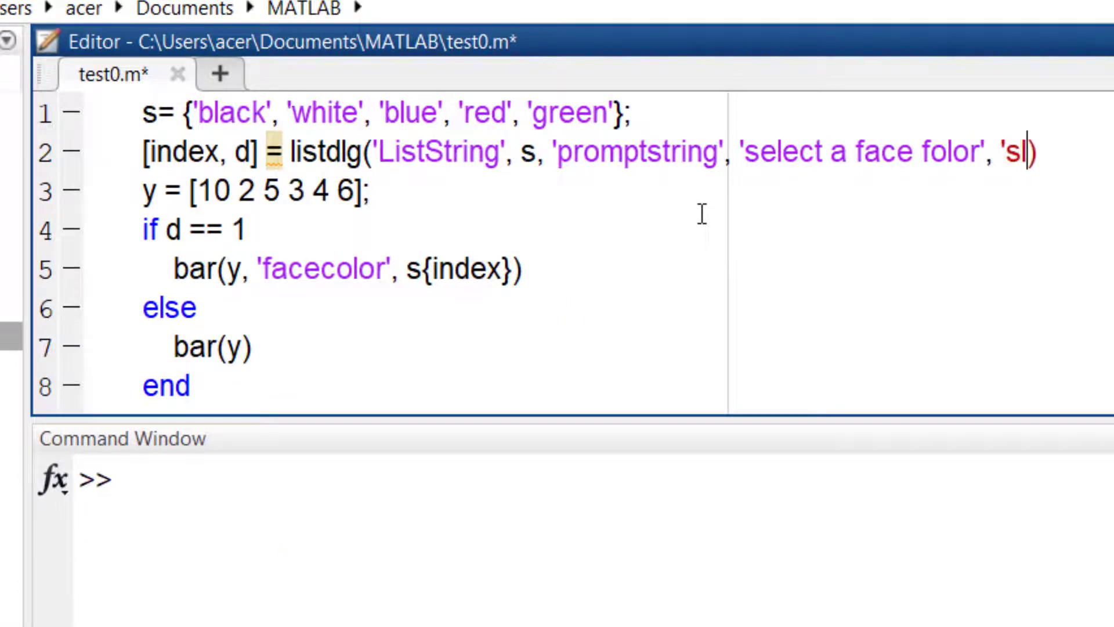
text(electionmode', 'sing)
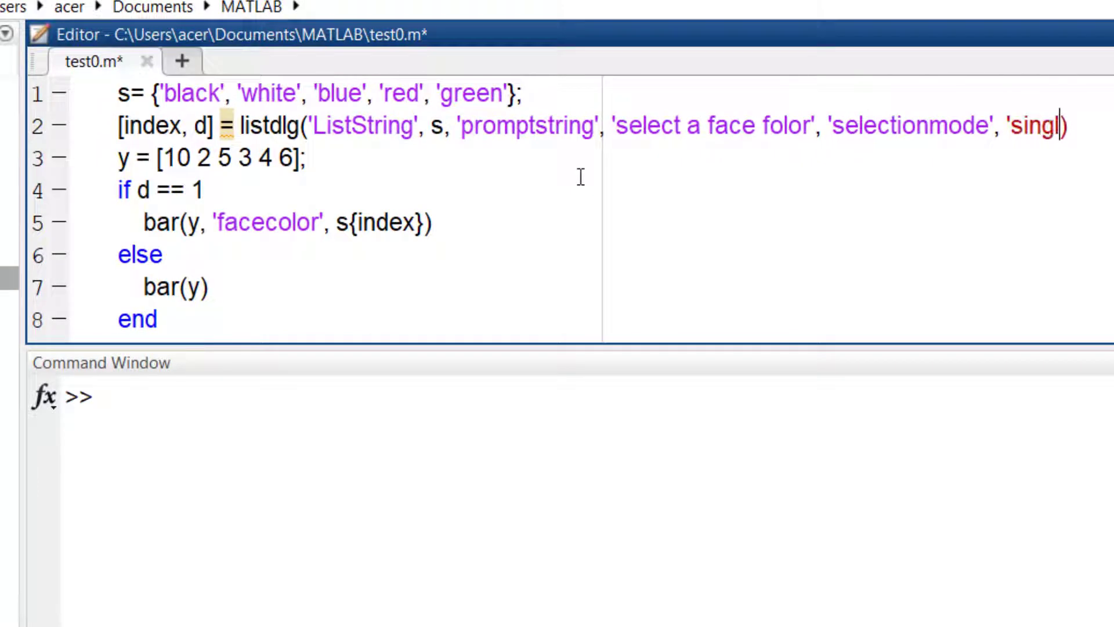
text(e)
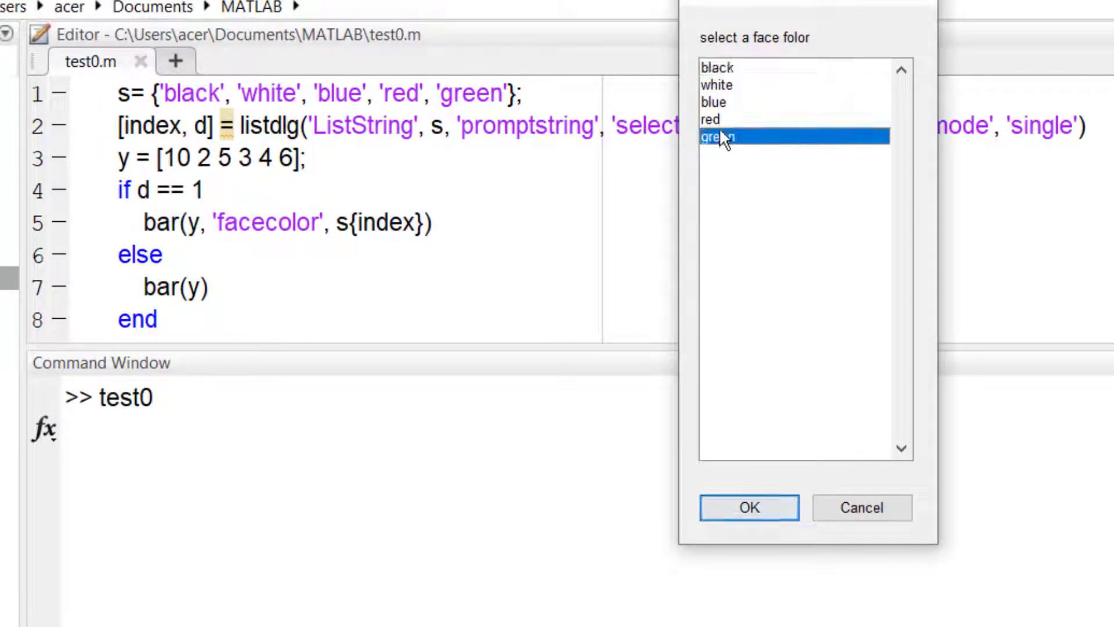
click(748, 506)
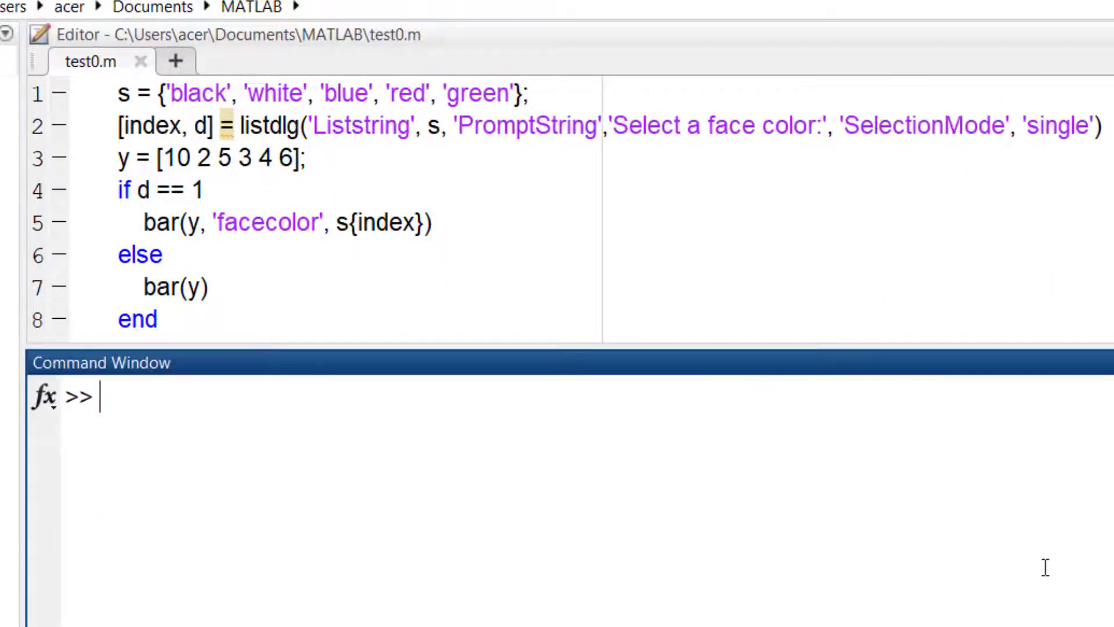
text(help listdlg)
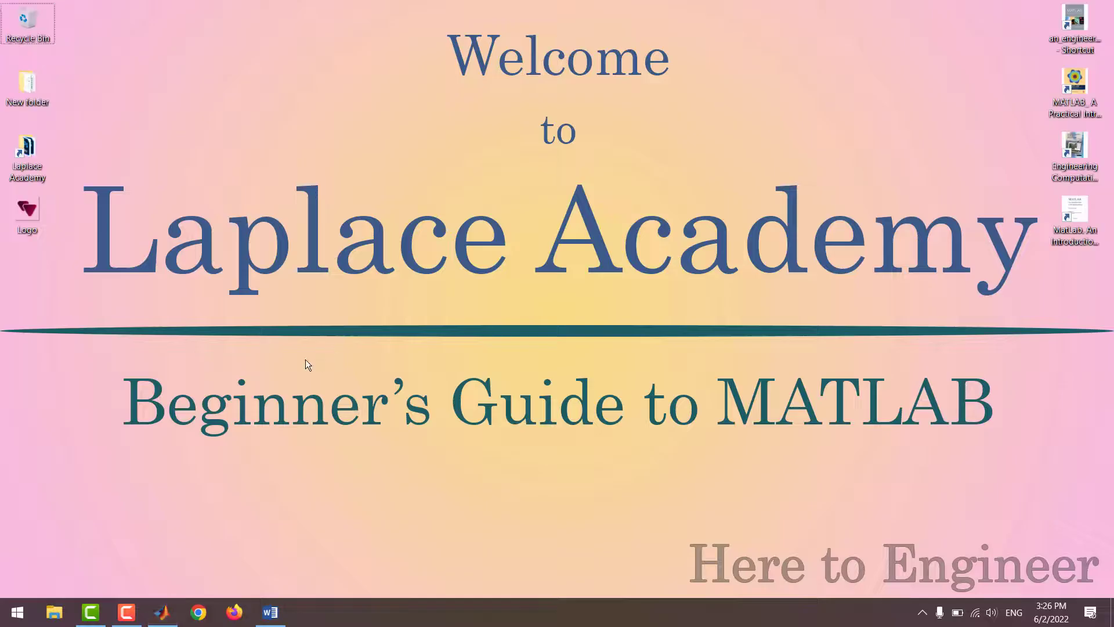
- Clear test0.m and write a=imread('Logo.png') to load the Desktop logo
right_click(28, 212)
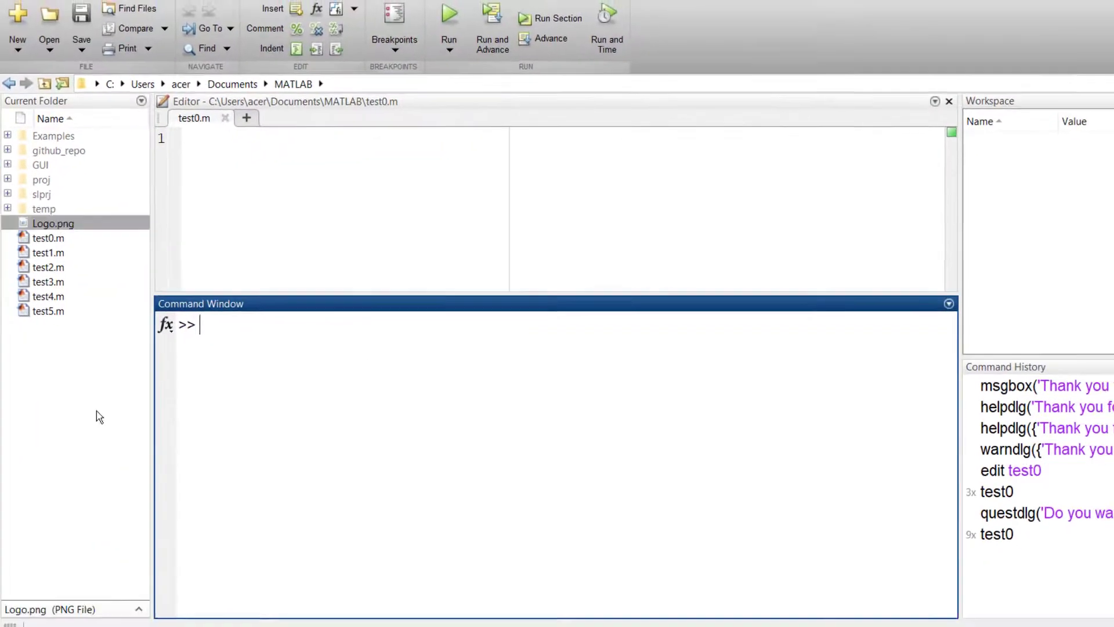
text(a=)
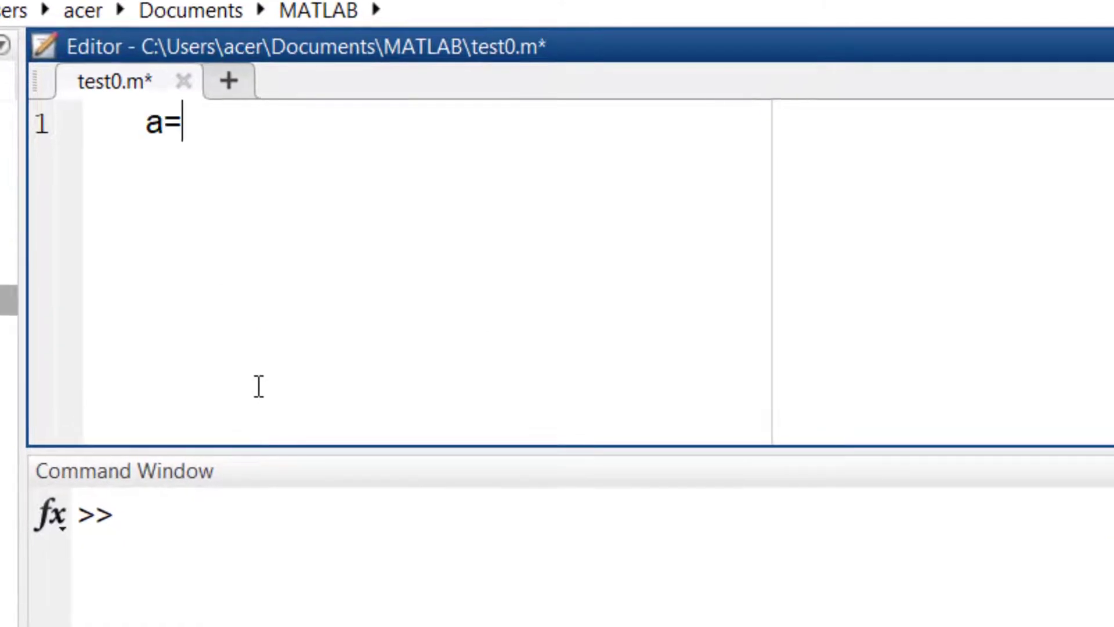
text(imread('Logo.)
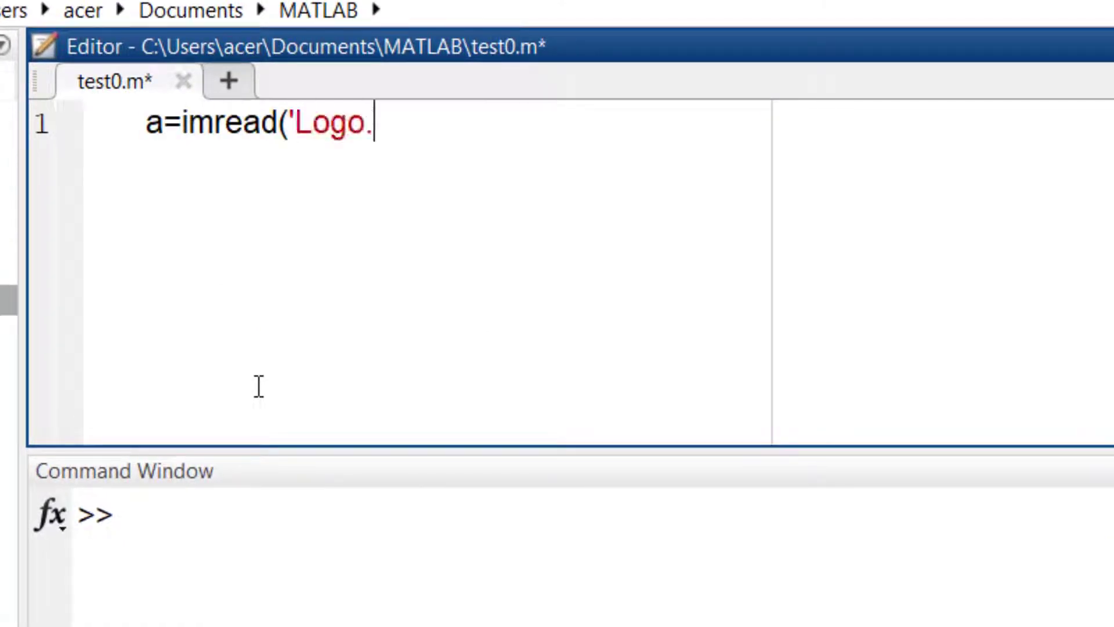
text(png))
text(imshow(a)
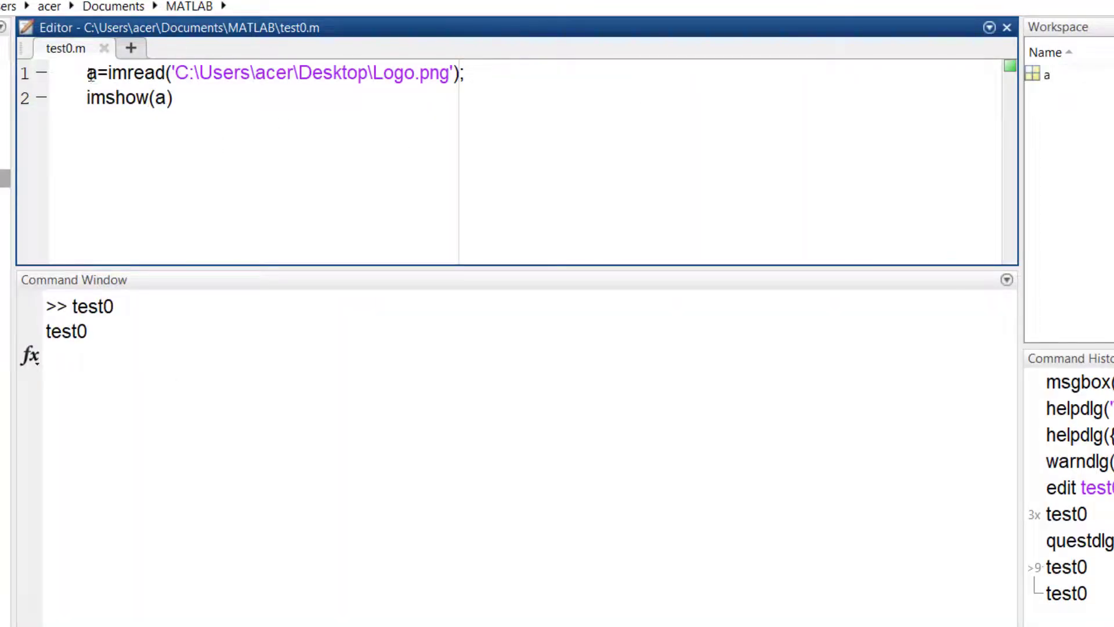
- Start with [file, path] = uigetfile('*'), comment out the image lines, and test the file-type filter
text([file, path)
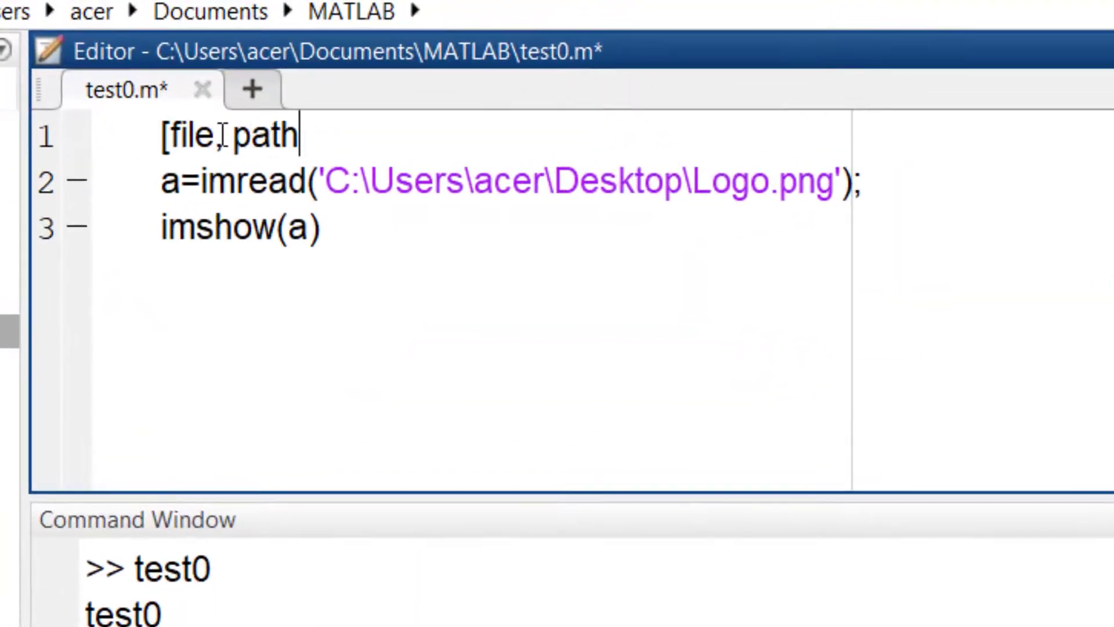
text(] = uigetfile())
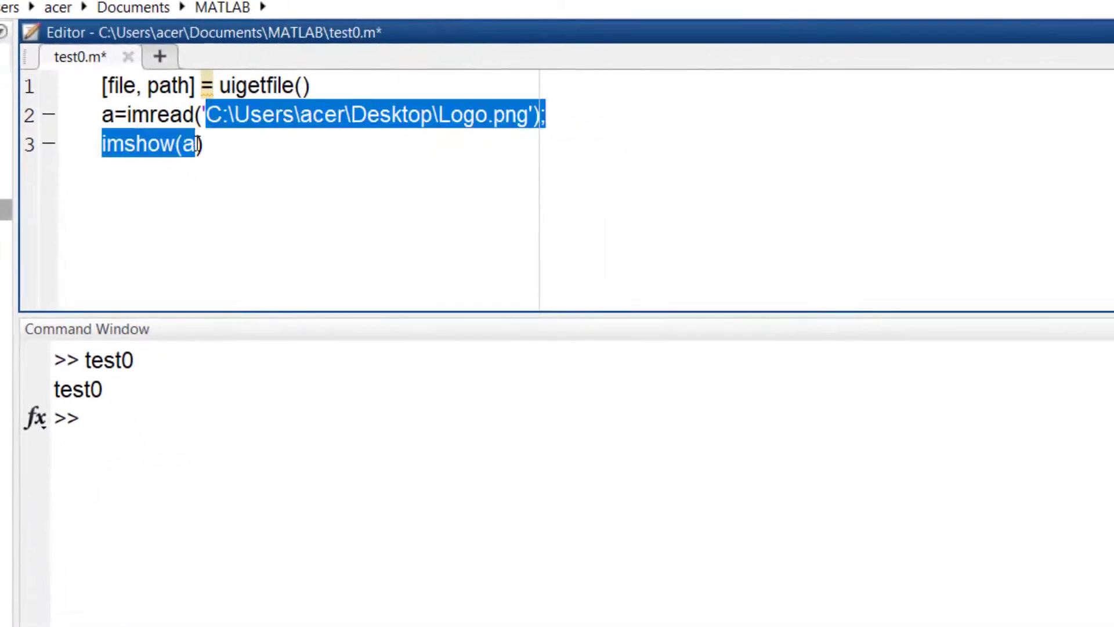
key(ctrl+r)
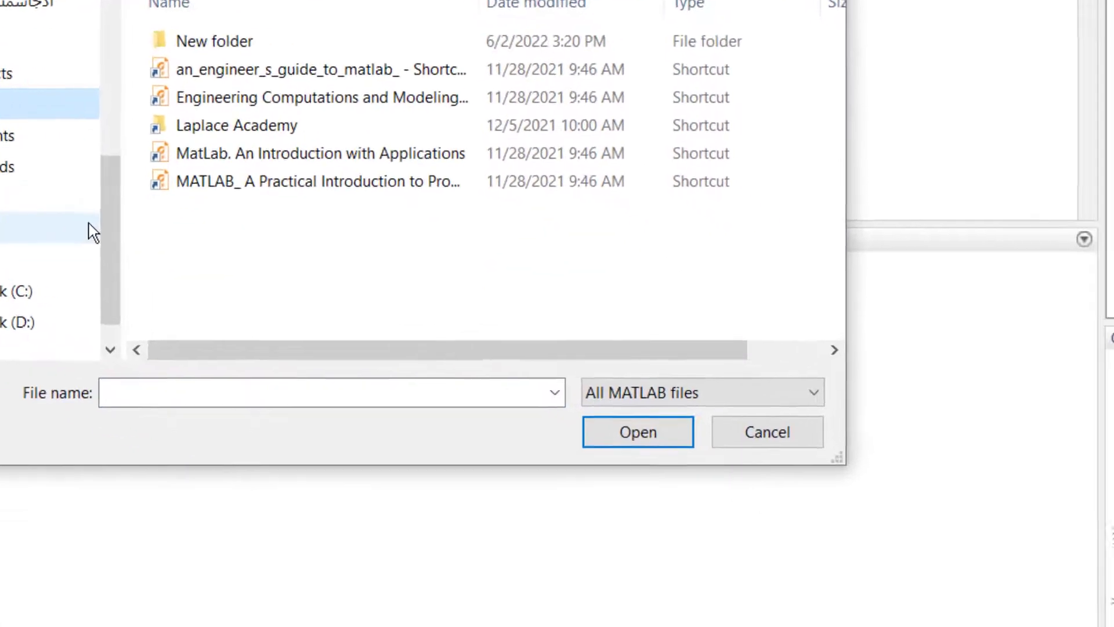
click(701, 392)
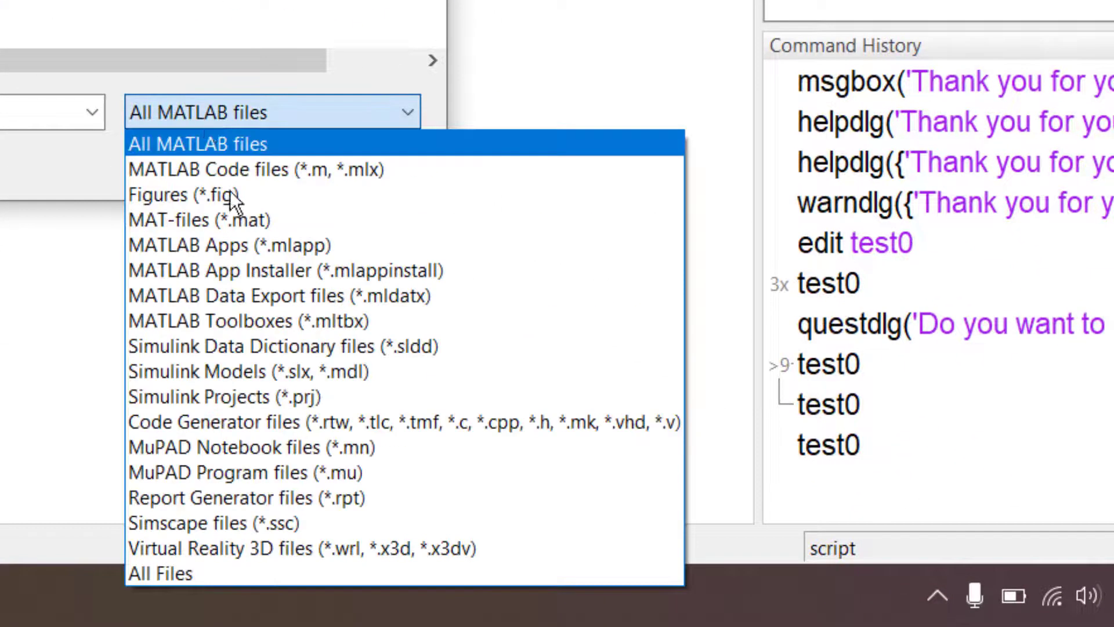
click(159, 573)
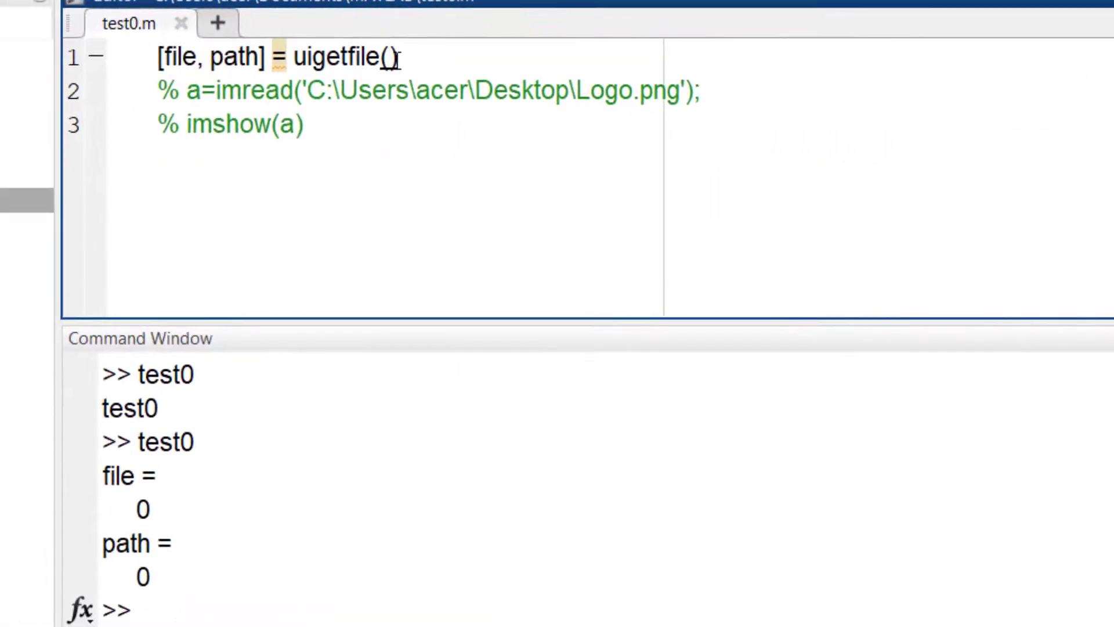
text('*')
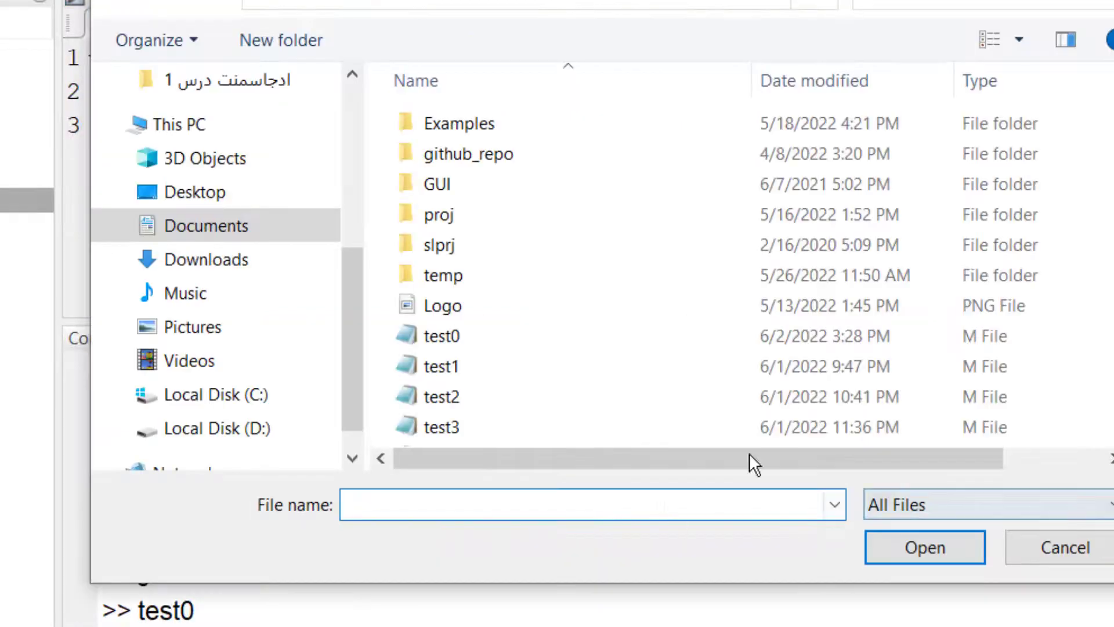
click(1064, 547)
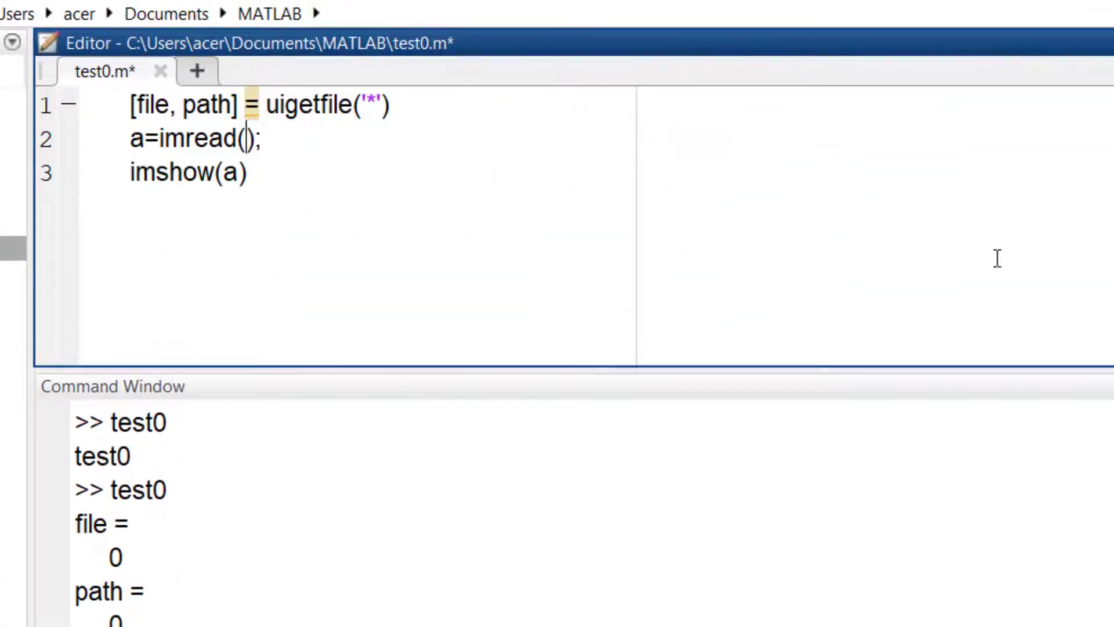
- Read the picked image with a=imread([path file]) instead of strcat(path, file)
text(strcat(path, fil)
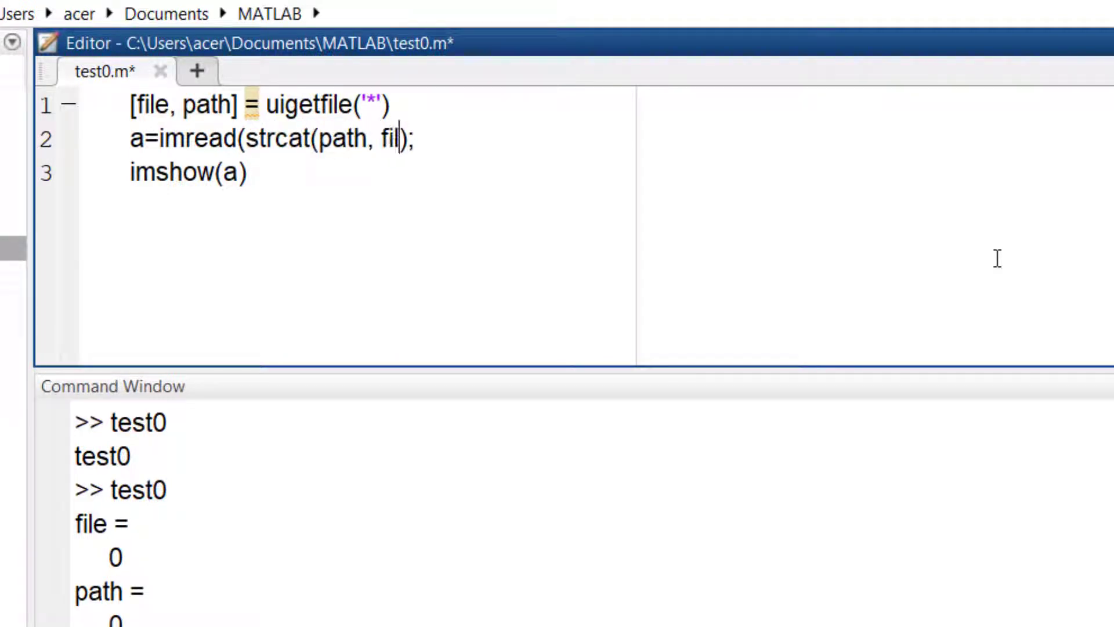
text(e)
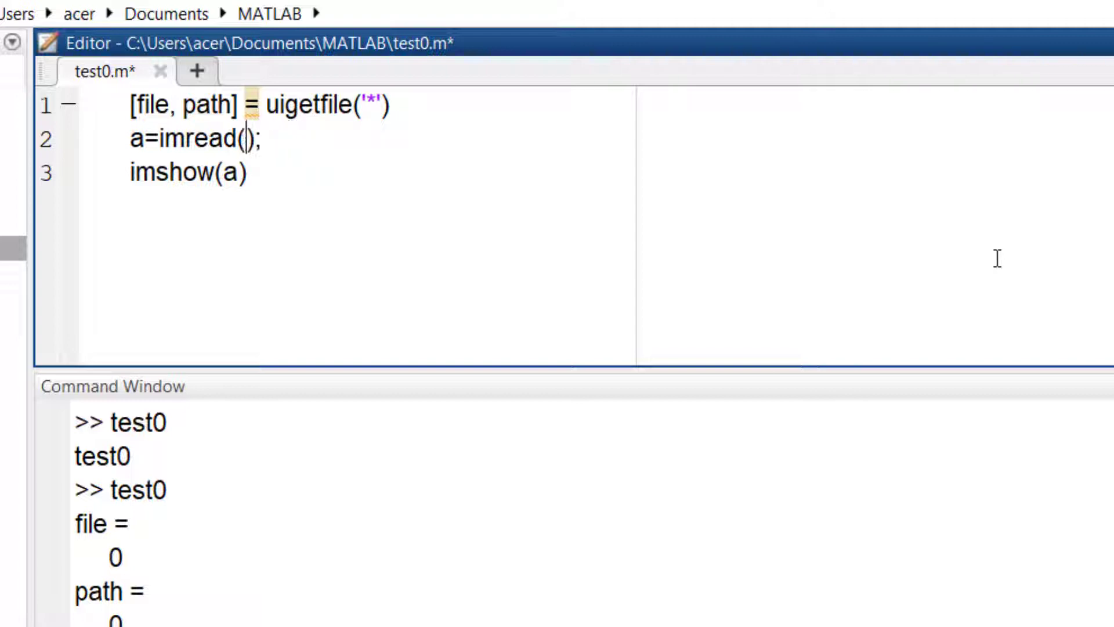
text([path file])
text(b =)
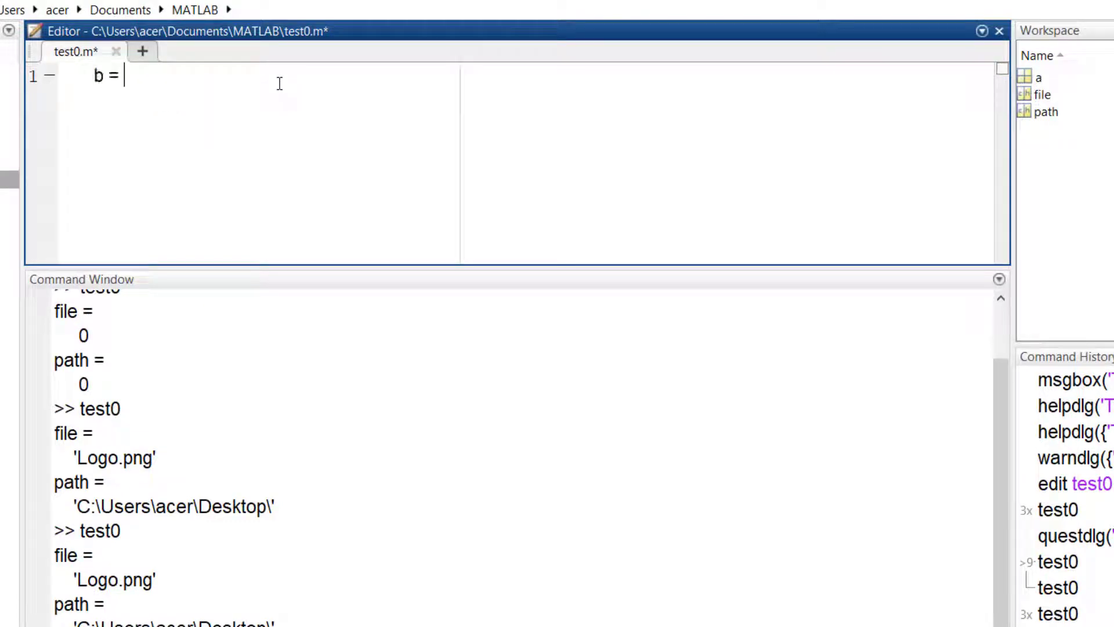
- Write b = imnoise(a, 'salt & pepper', 0.05) to add noise to the image
text(imnoise(a,)
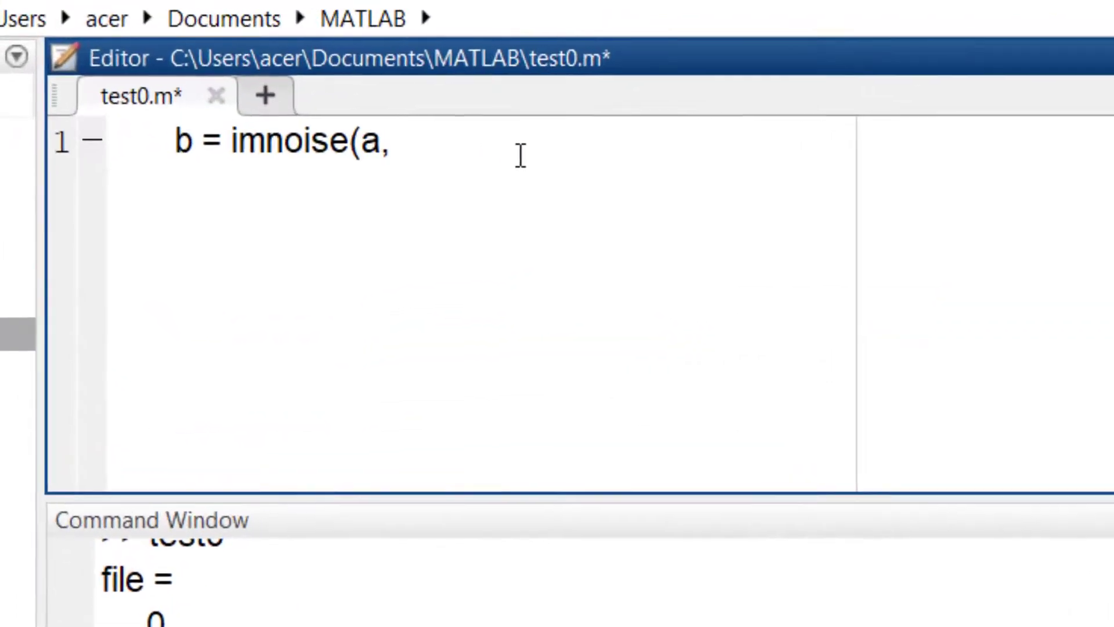
text('salt & pepper)
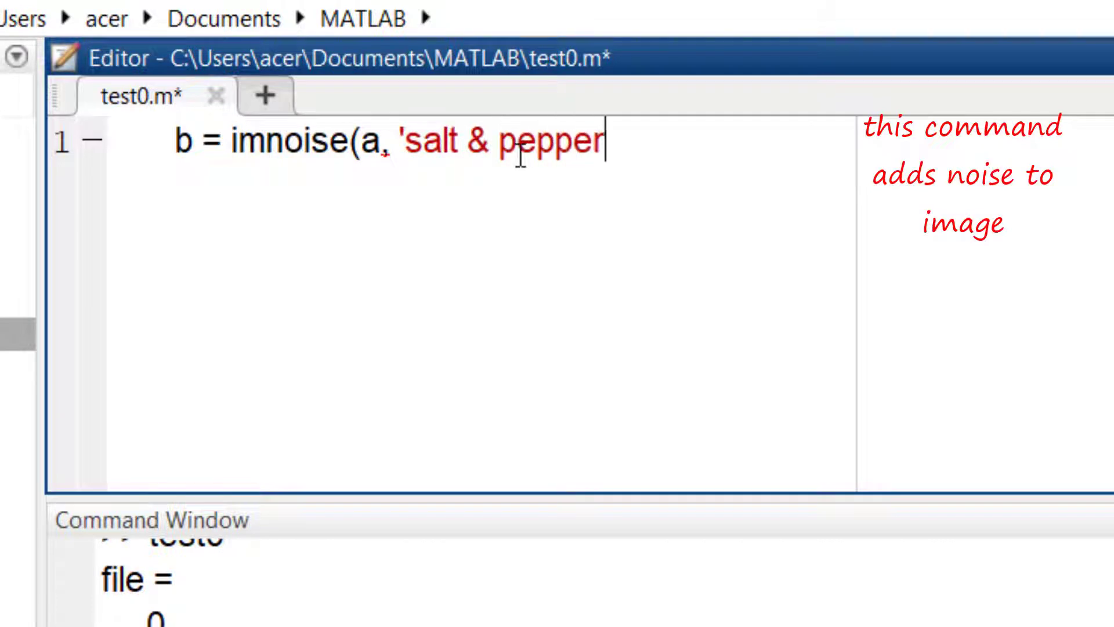
text(', 0.05);)
text(imshow(b)
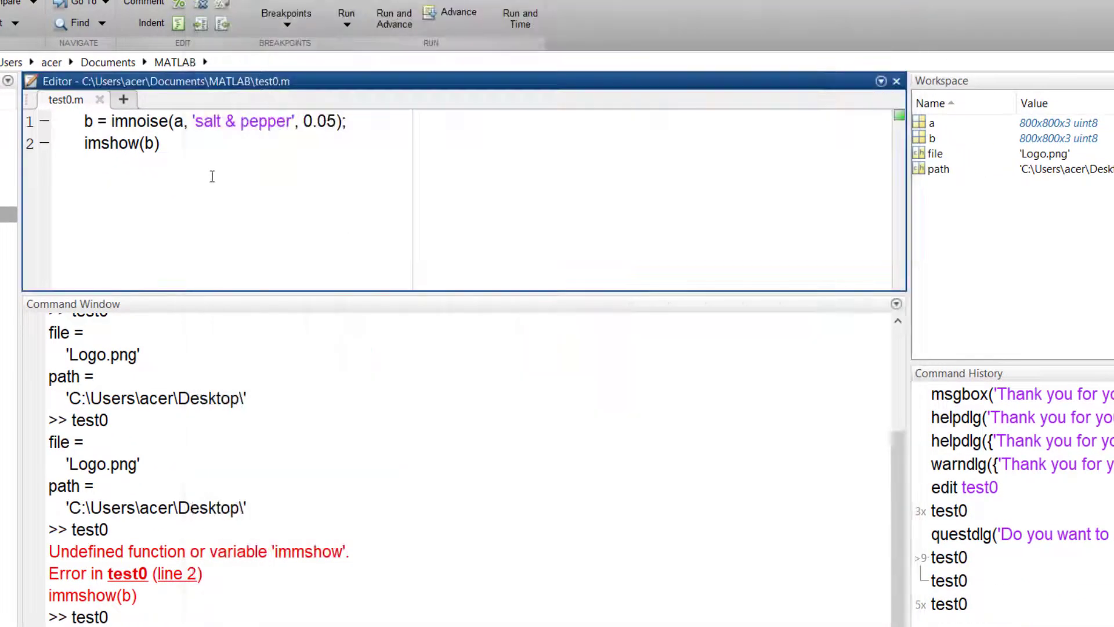
- Set line 2 to [file, path] = uiputfile('*', 'Select output') and save as noisy.png
text(uiput)
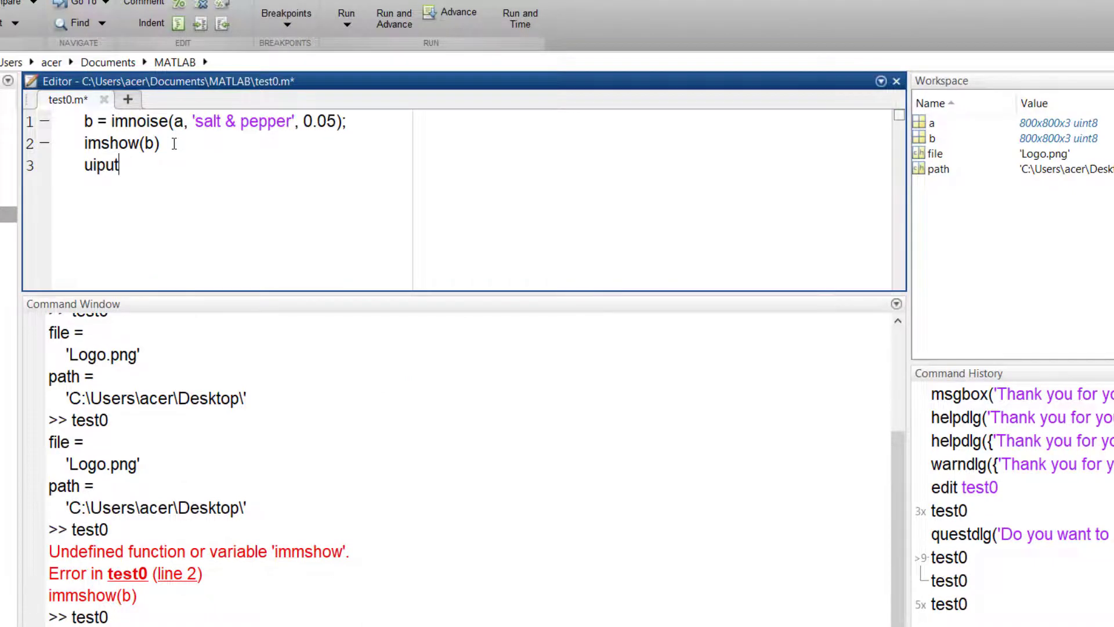
text(file)
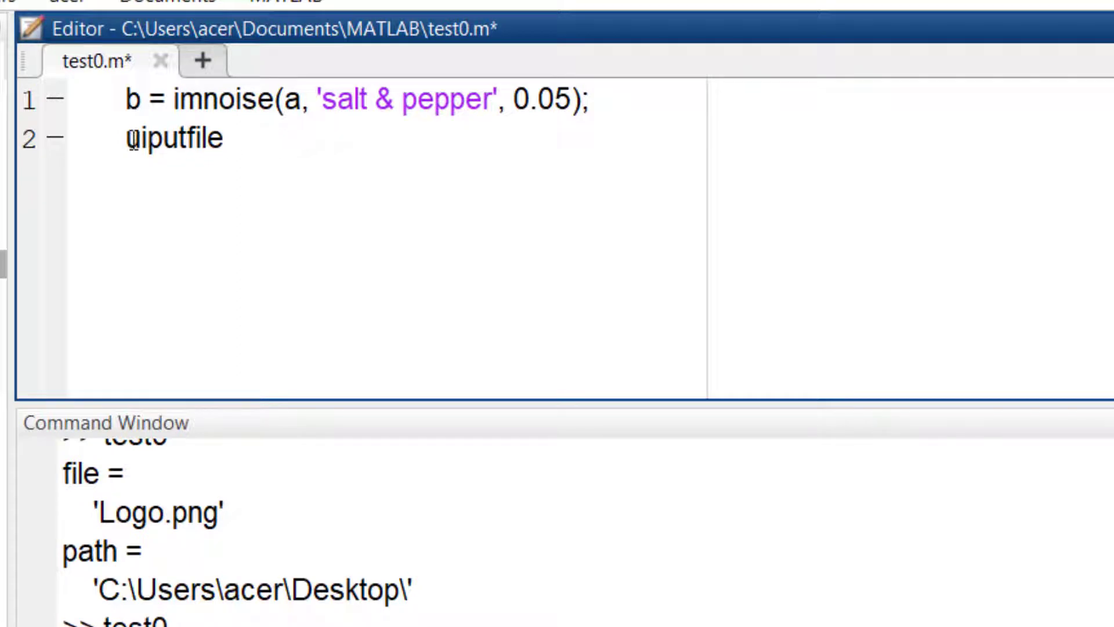
text([file, o)
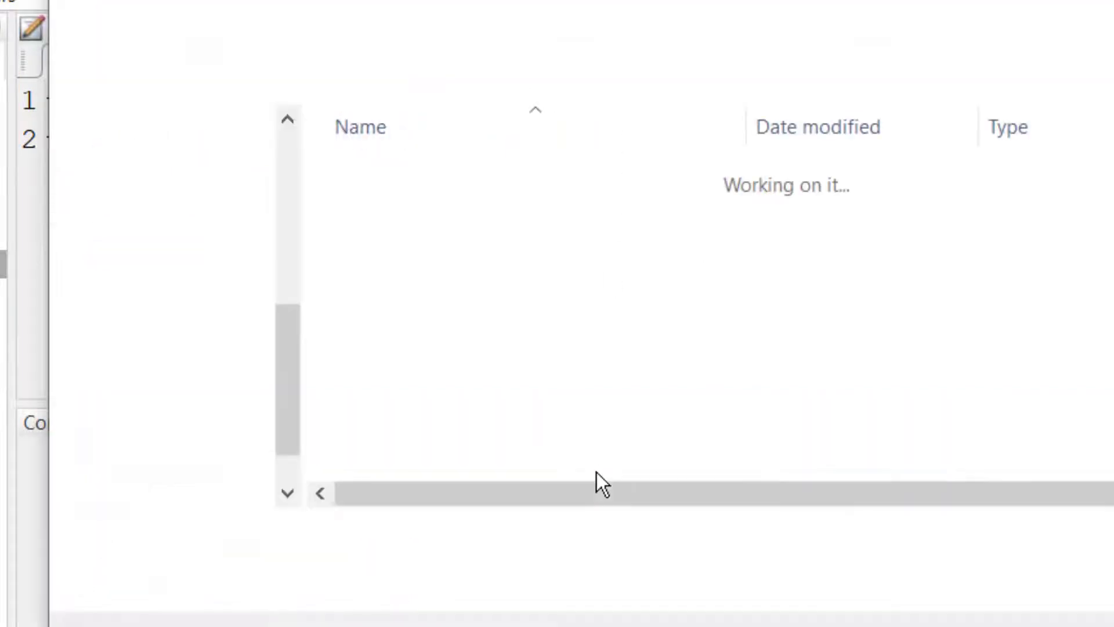
text(noisy)
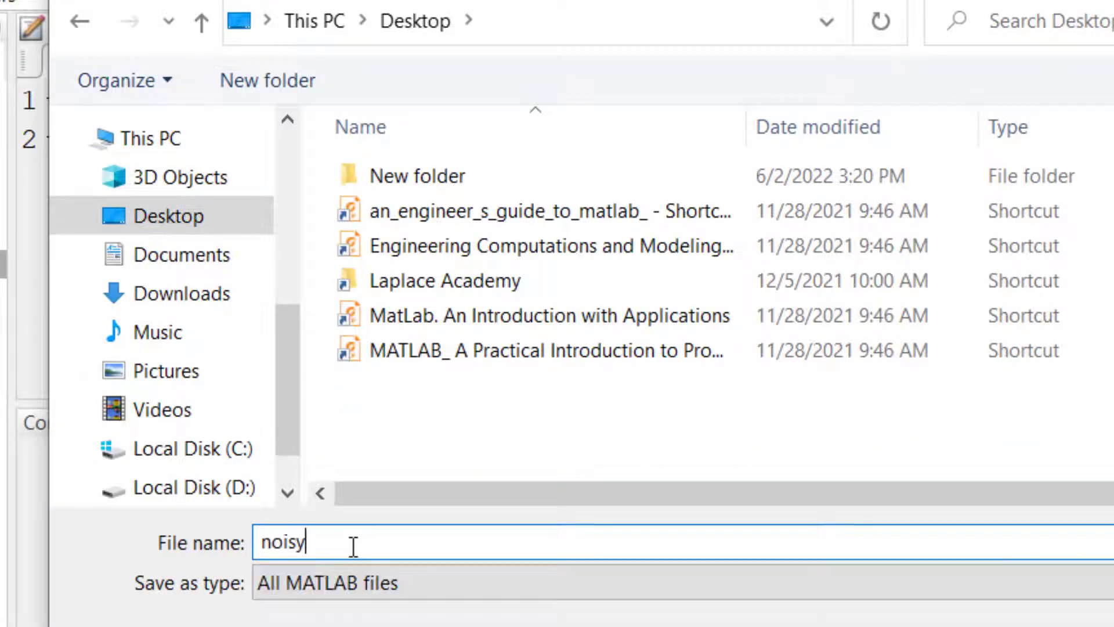
text(.png)
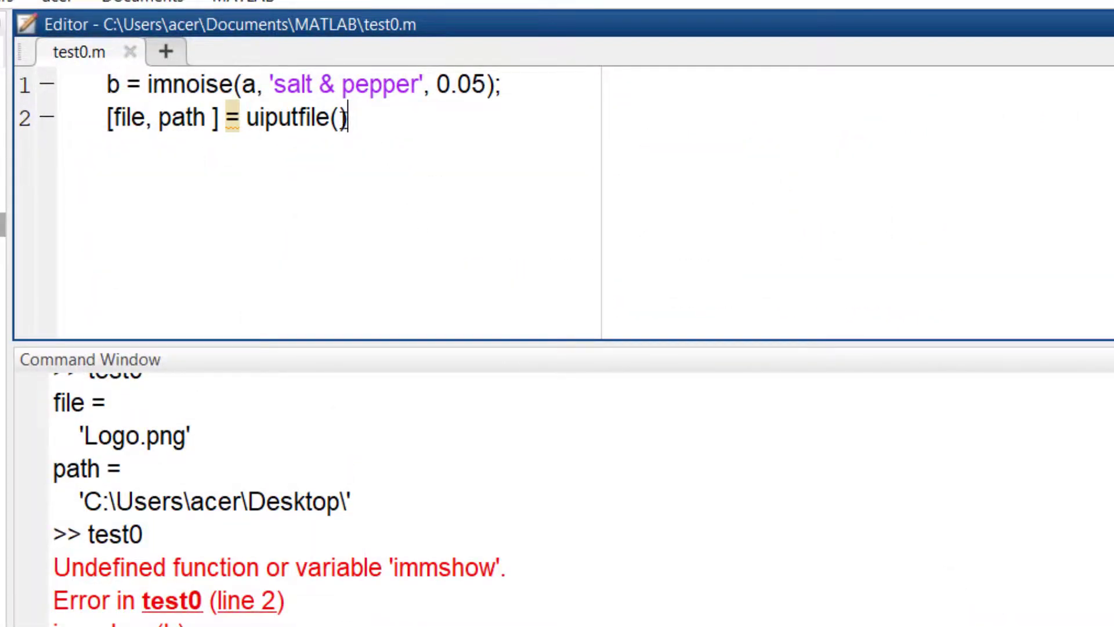
text('*',)
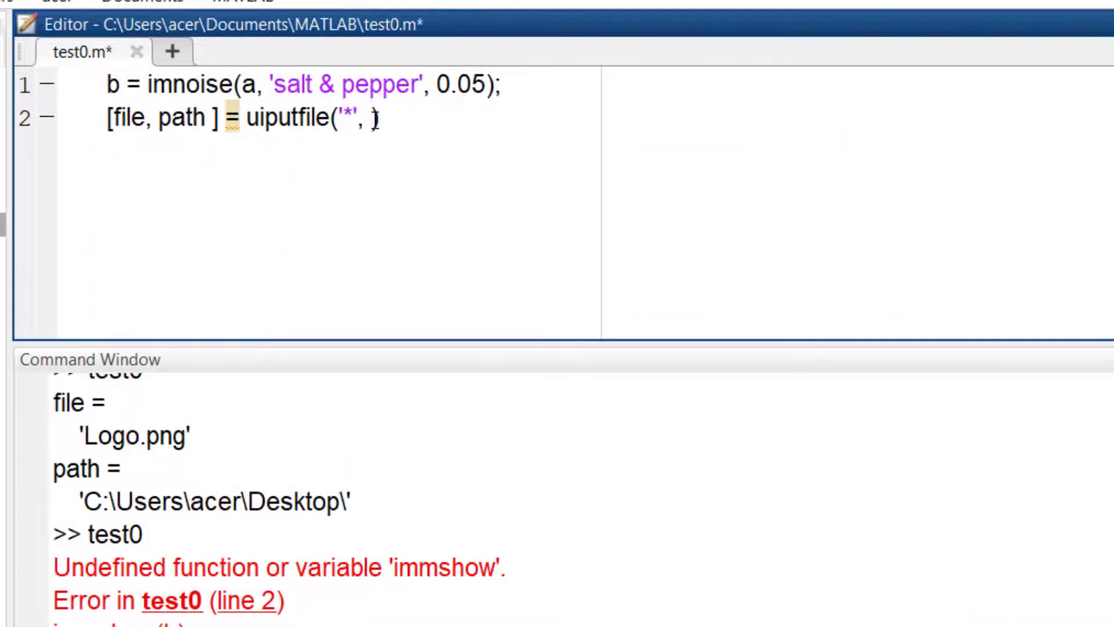
text('Select output')
text(imwrite)
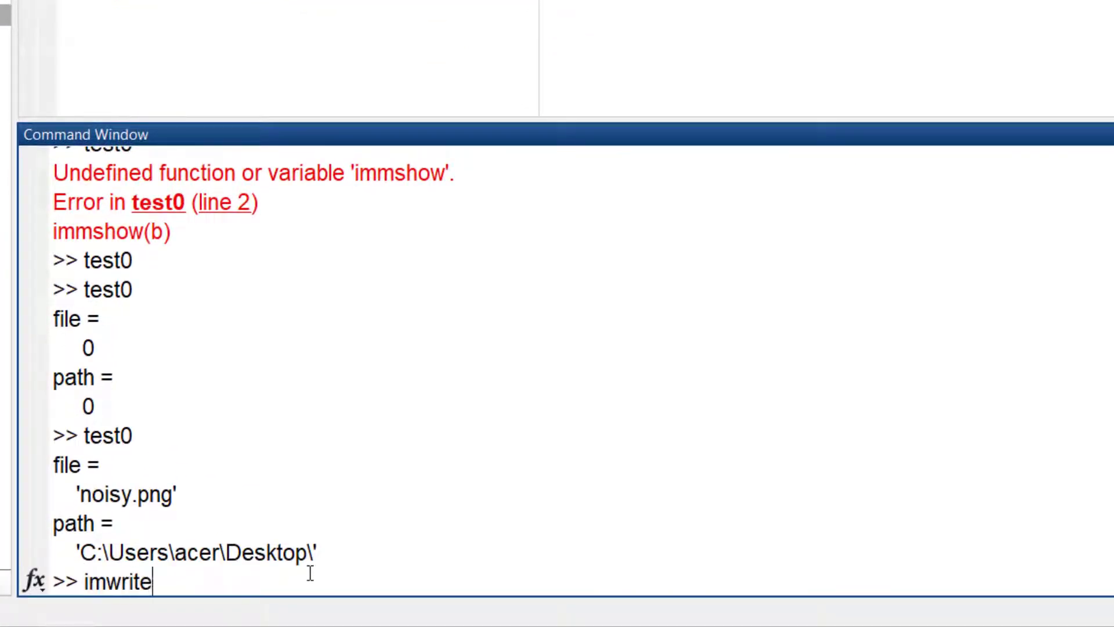
- Write the noisy image with imwrite(b, [path file]) and clear everything
text((b, [path f)
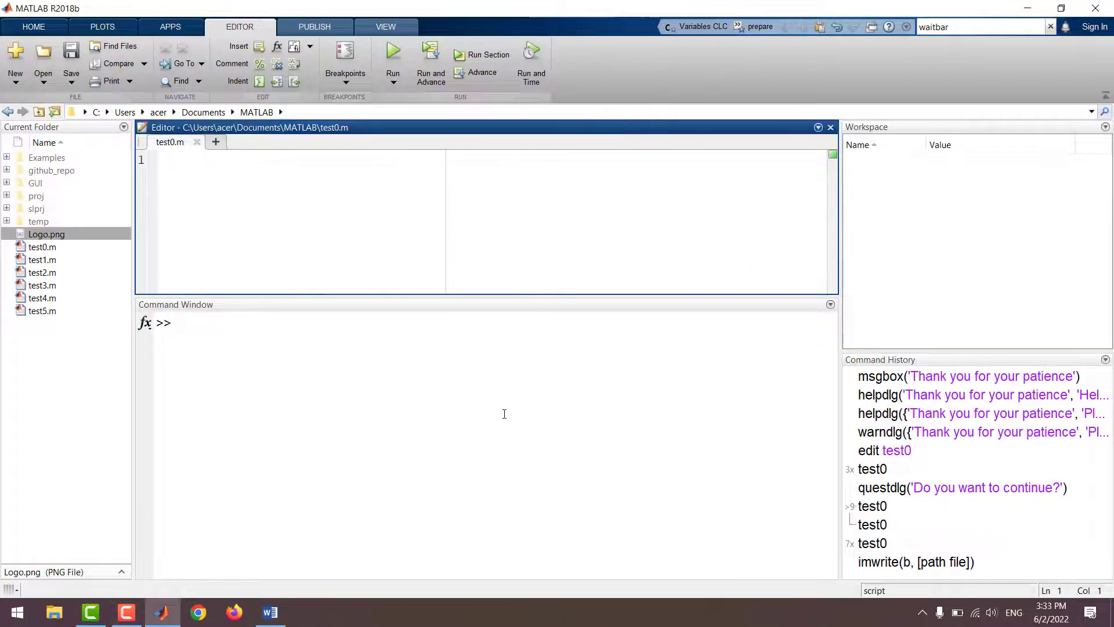
- Prompt for a number with a = inputdlg('Enter a number') and submit an answer
text(inputdlg()
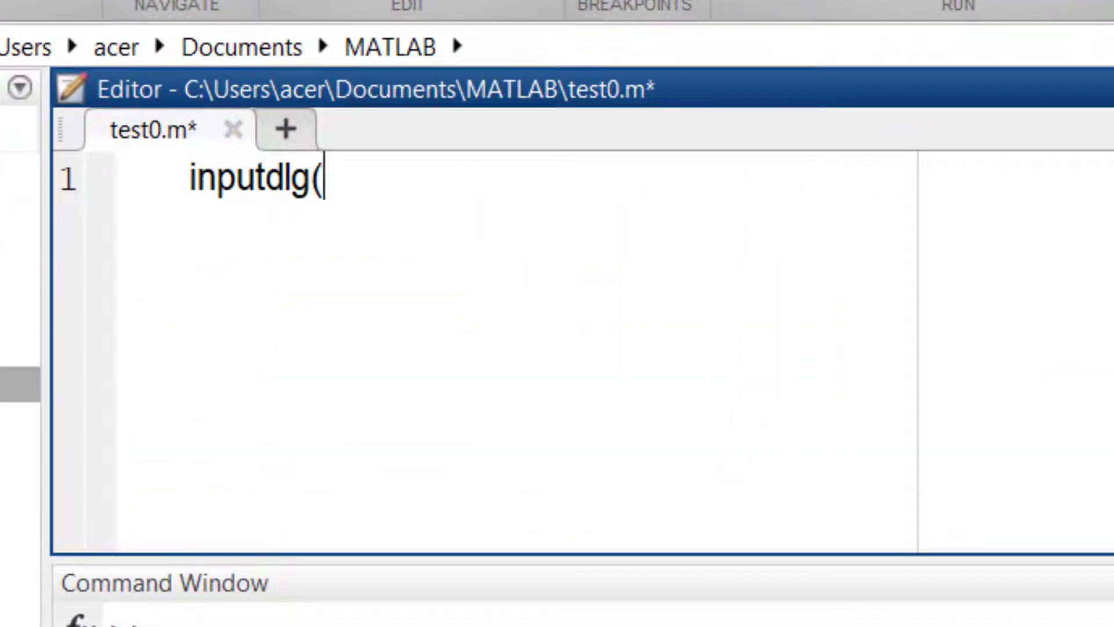
text('enter a number'))
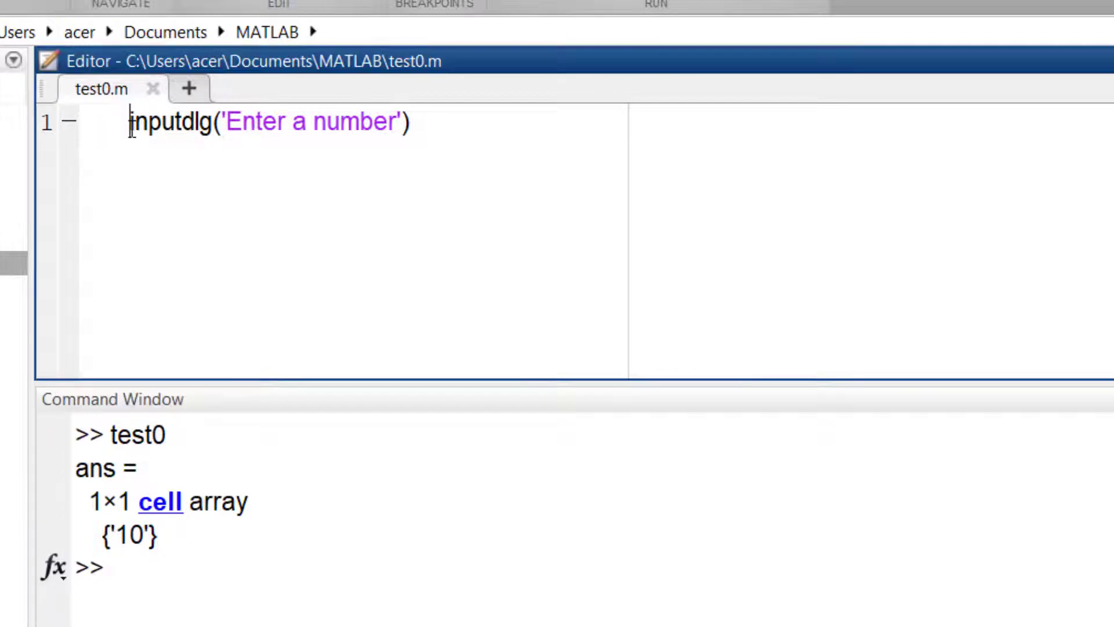
text(a =)
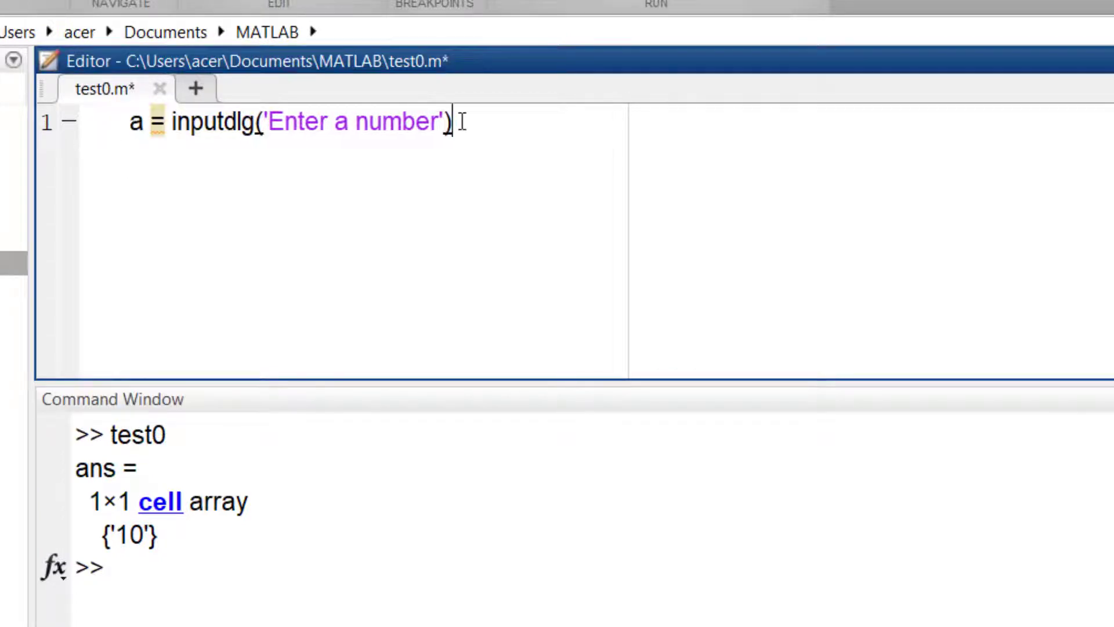
text(a{1})
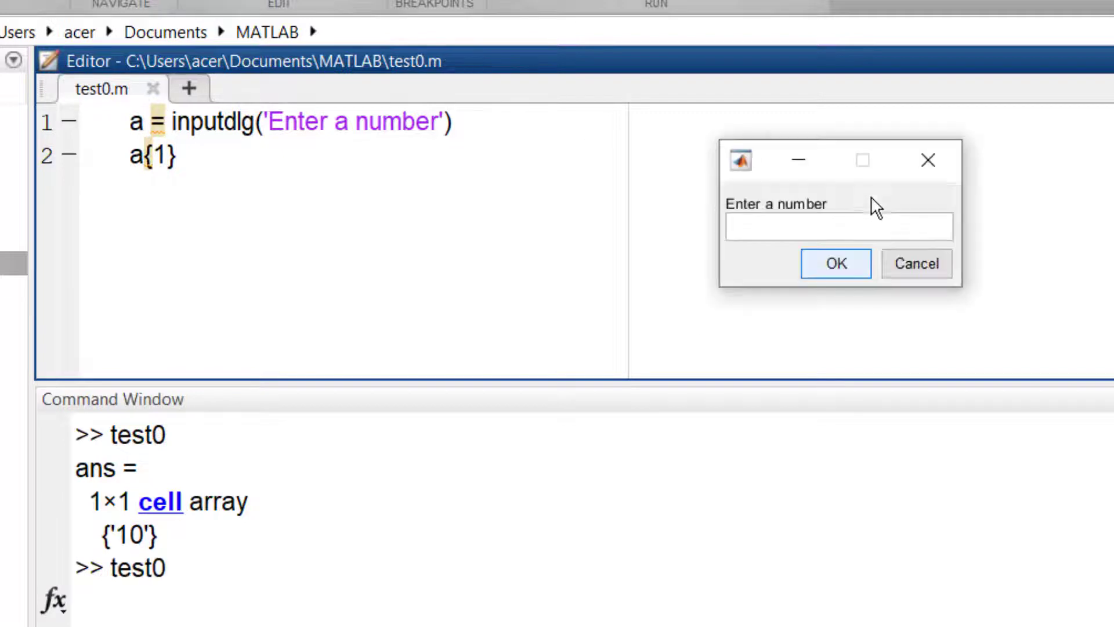
click(834, 263)
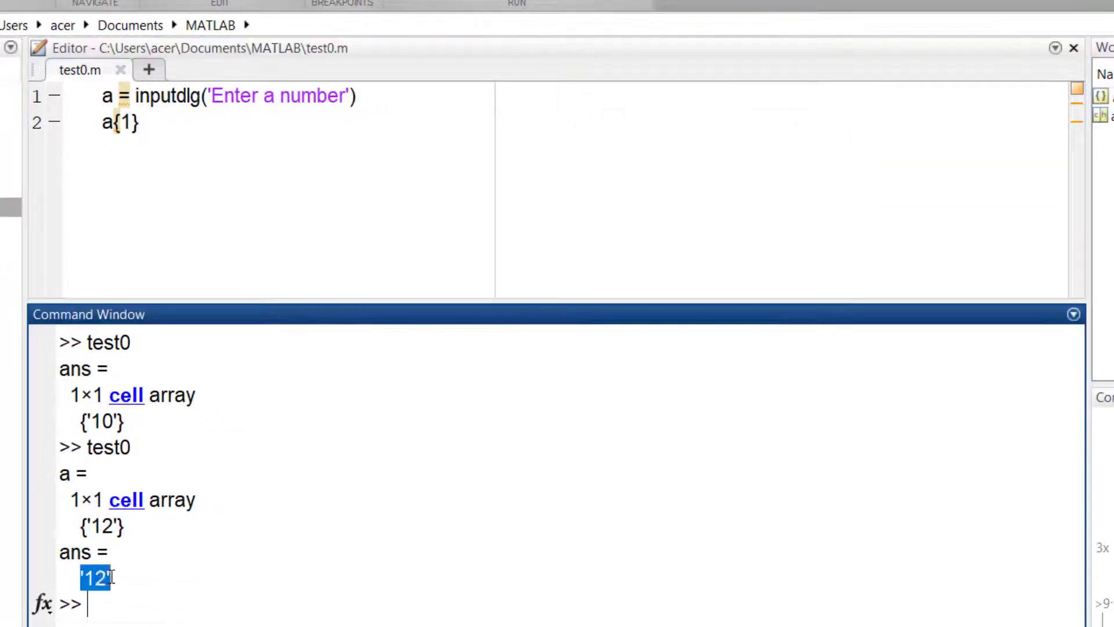
- Convert the answer with age = str2num(a{1}) and display age (10)
text(age = str2num()
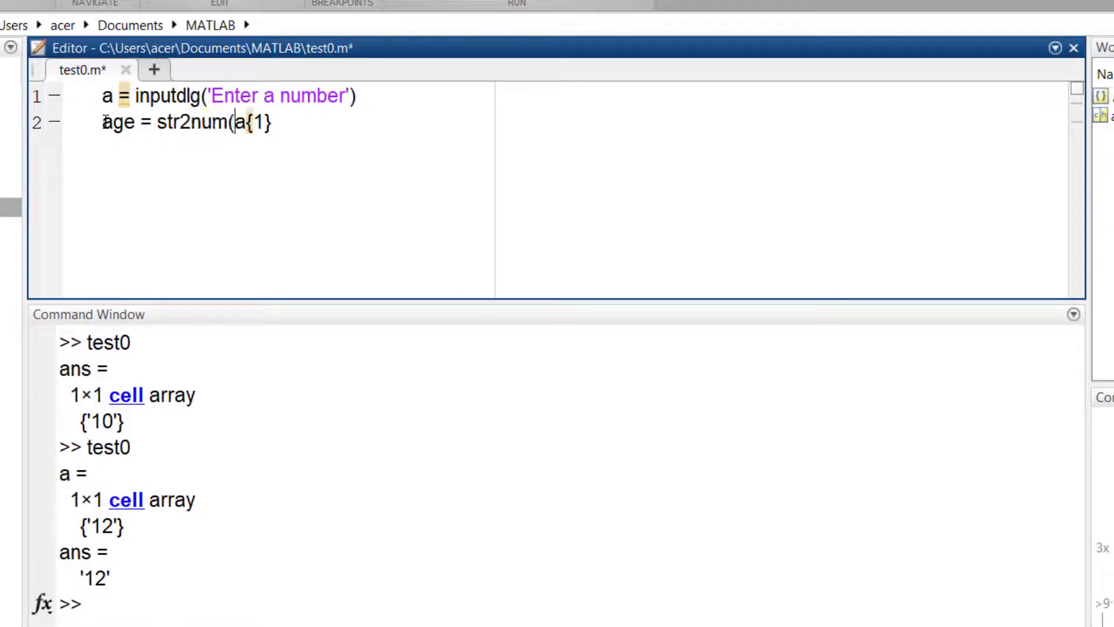
text(});)
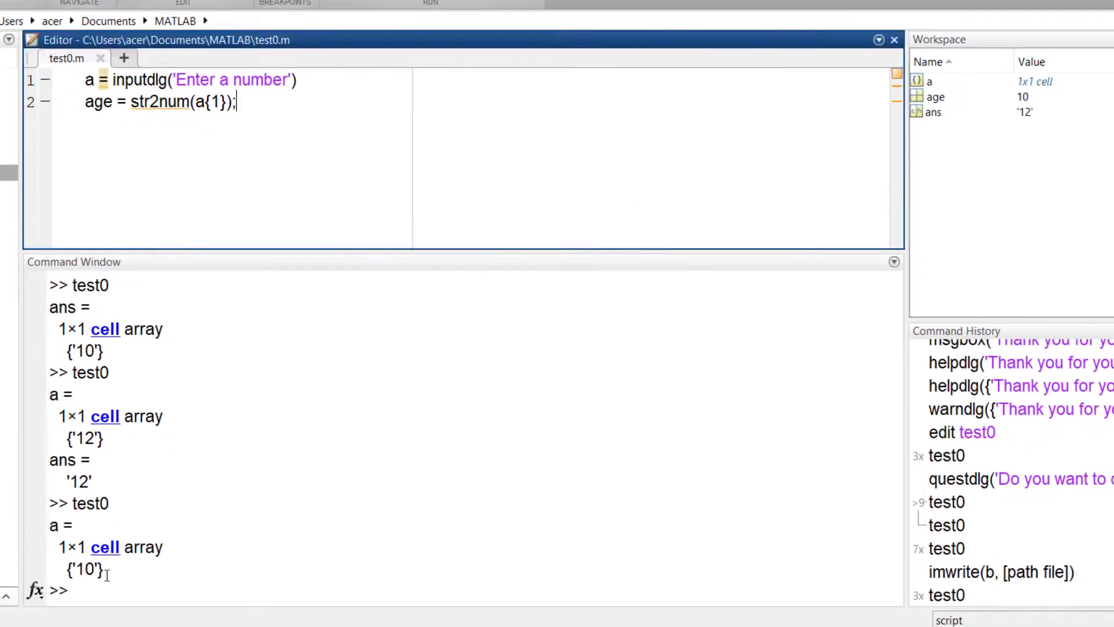
text(age)
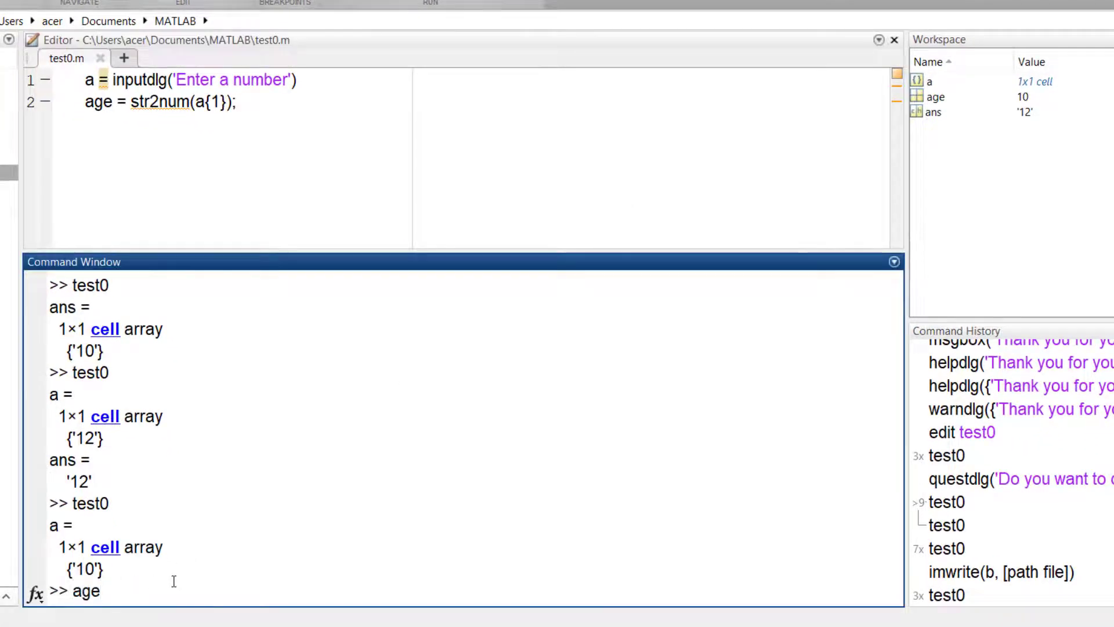
key(enter)
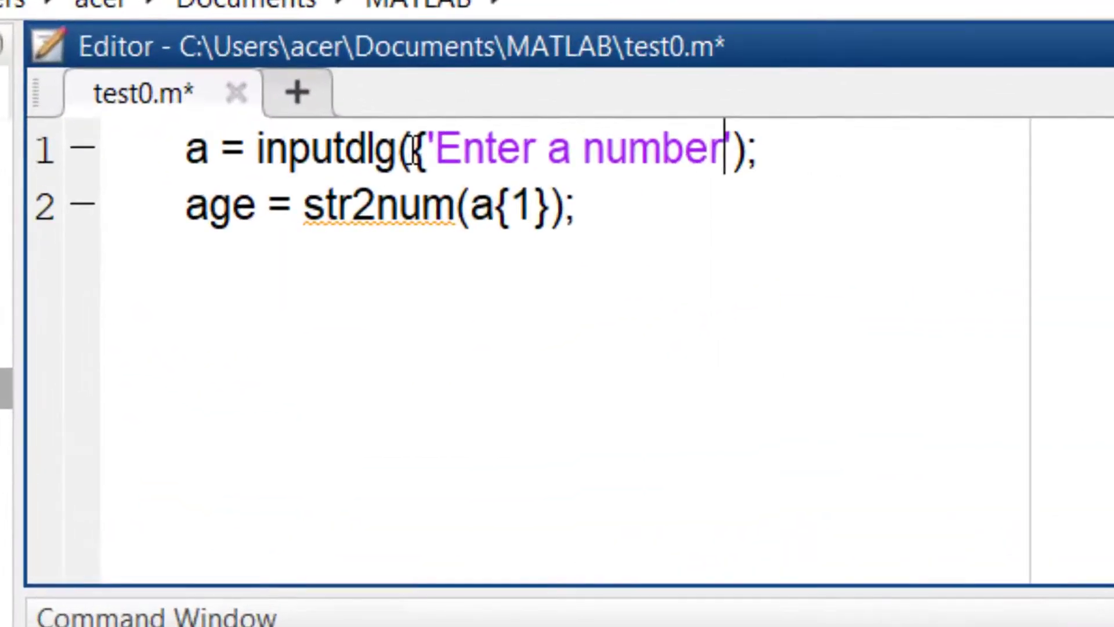
- Add an 'Enter a name' field, store a{2} as name, and run with 12 and Sarah
text(, 'Enter a name')
text(10)
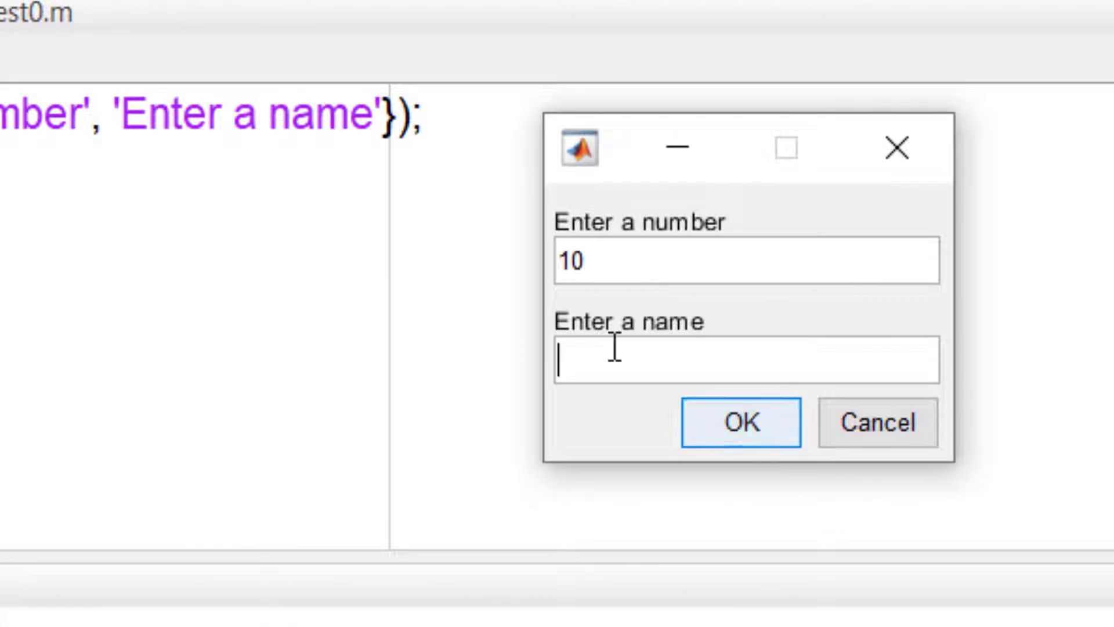
click(739, 422)
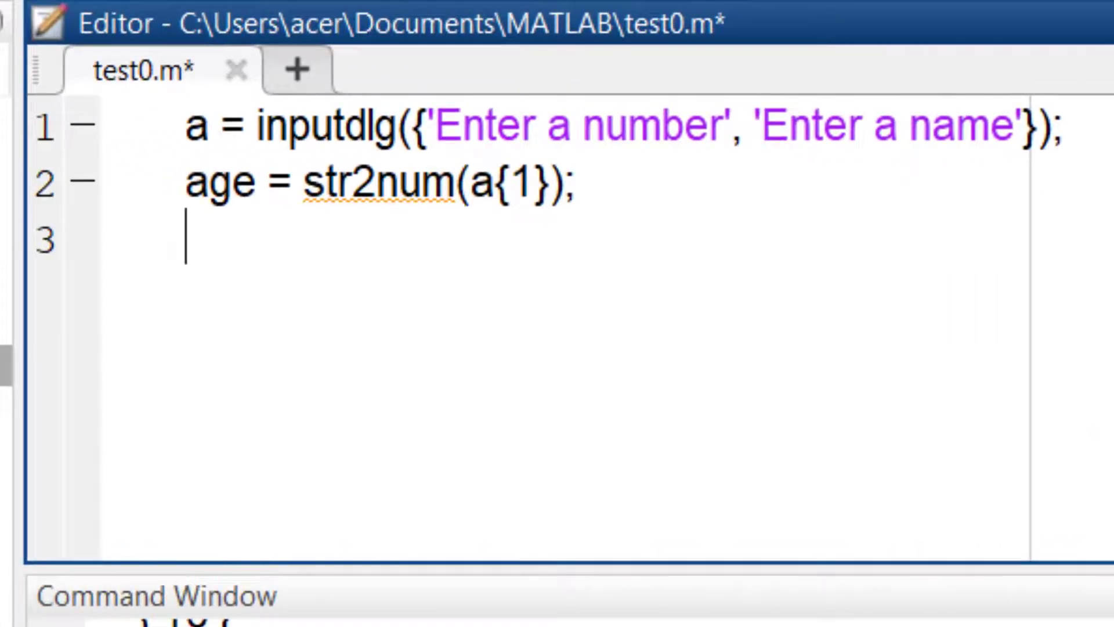
text(name =)
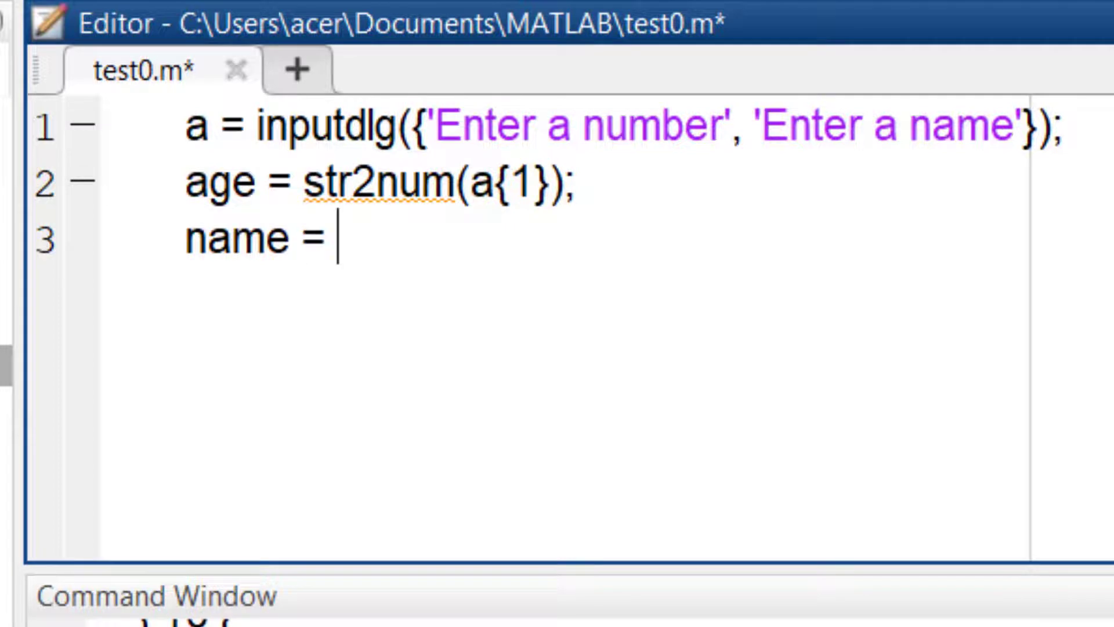
text(a{2};)
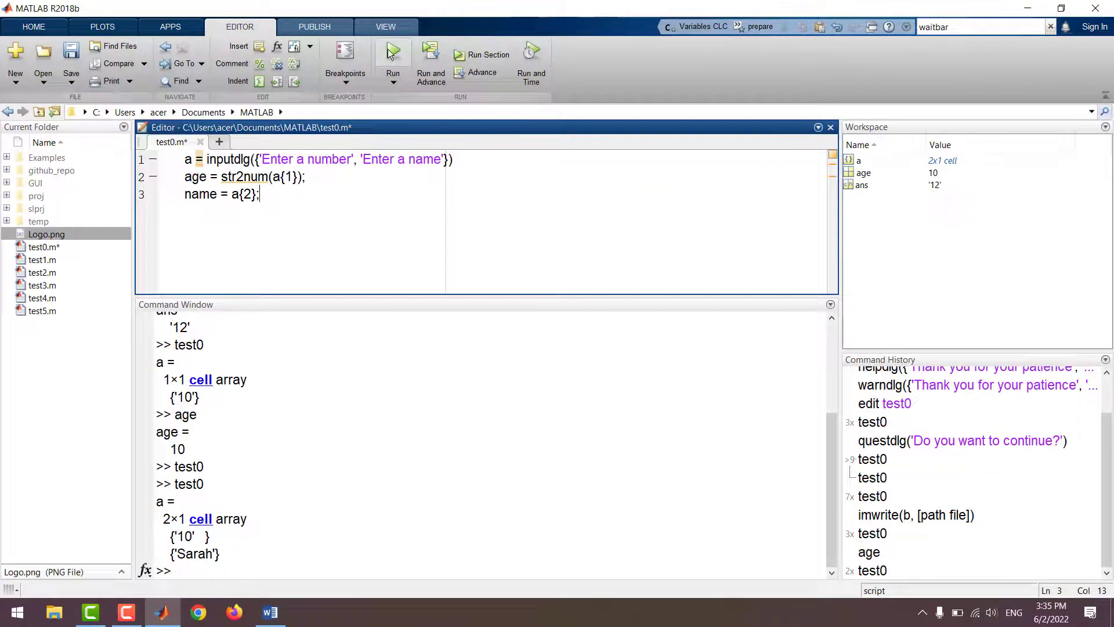
click(392, 54)
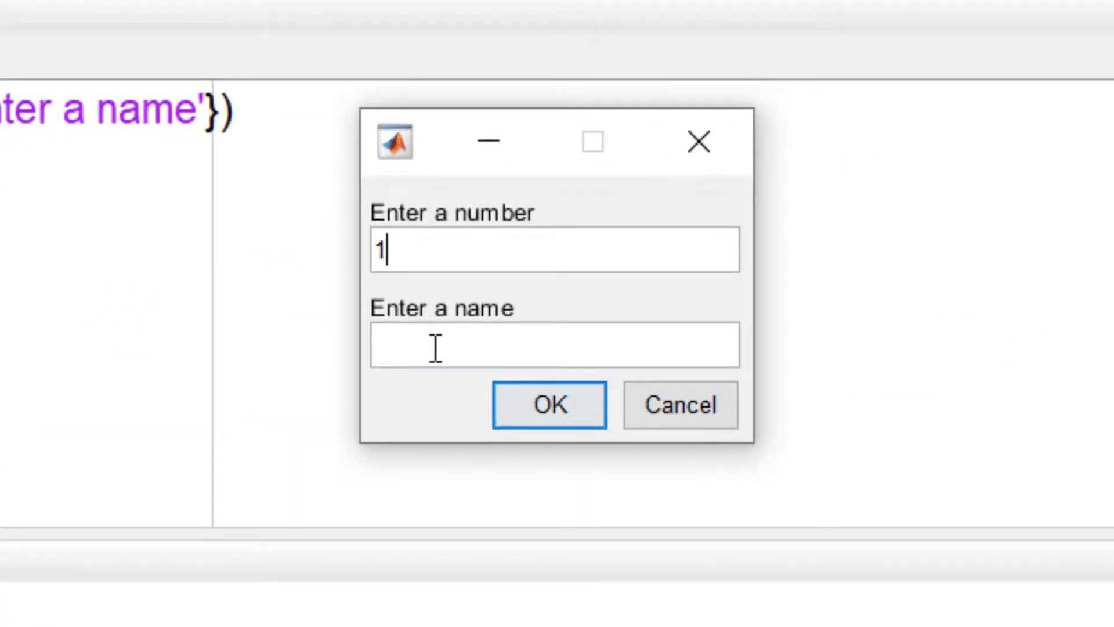
text(Sarah)
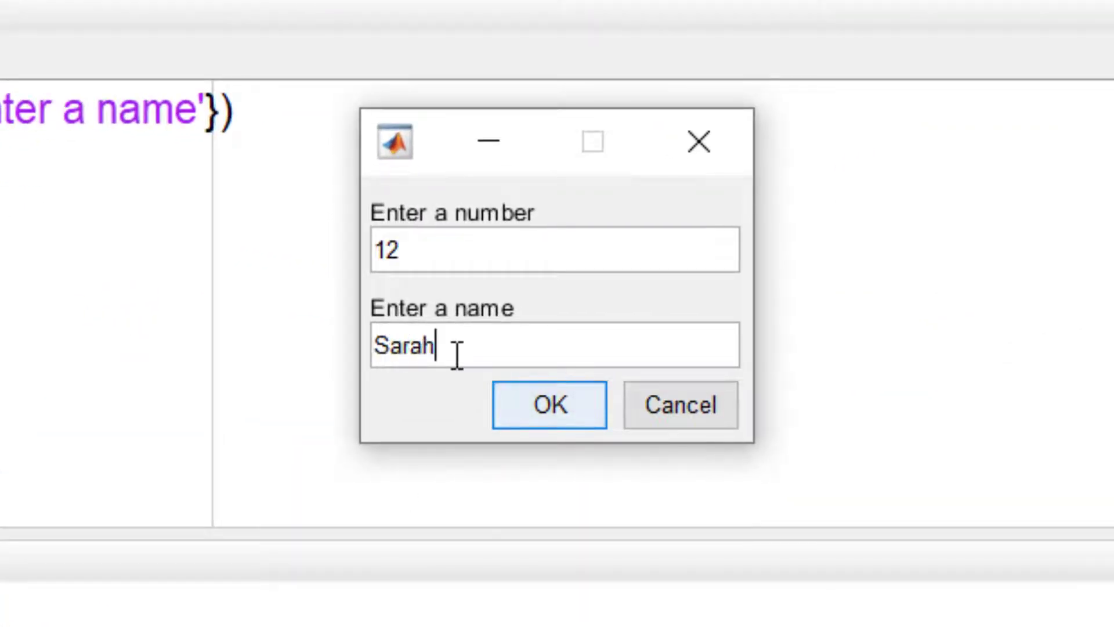
click(548, 404)
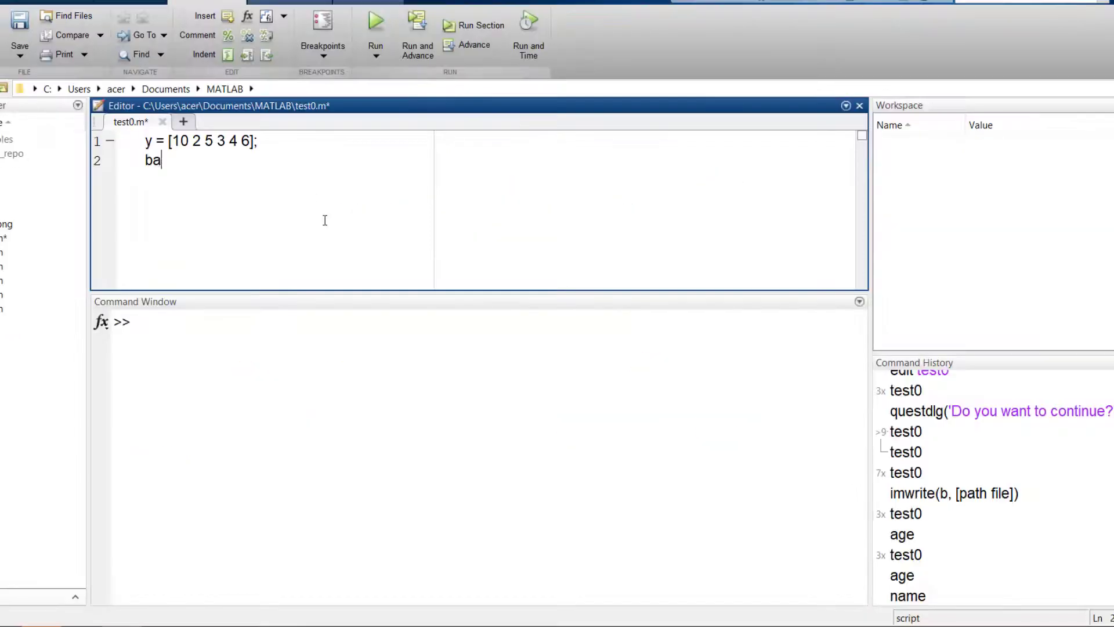
- Plot y = [10 2 5 3 4 6] as grey bars with facecolor [0.5 0.5 0.5]
text(r(y)
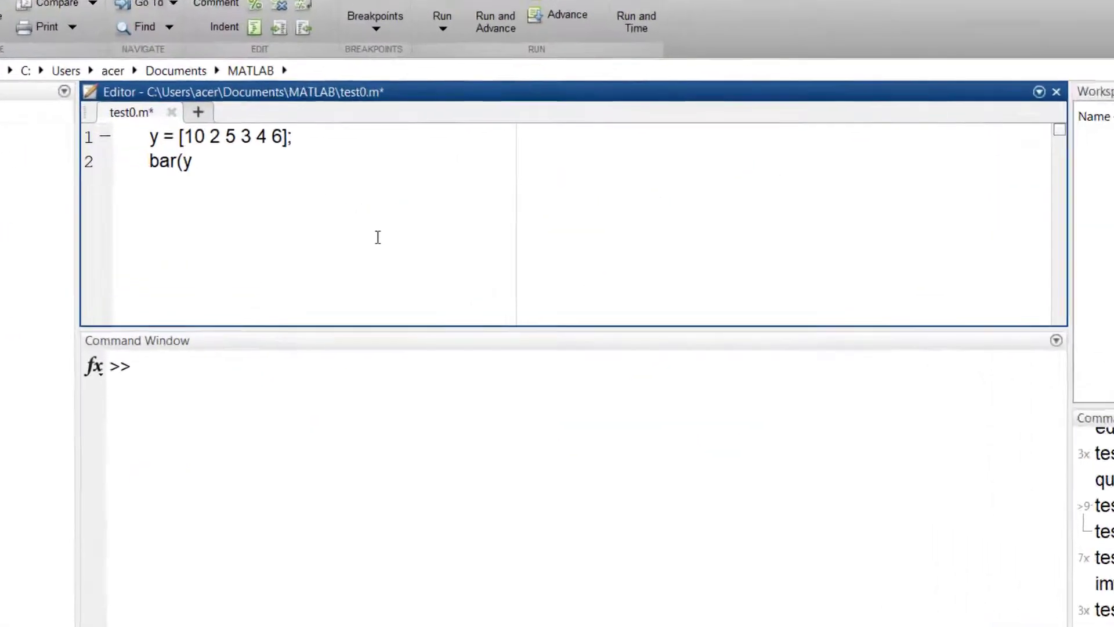
text(, 'face)
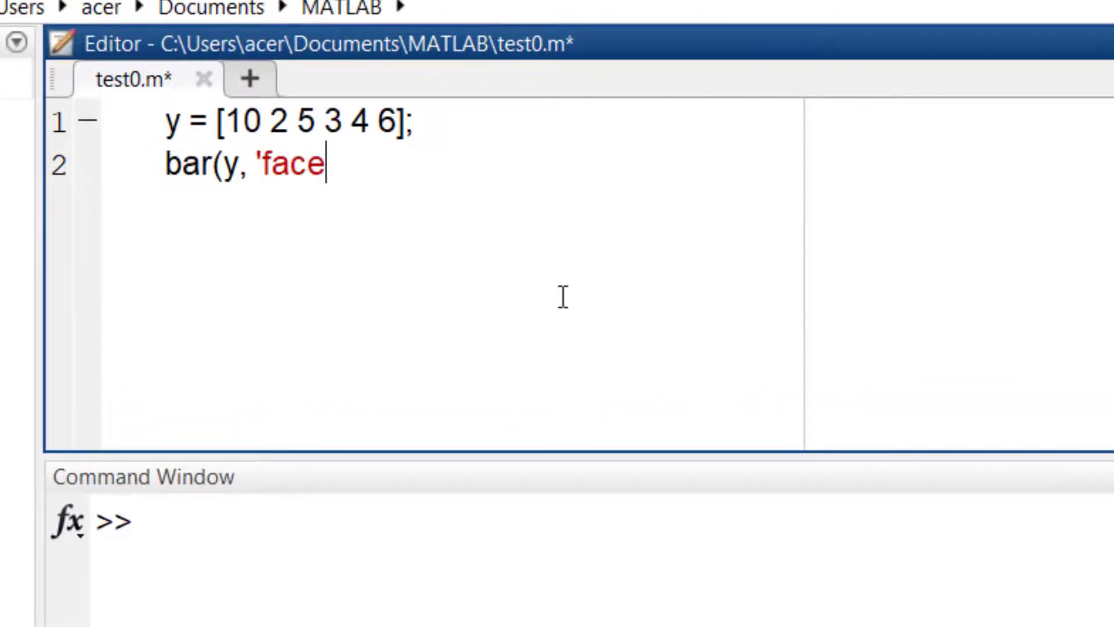
text(color', [)
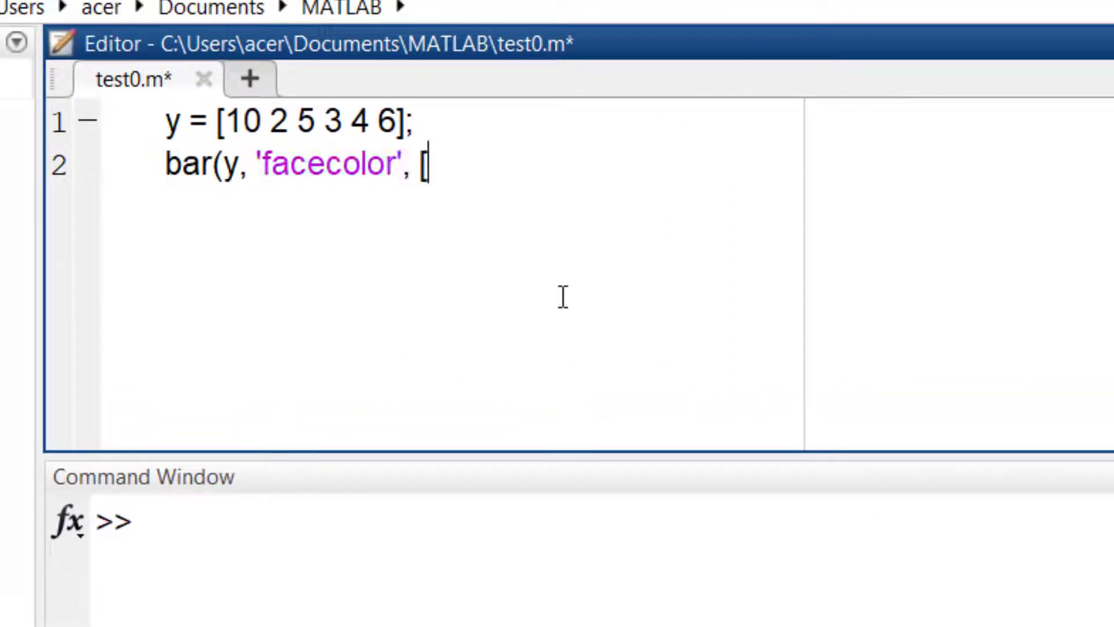
text(R G B]))
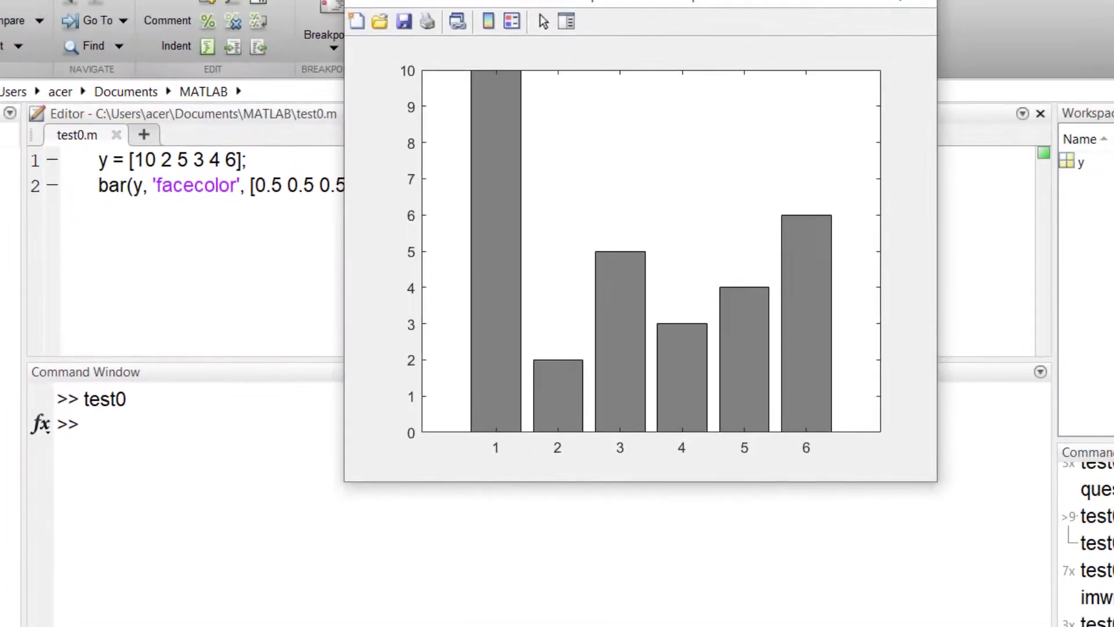
text(uisetcolor)
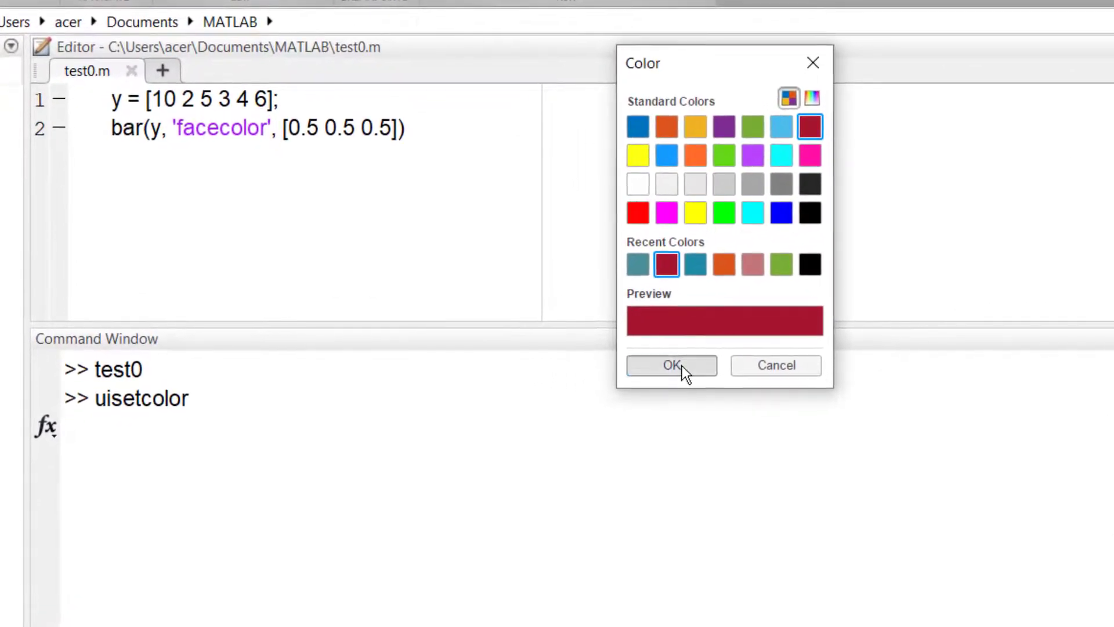
- Pick a teal in uisetcolor and set the bar facecolor to [0.2118 0.5216 0.5216]
click(670, 364)
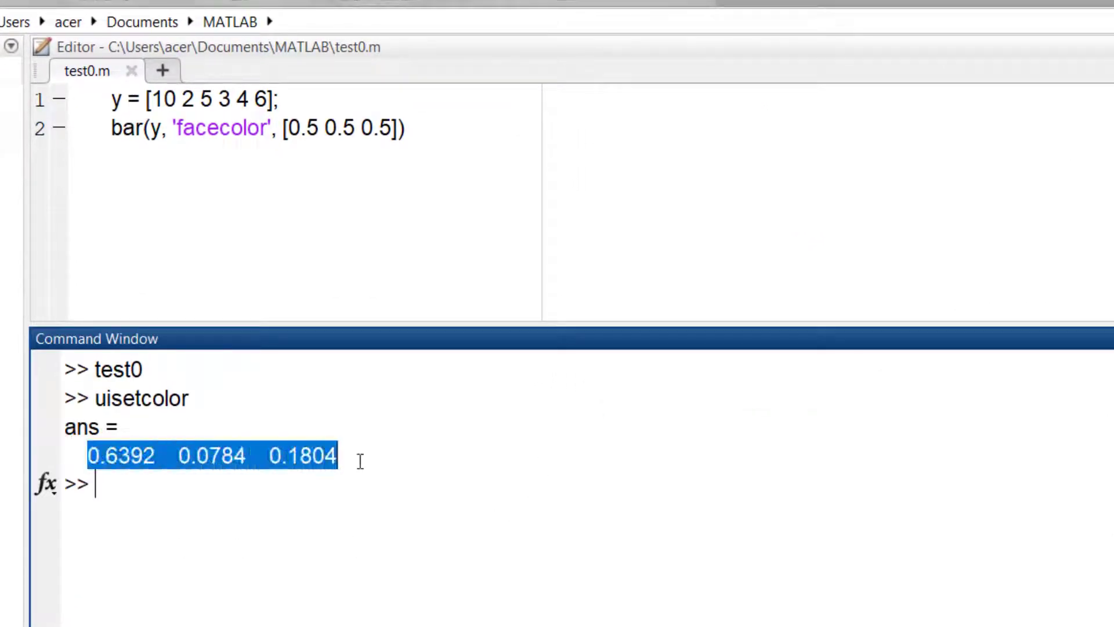
text(uisetcolor)
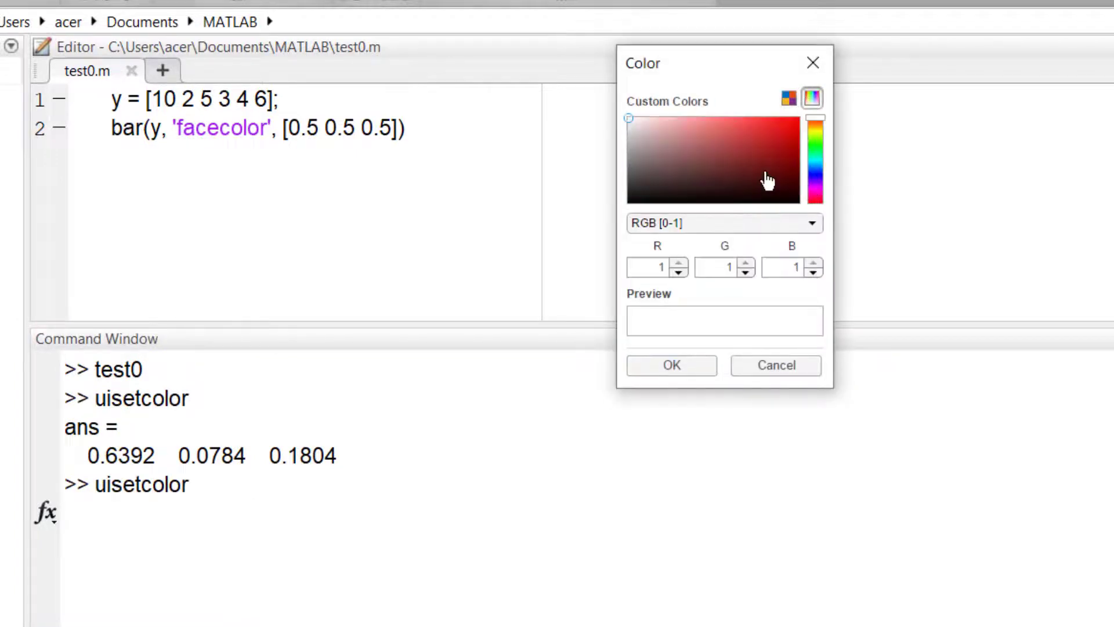
click(816, 145)
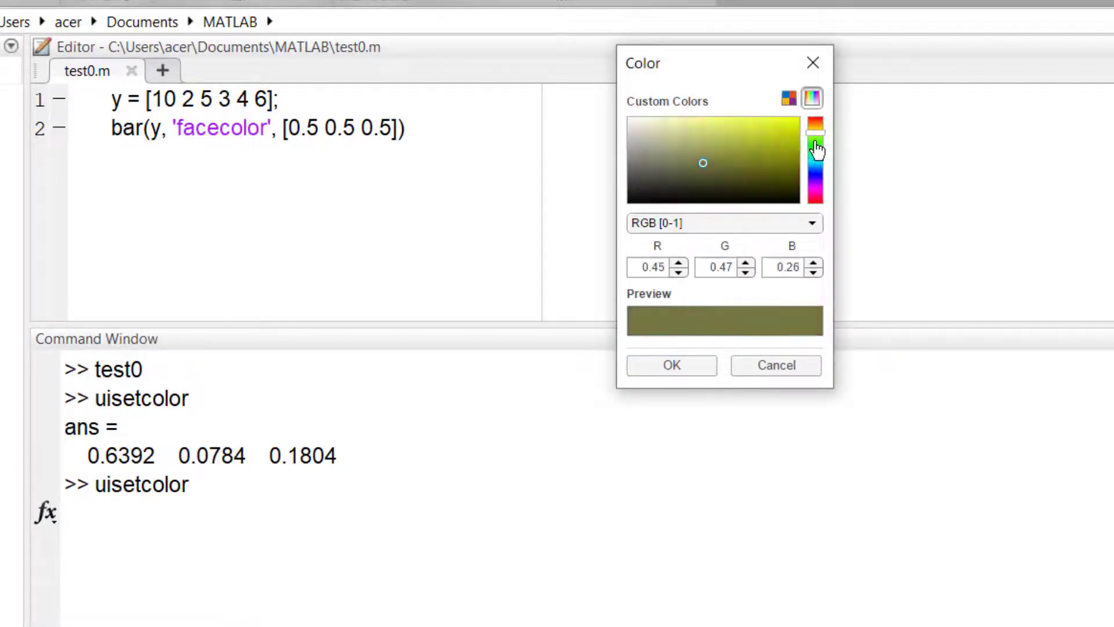
click(814, 142)
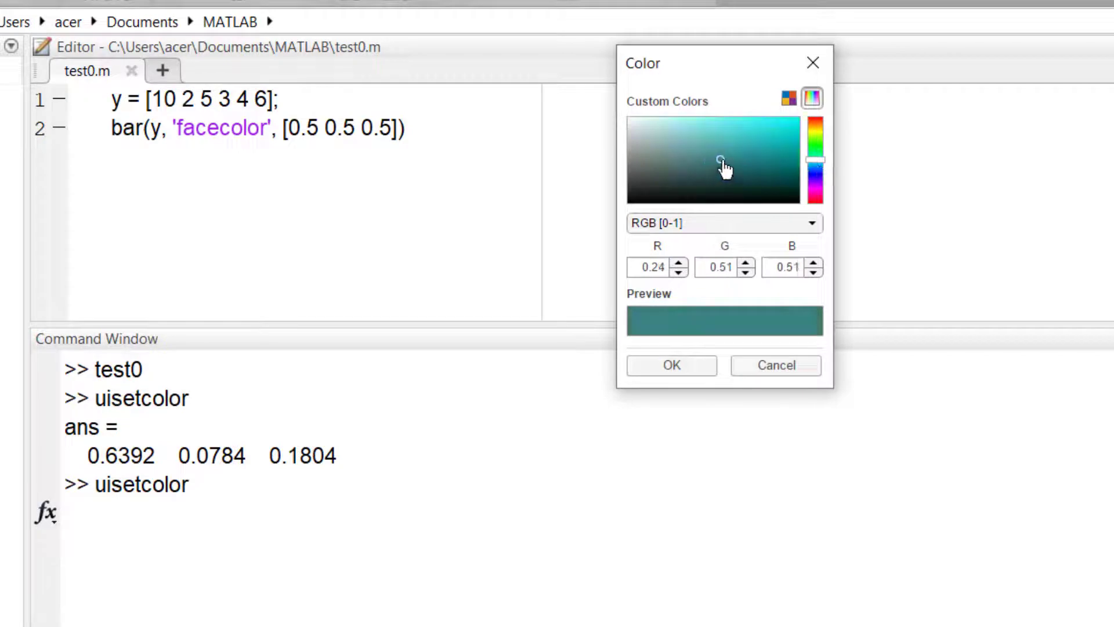
click(671, 364)
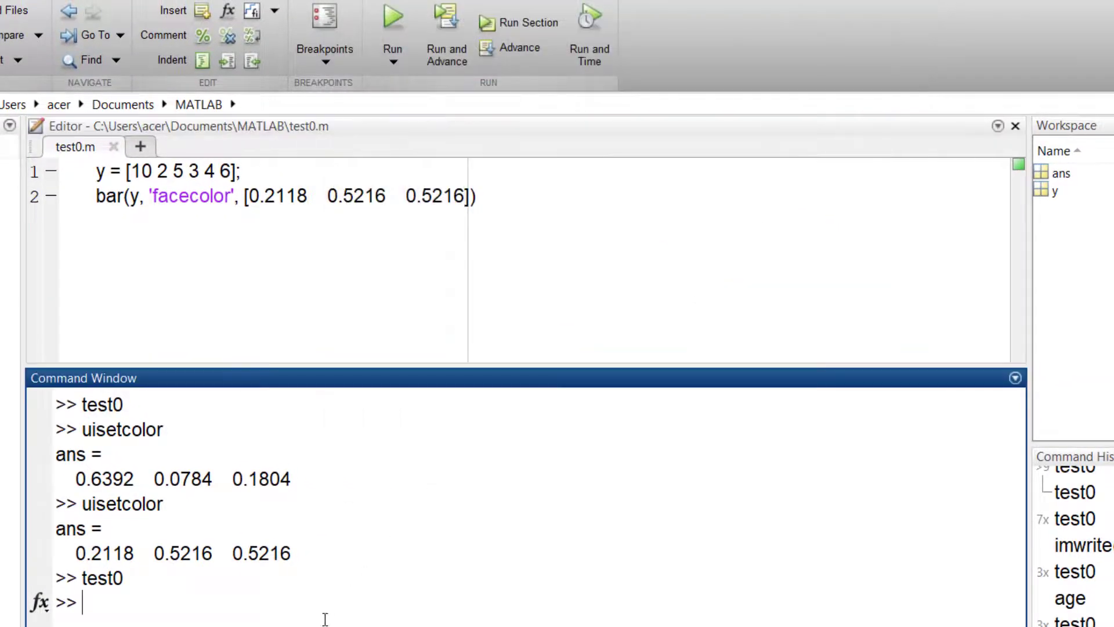
text(uisetfont)
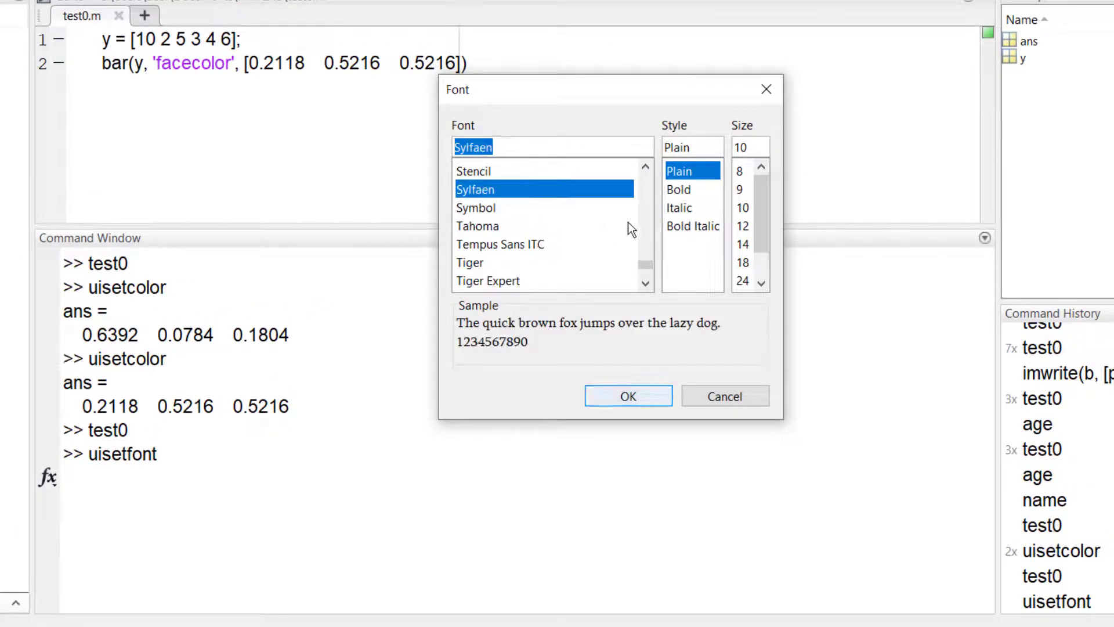
- Dismiss the uisetfont Font dialog with OK and clear the Command Window
click(627, 395)
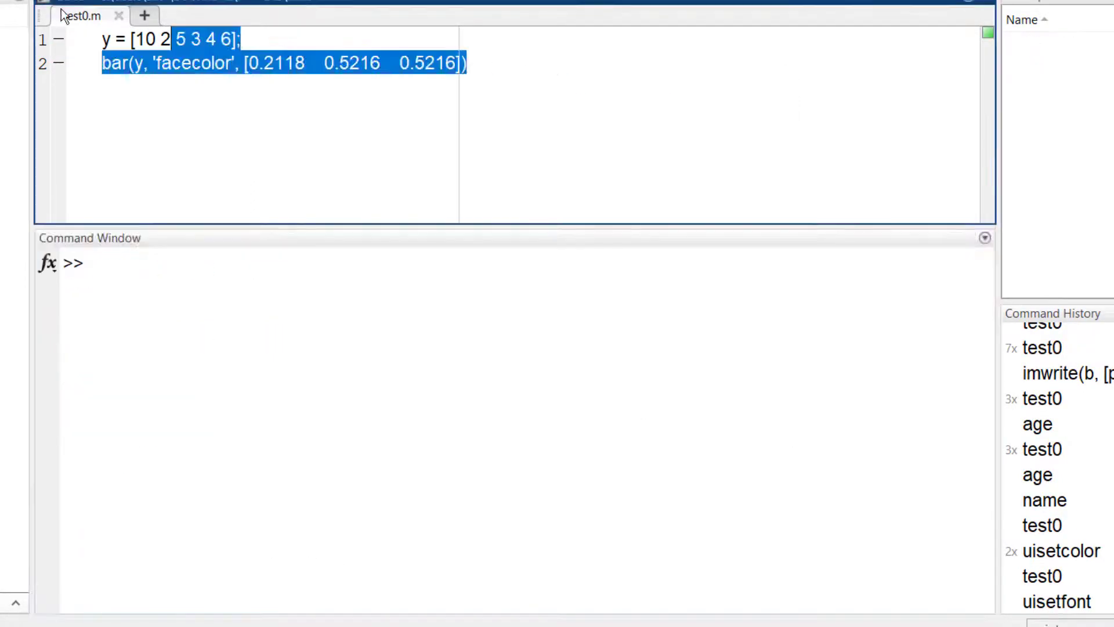
- Show and close a half-filled waitbar(0.5), then run h = waitbar(0, 'Please Wait')
text(wai)
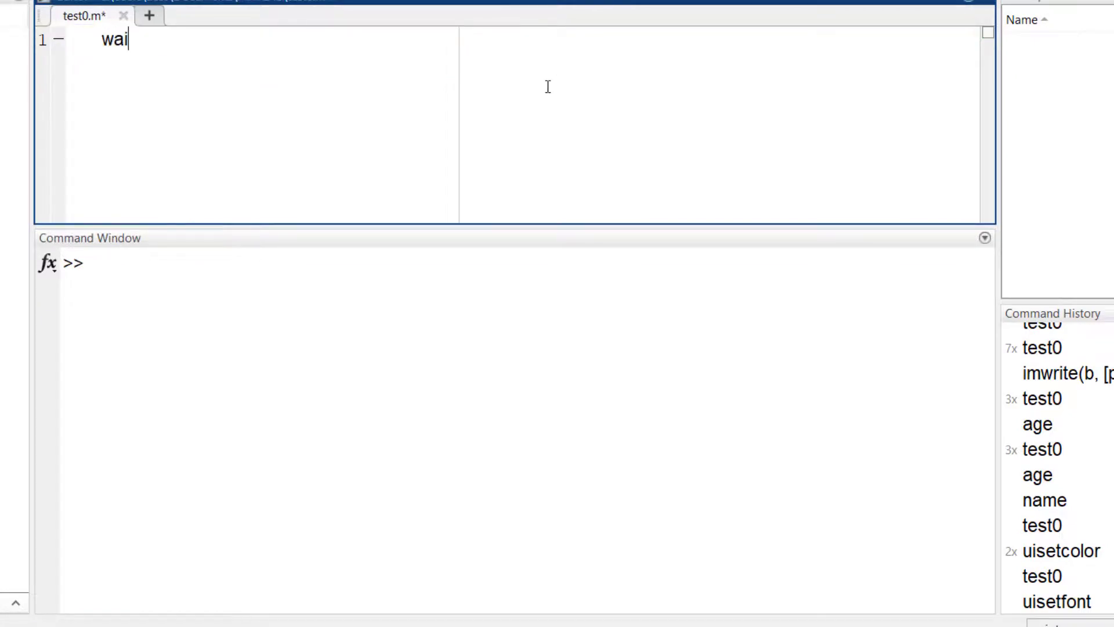
text(tbar(0.5)
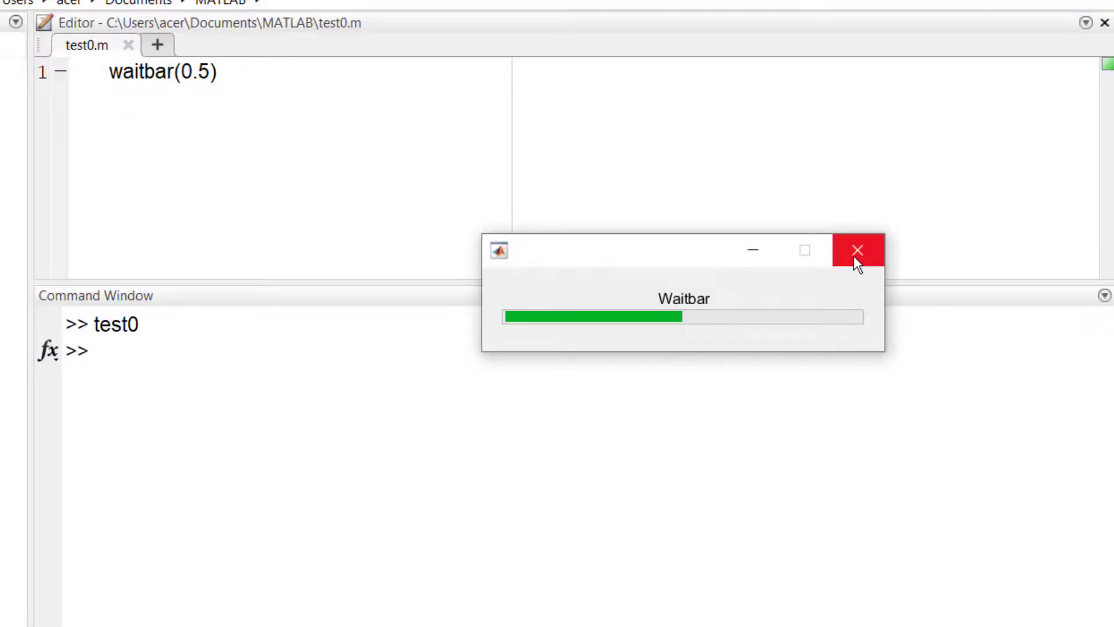
click(858, 250)
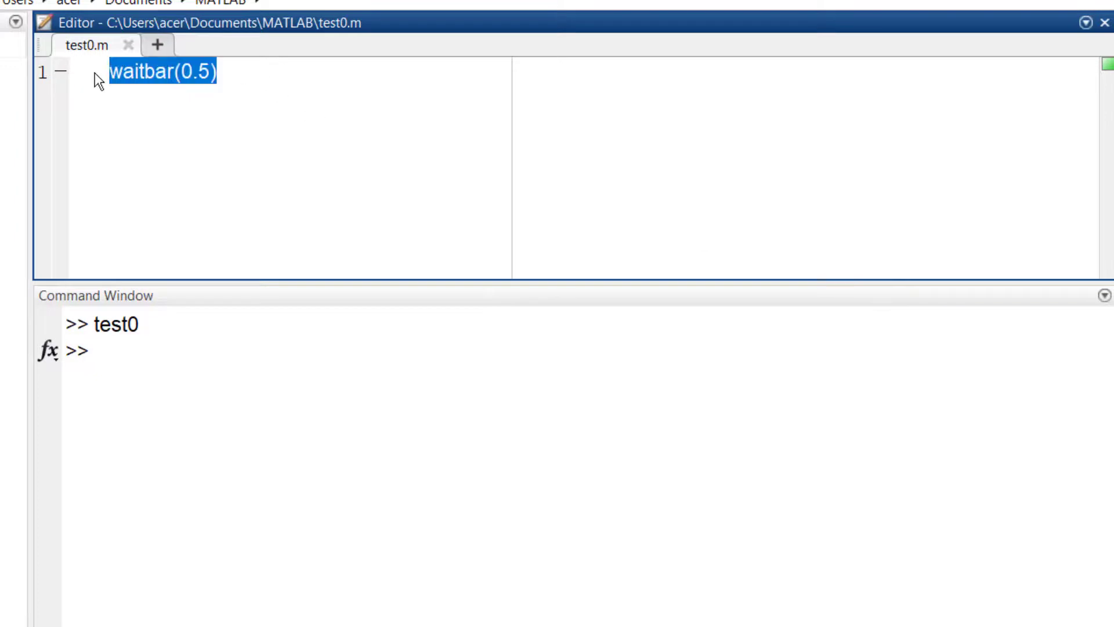
text(h =)
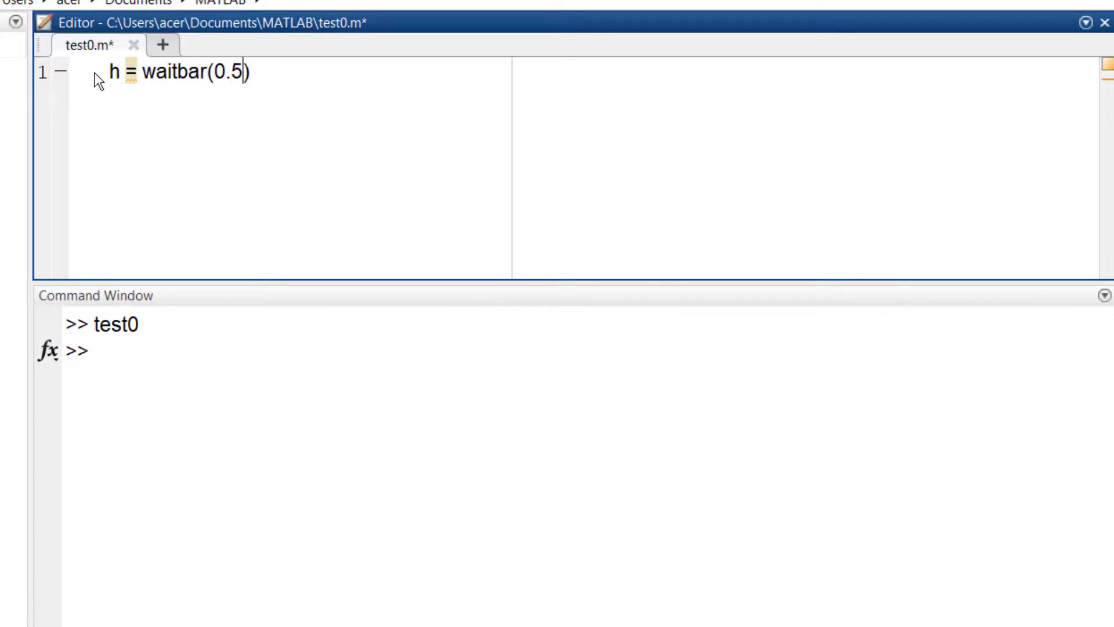
text(0, 'Please Wwait')
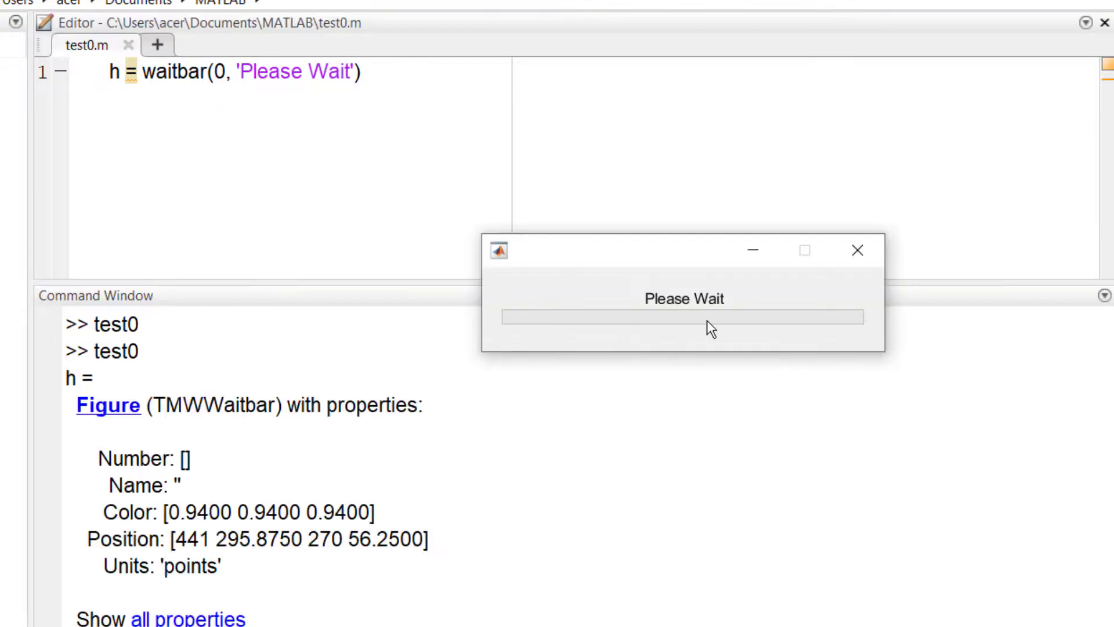
- Fill the waitbar over a for i = 1:100 loop and retitle it 'Have you subscribed?'
text(for i = 1:1)
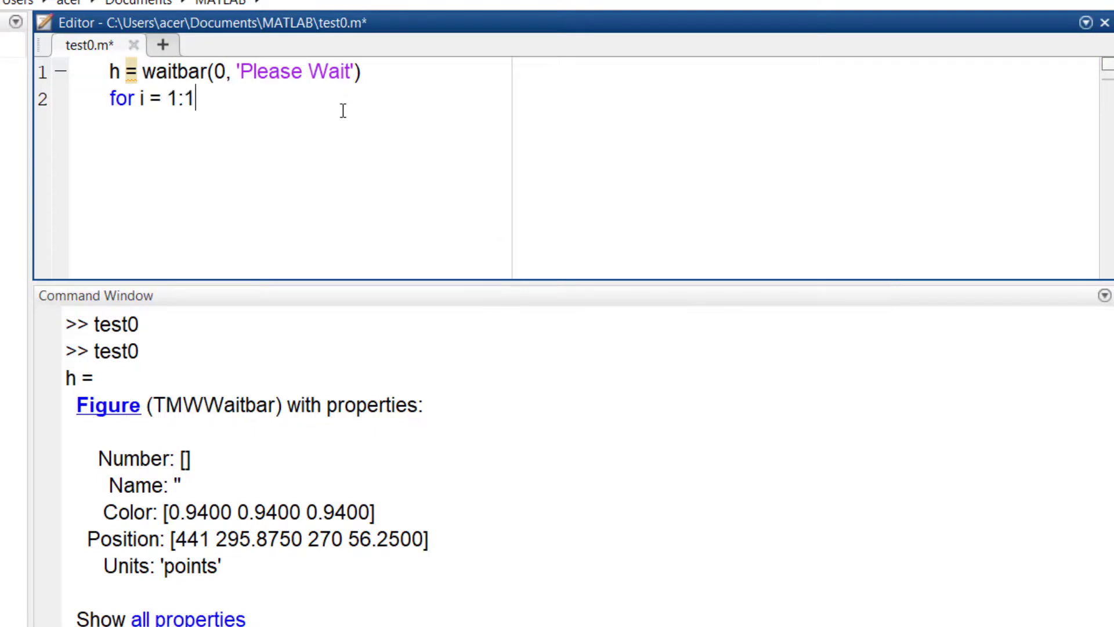
text(00)
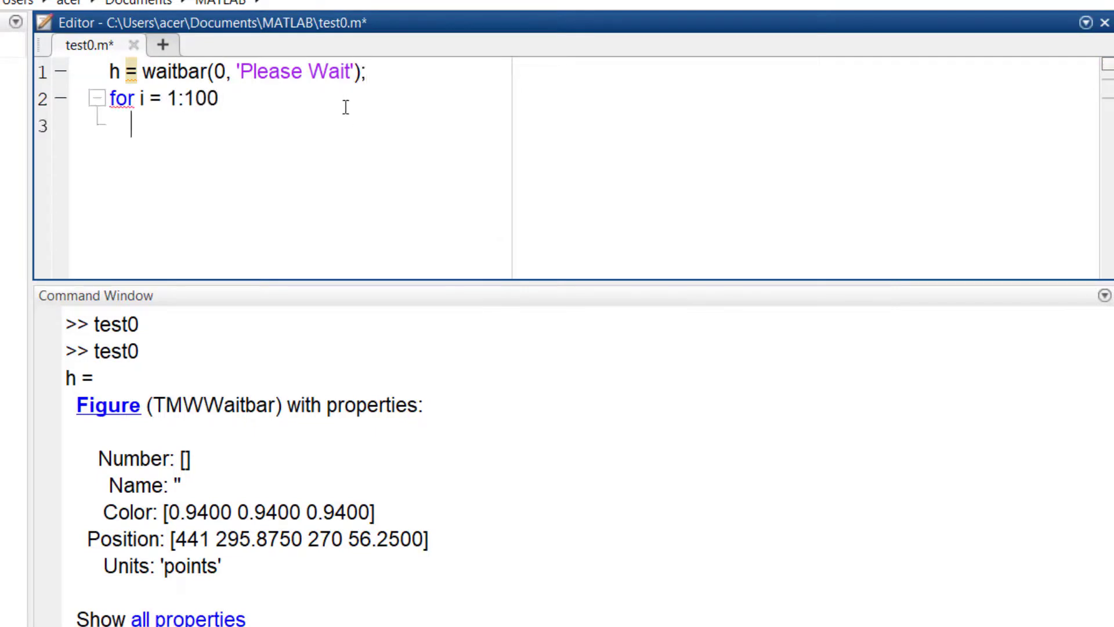
text(waitbar(i/1)
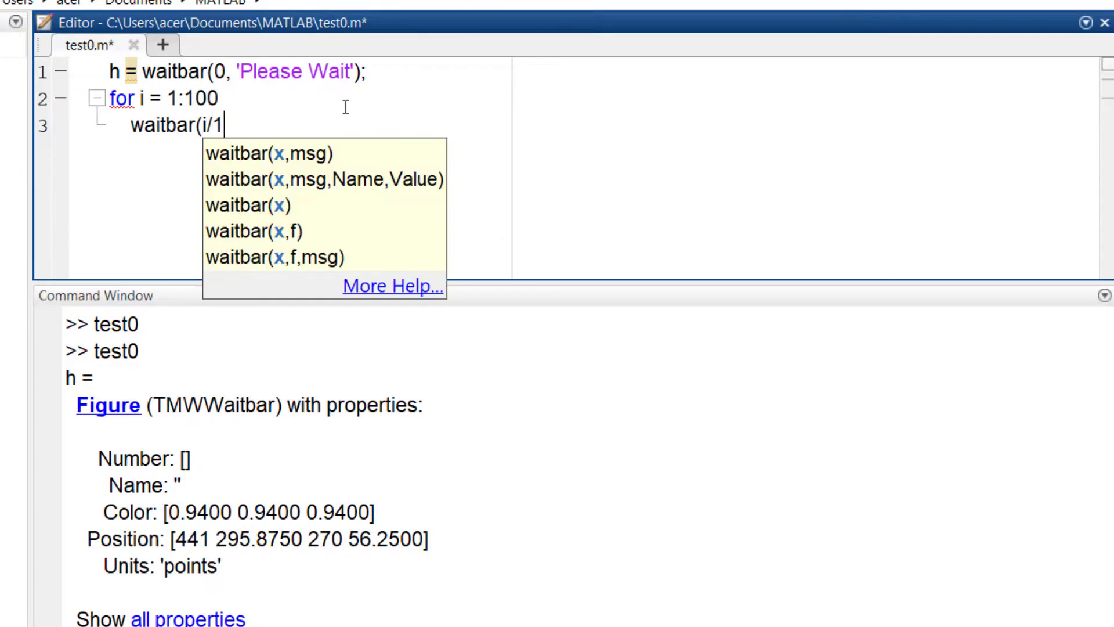
text(00, h))
text(pause(0.01))
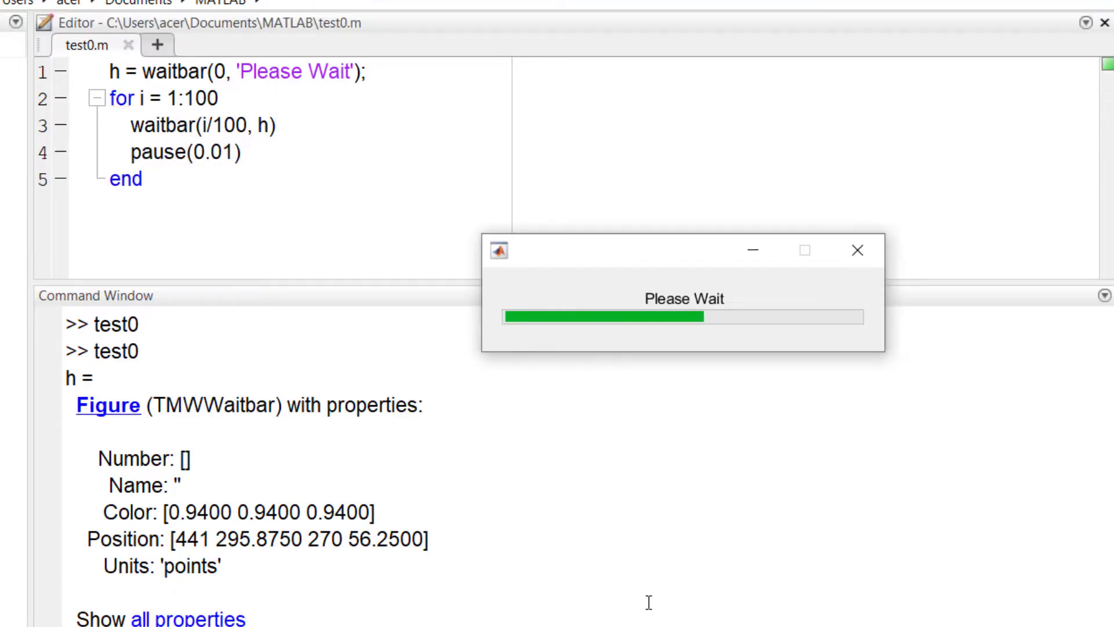
click(857, 250)
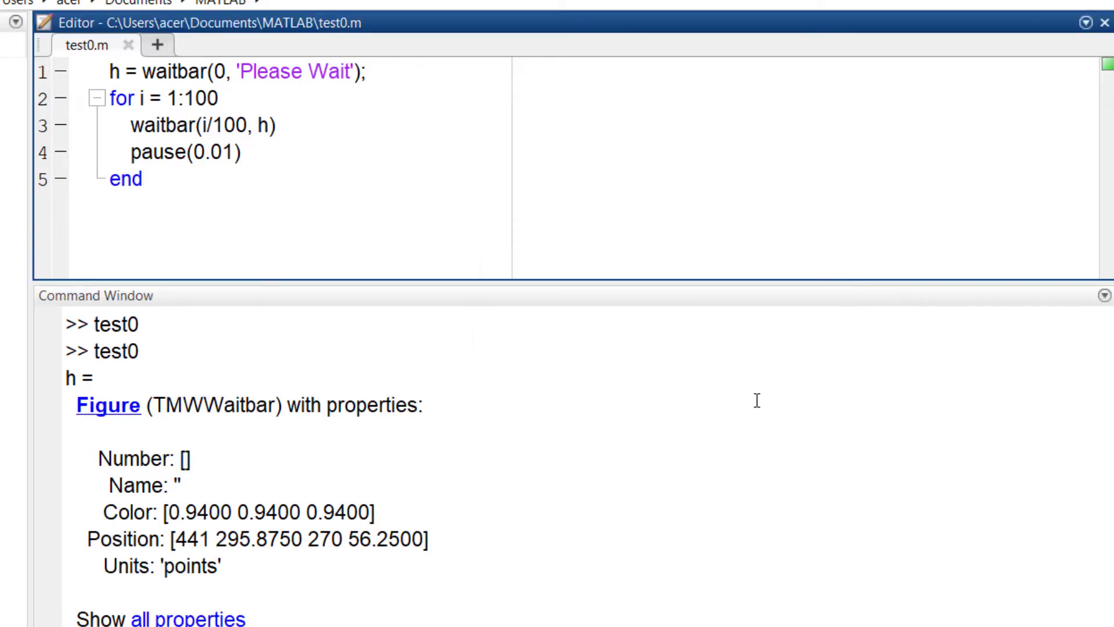
text(Have you subscribed?)
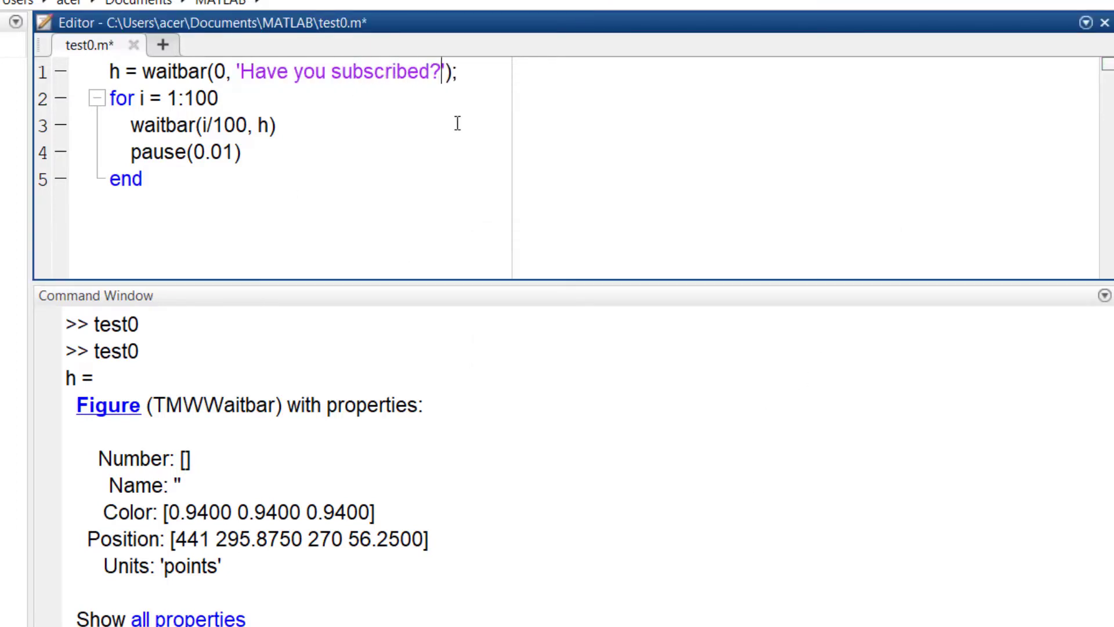